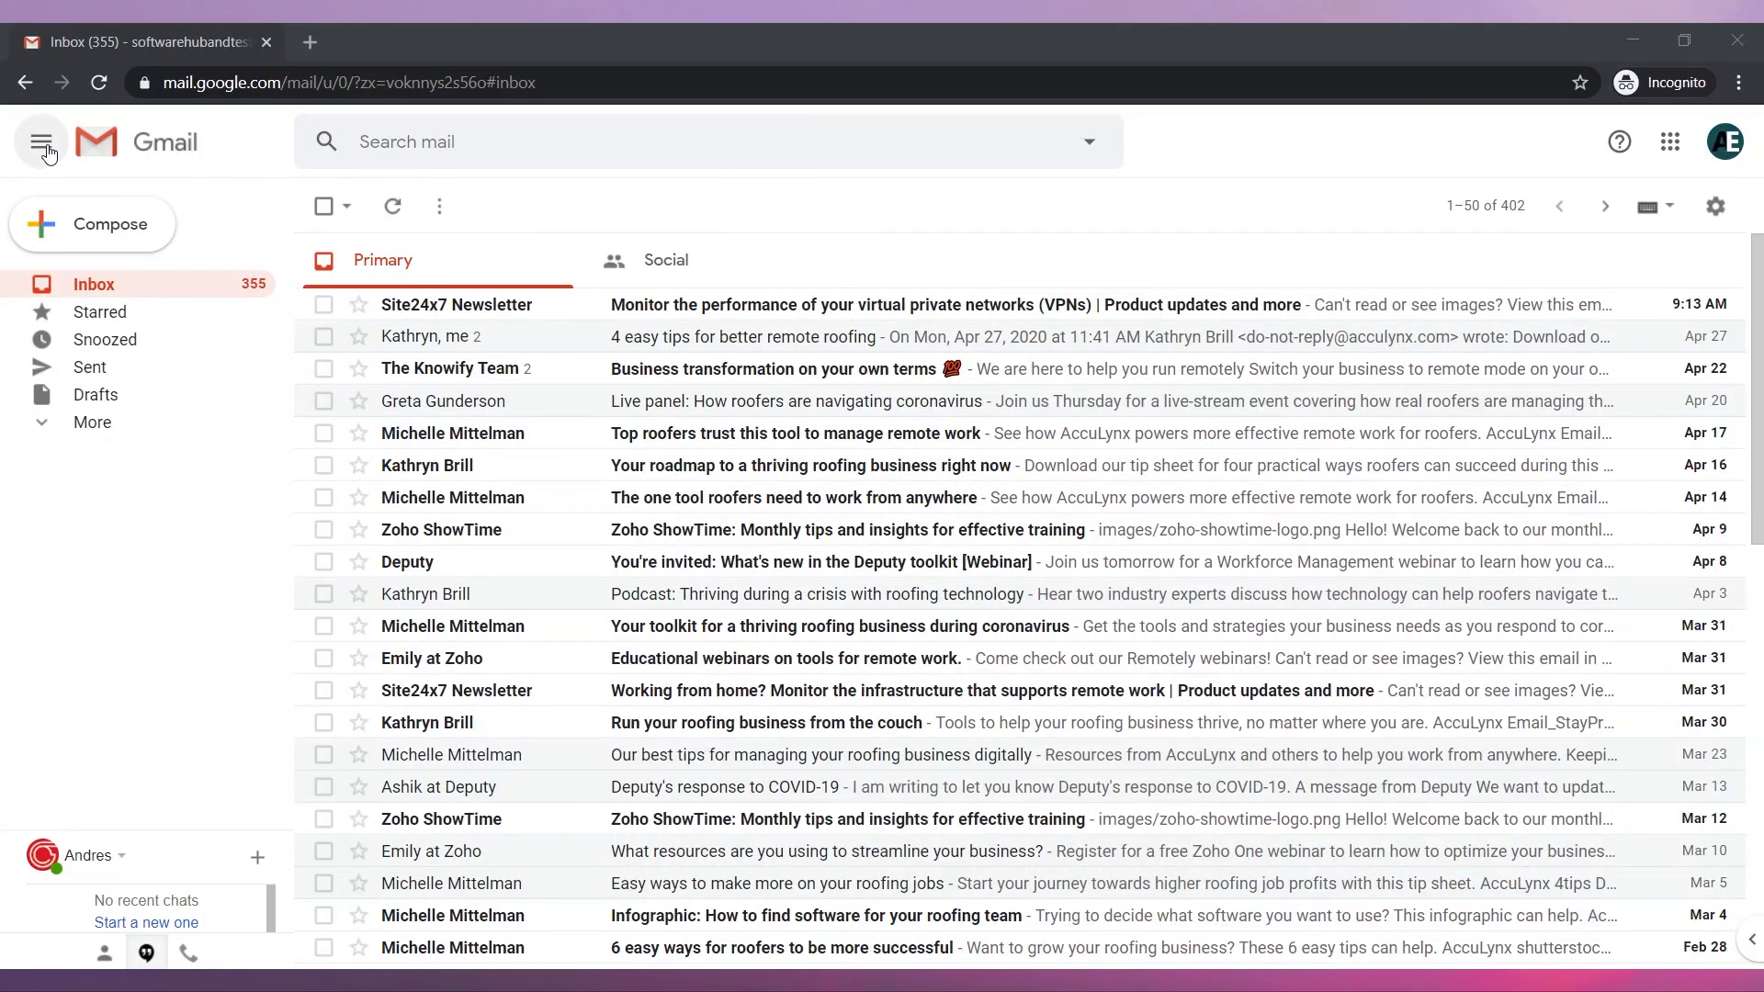
Step: Collapse and re-expand the folder list, then set the inbox display density to Default
left_click(42, 143)
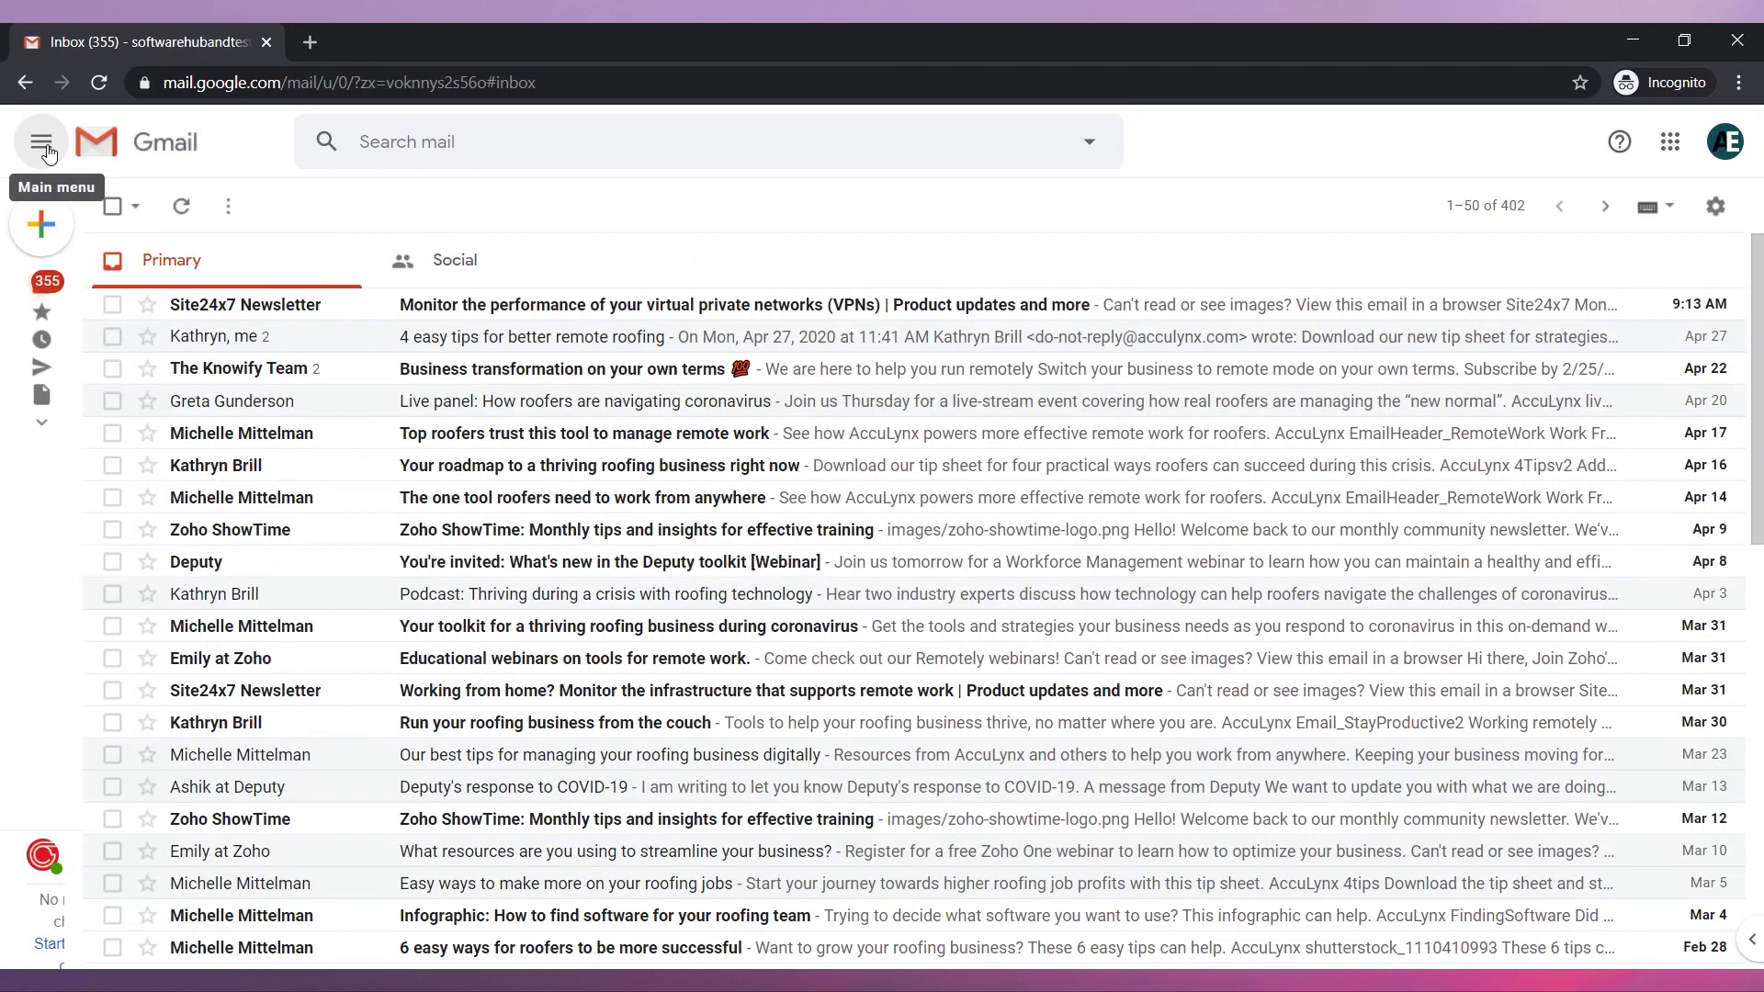
left_click(40, 141)
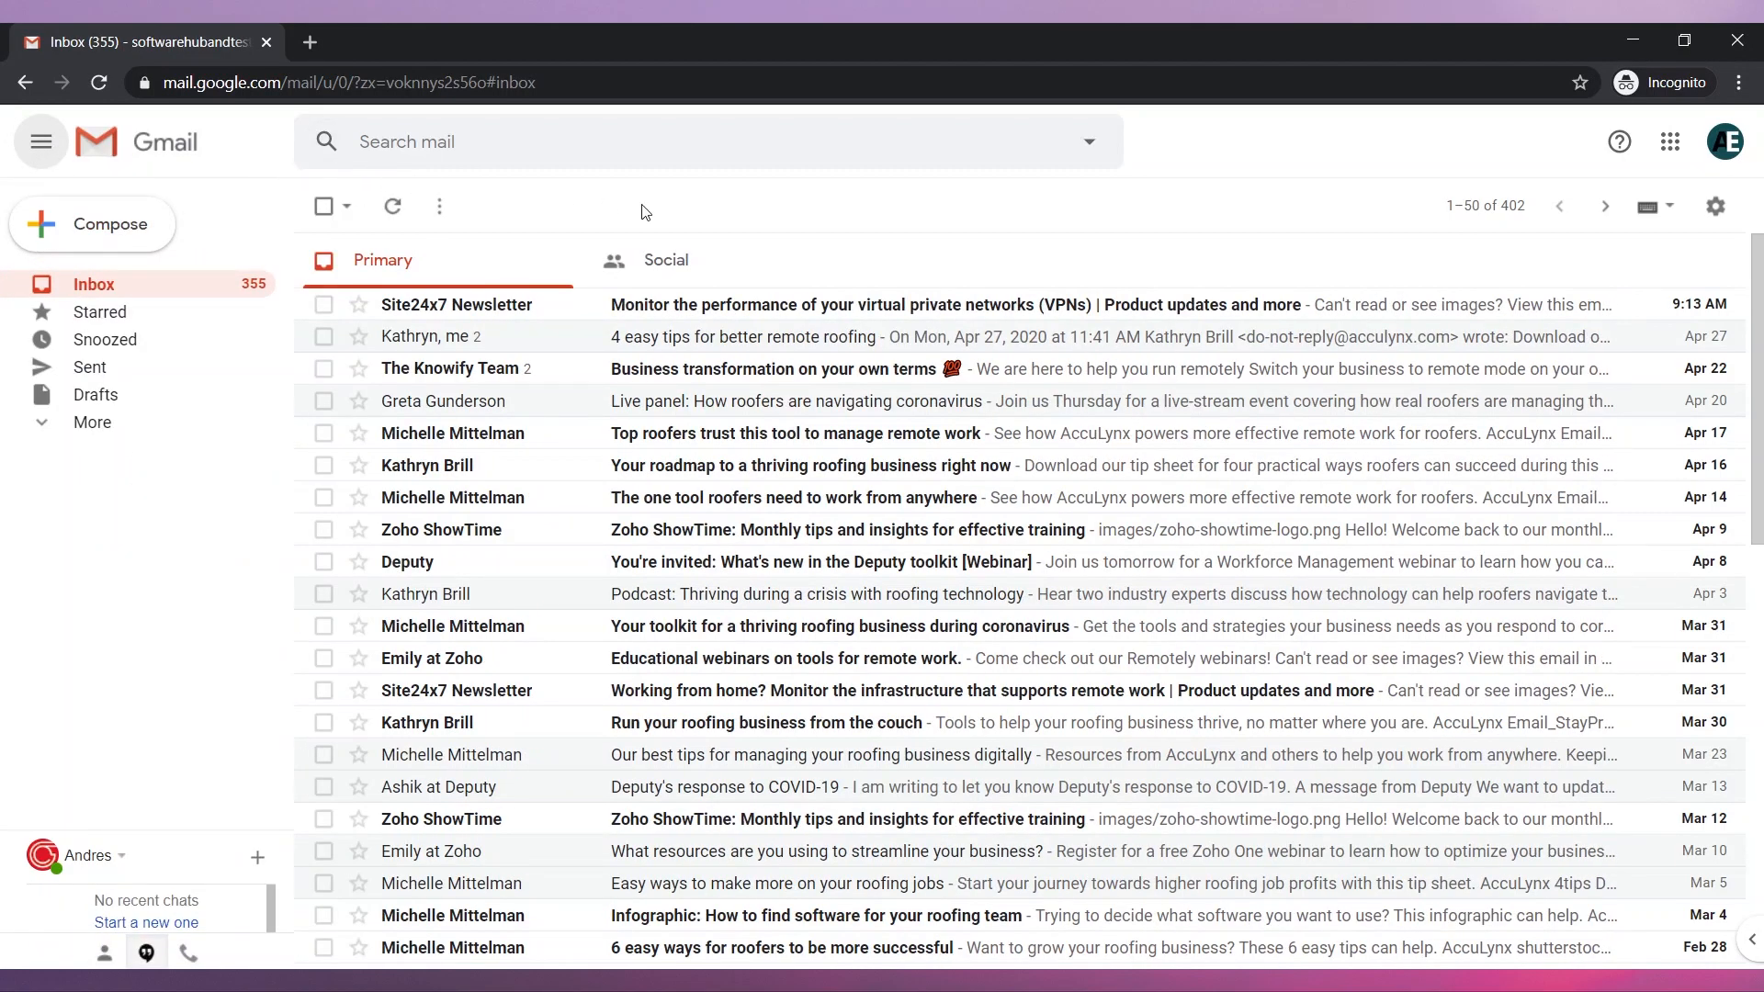
mouse_move(1716, 206)
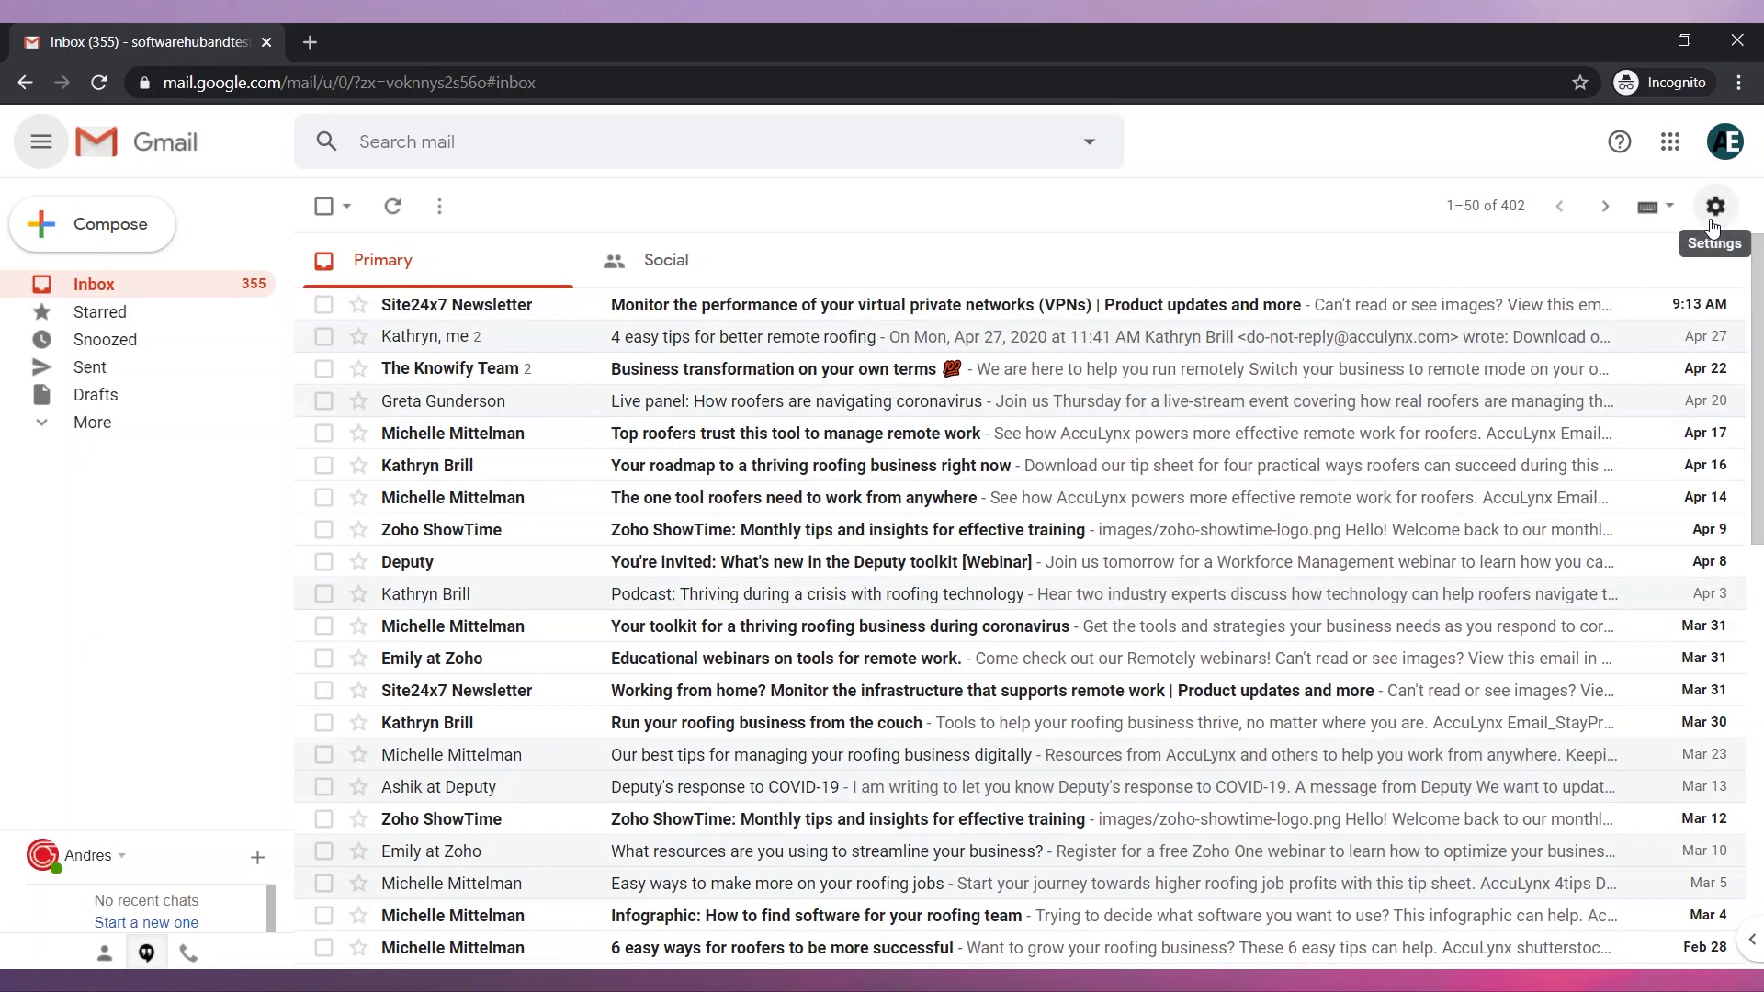
left_click(1716, 206)
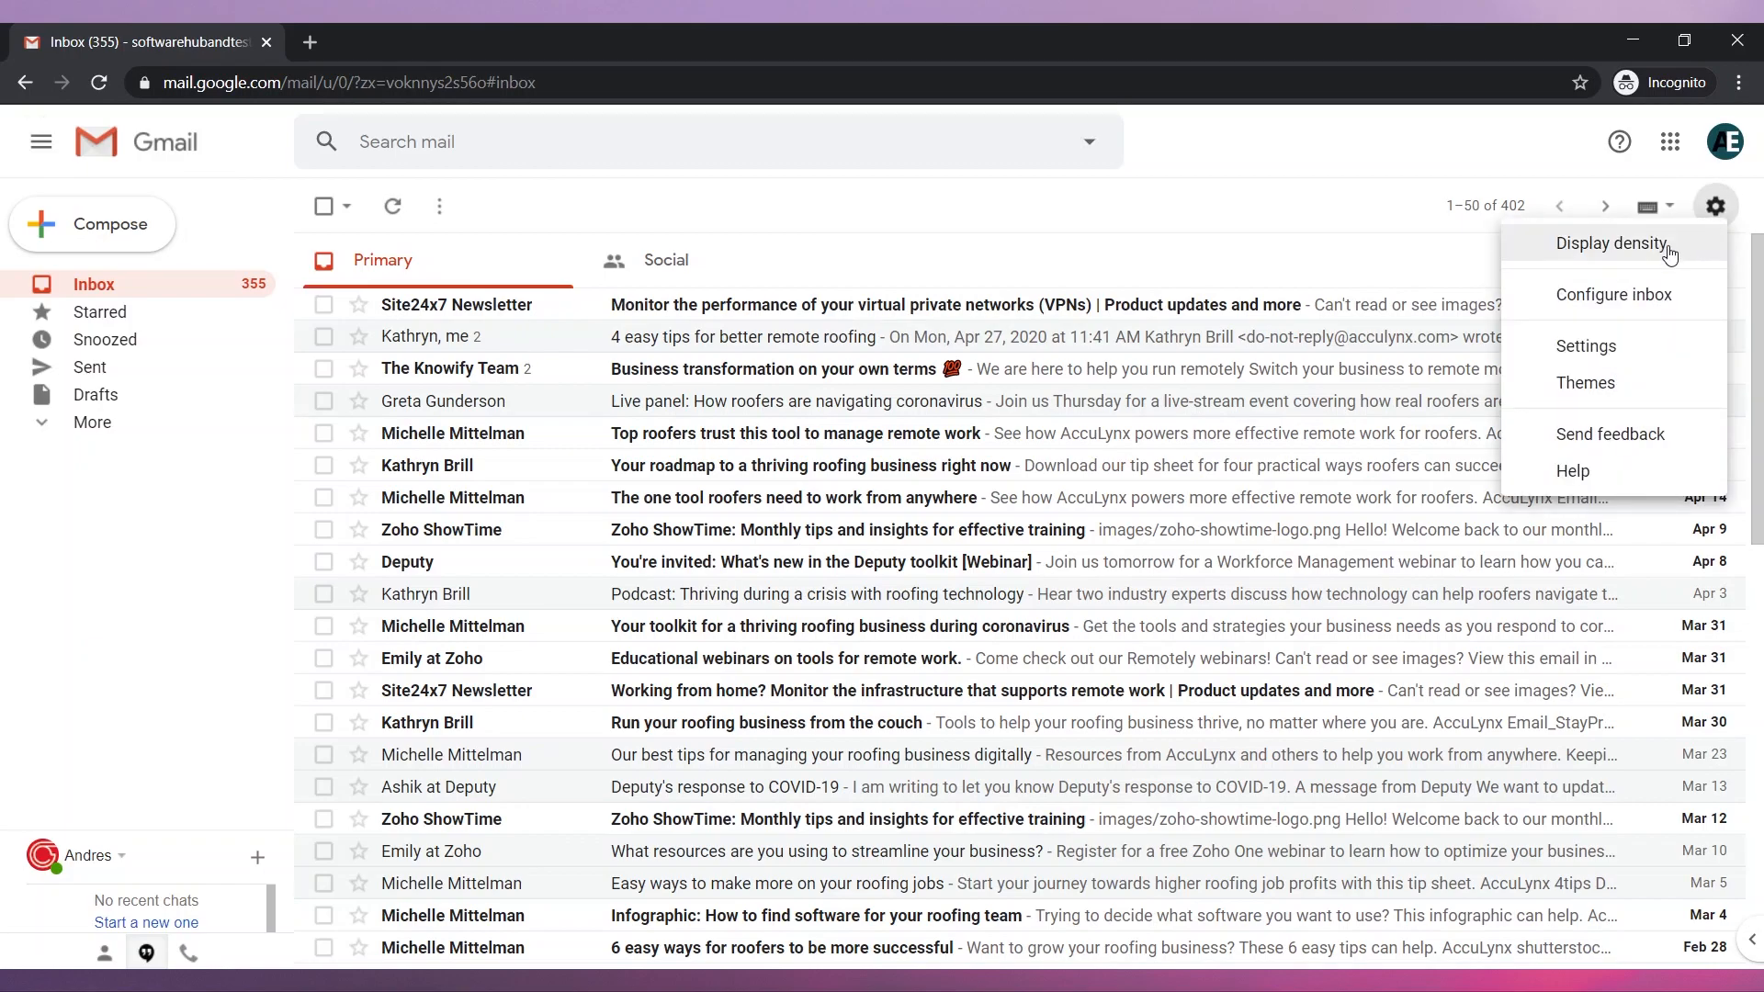
left_click(1611, 242)
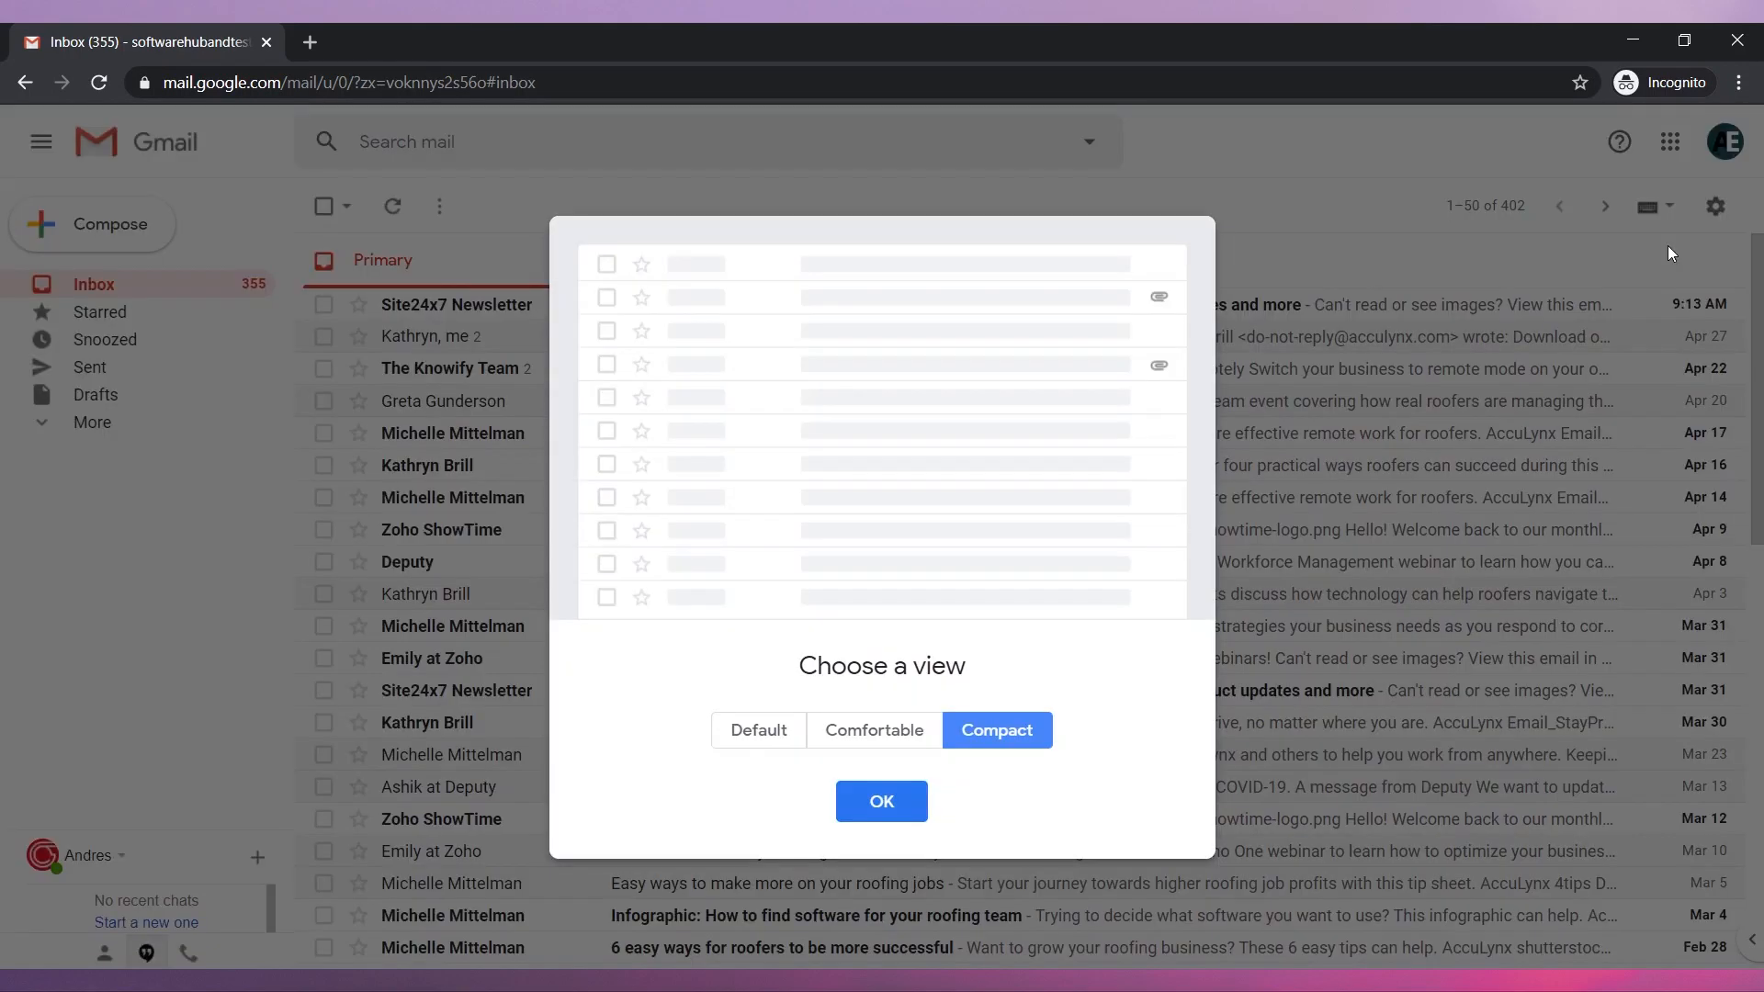
left_click(757, 729)
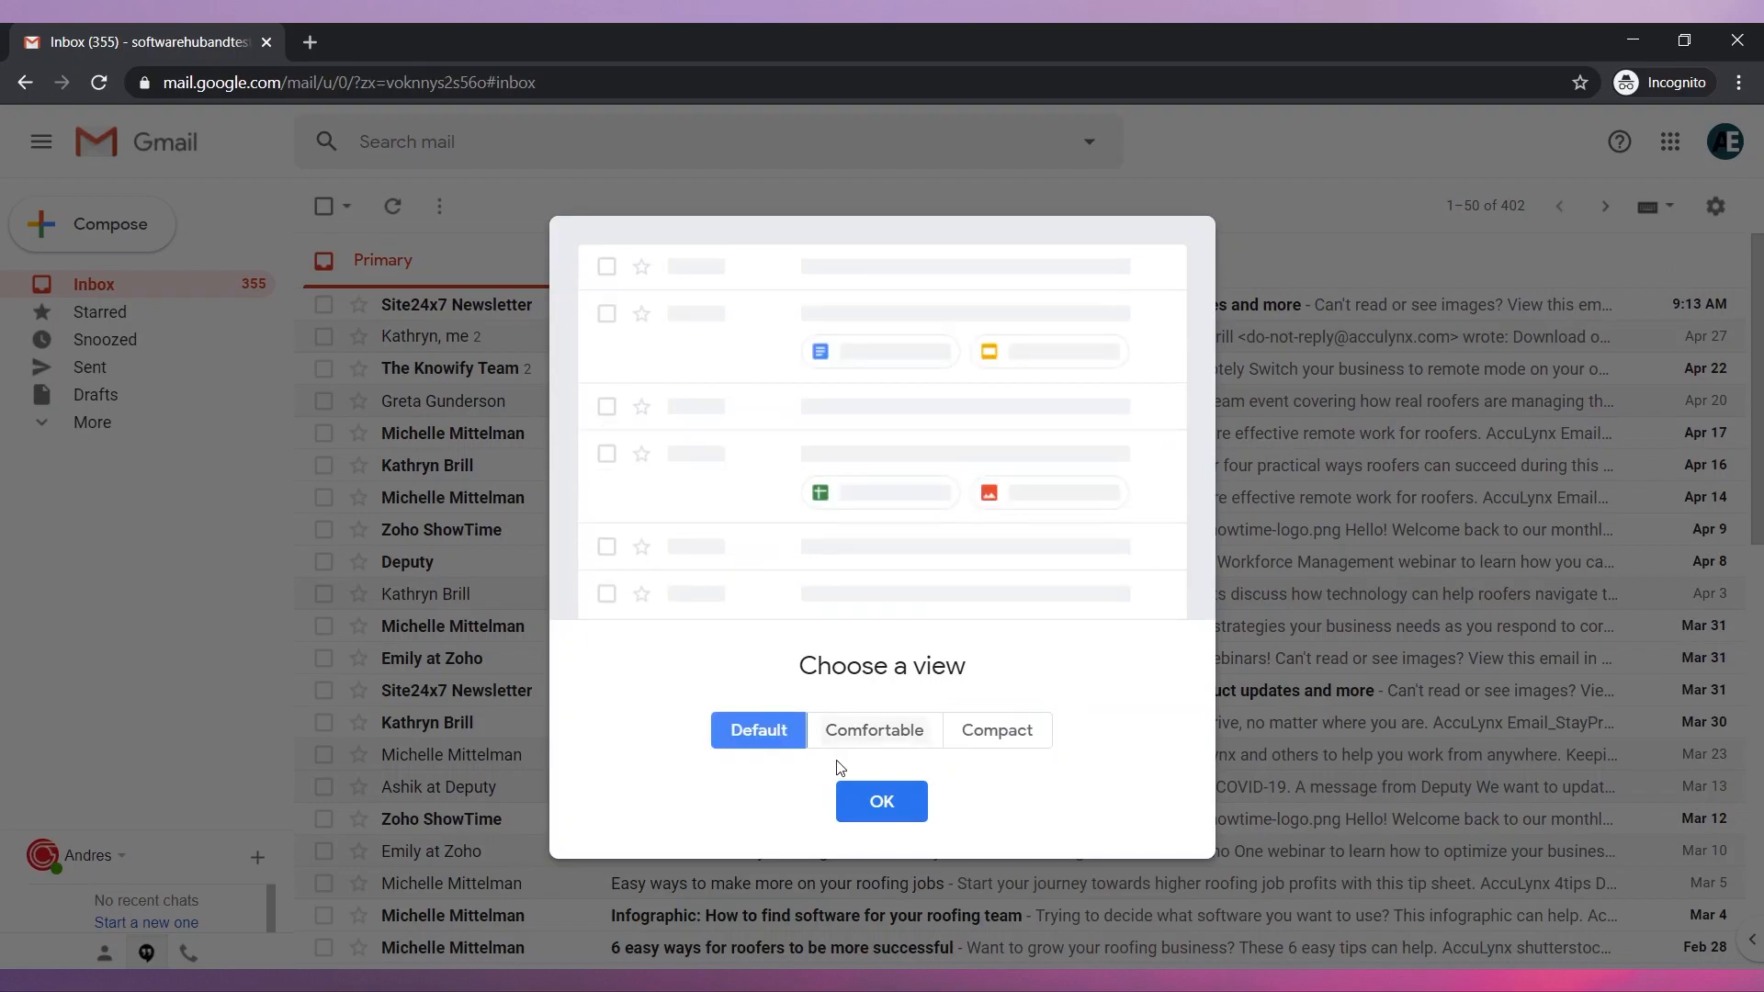
left_click(882, 801)
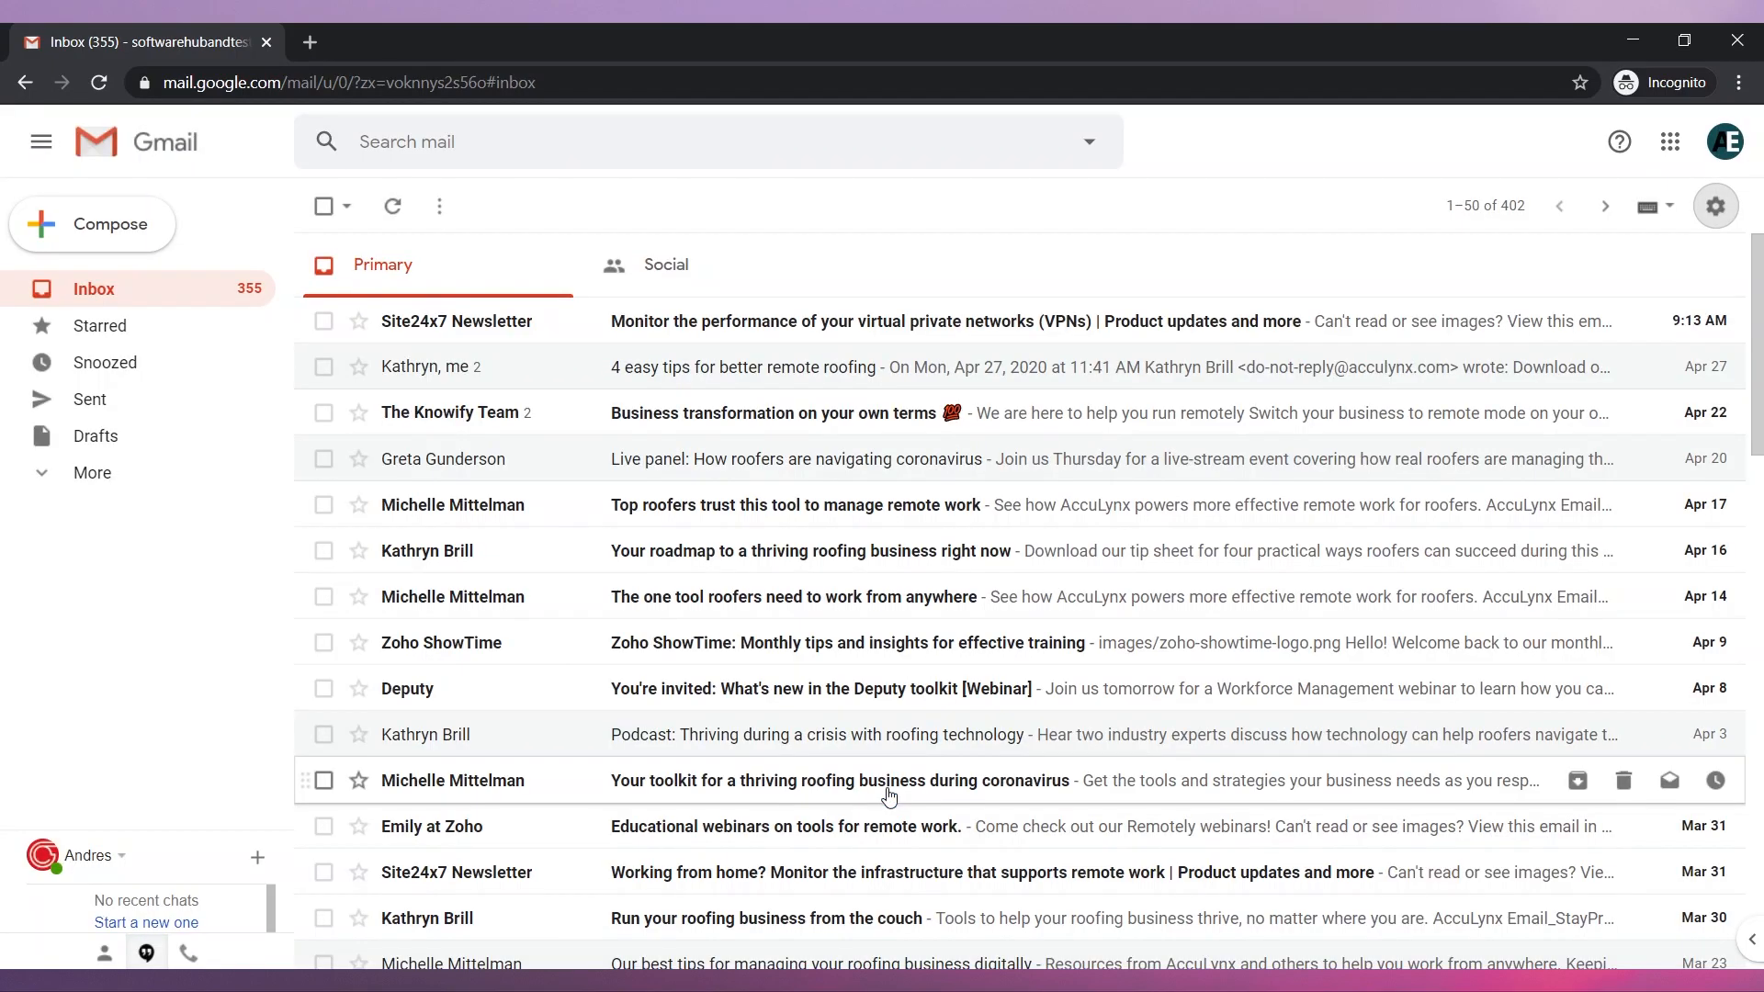
left_click(1716, 206)
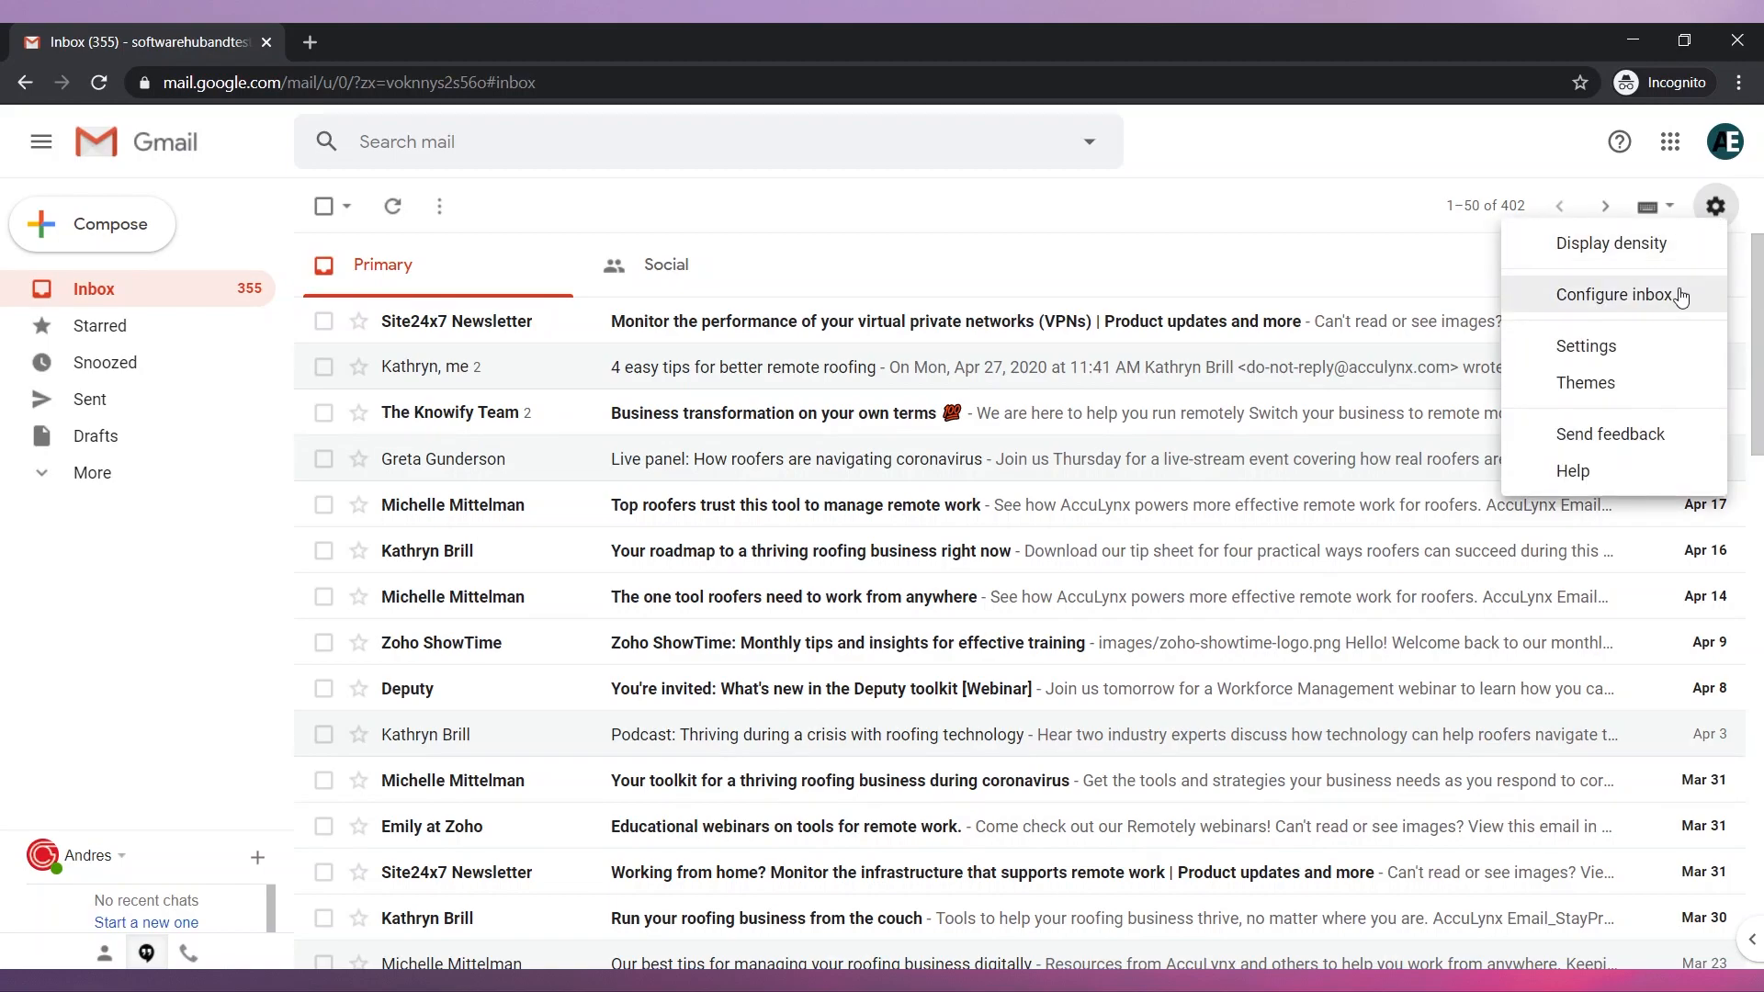
Step: Enable the Promotions inbox tab via Configure inbox and save the selection
left_click(1613, 294)
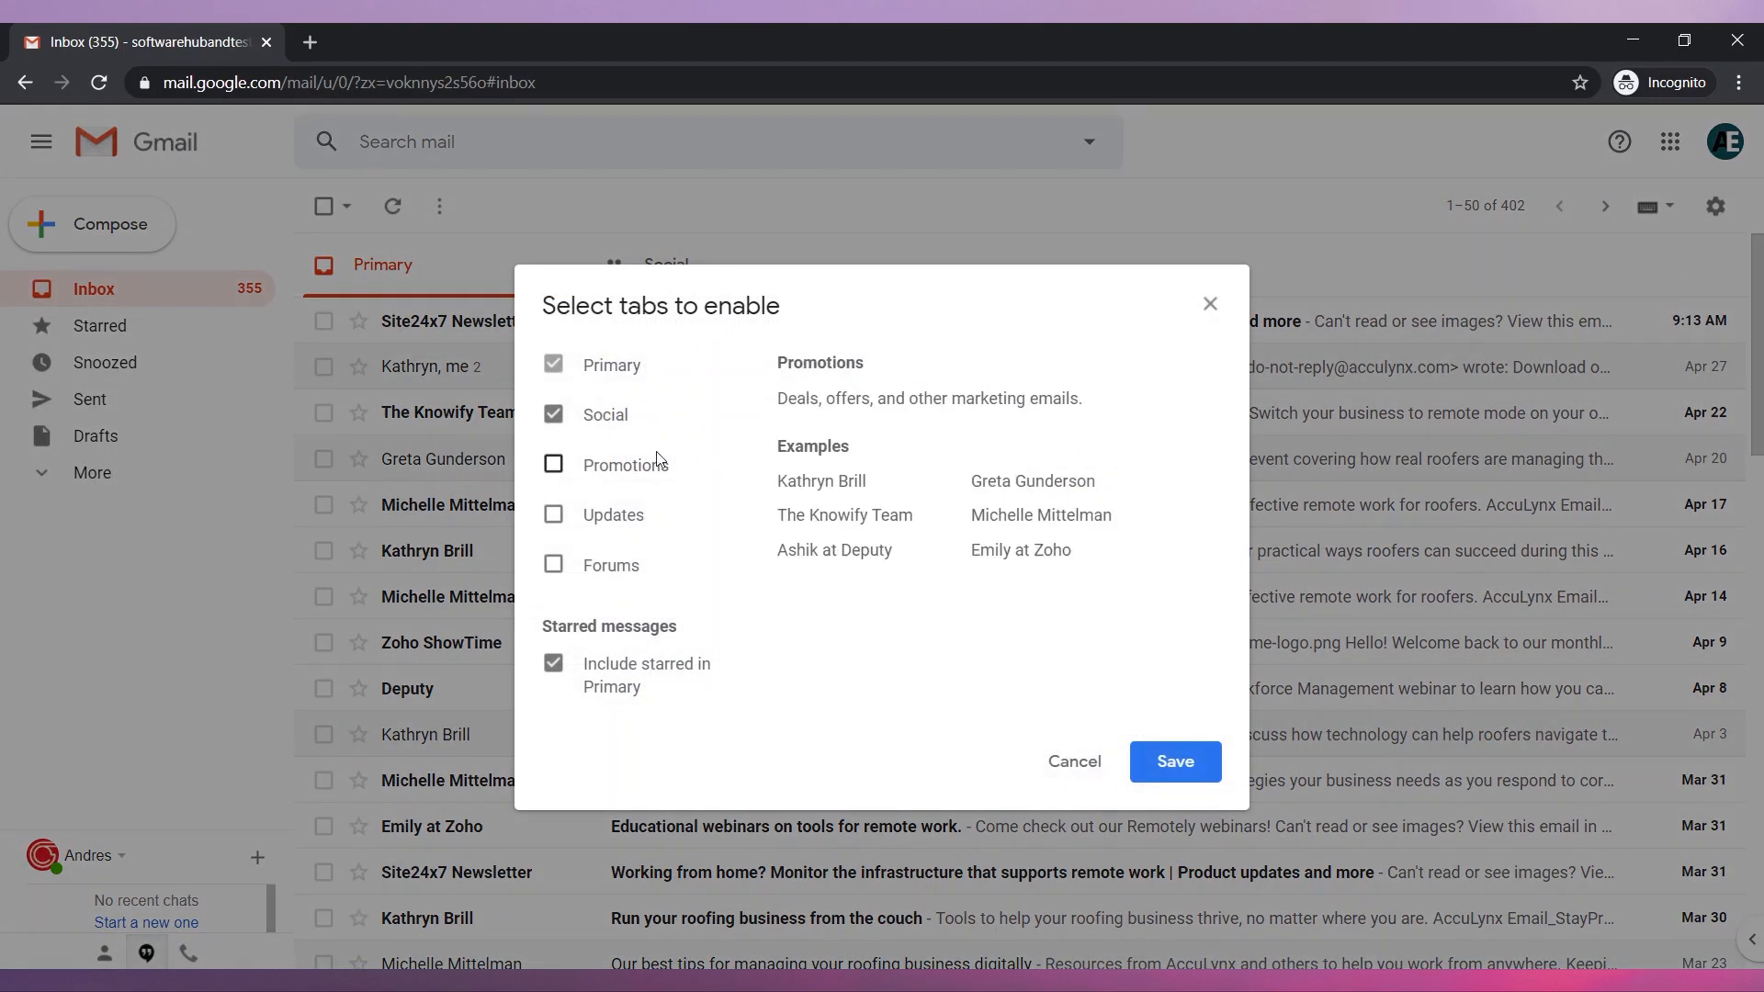
left_click(553, 463)
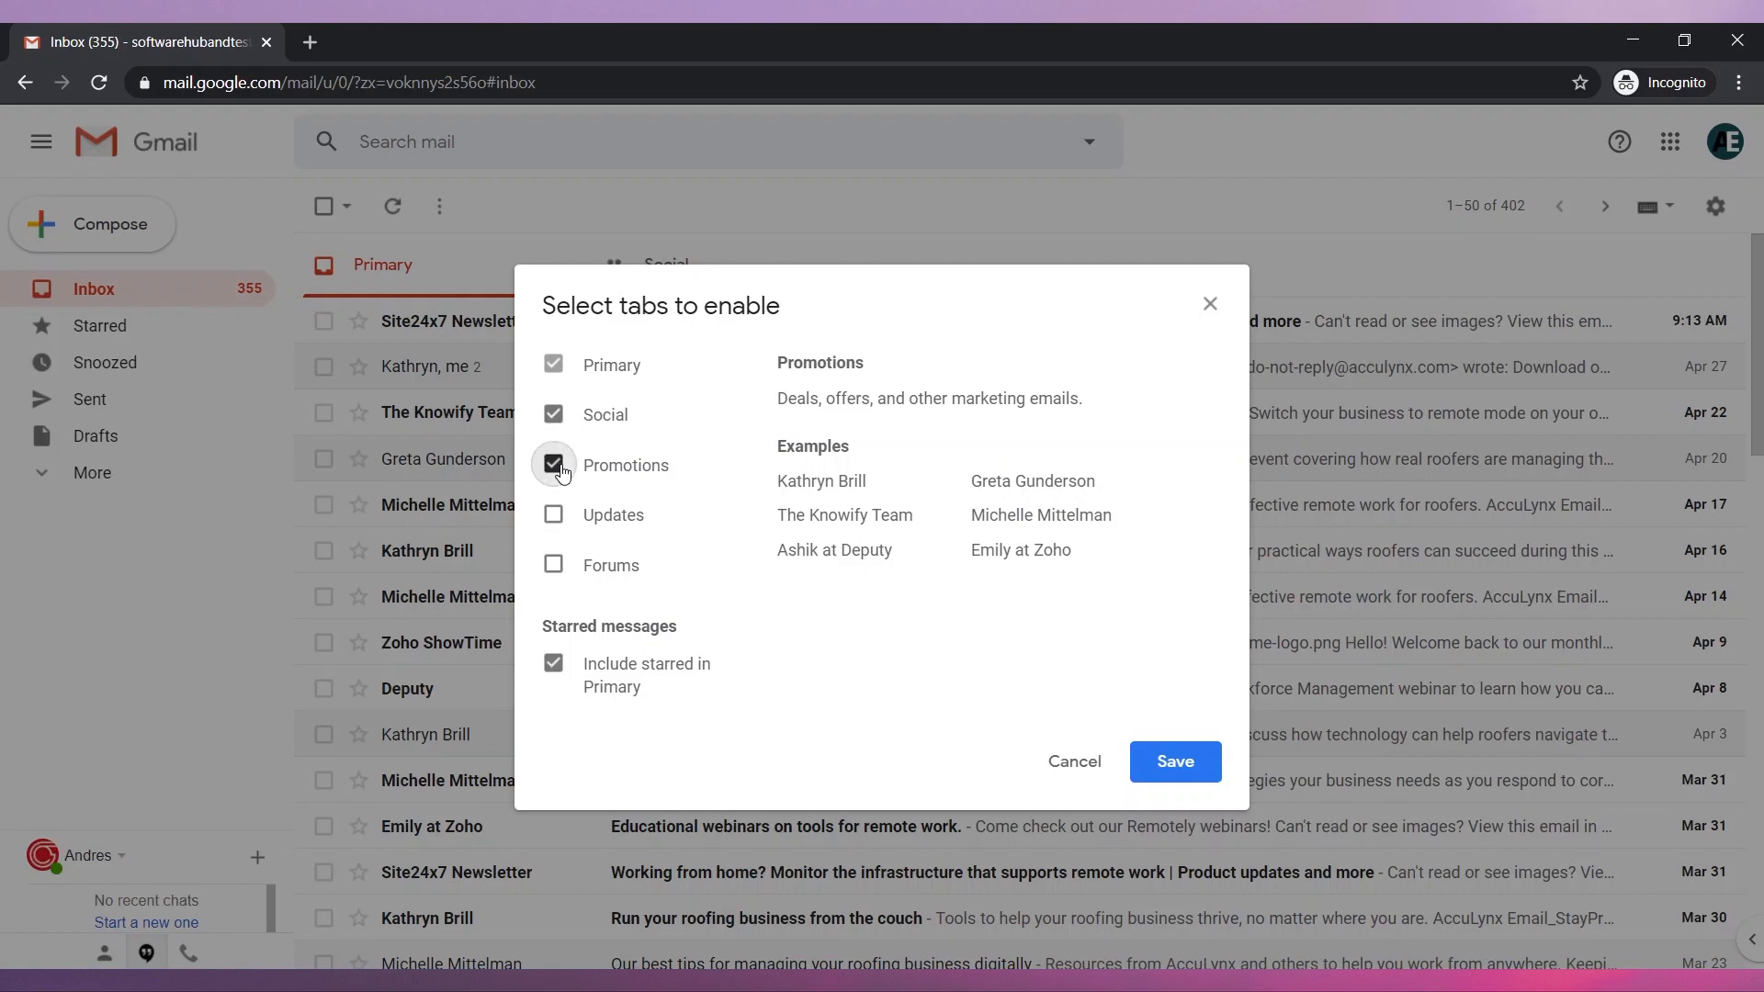
left_click(1176, 760)
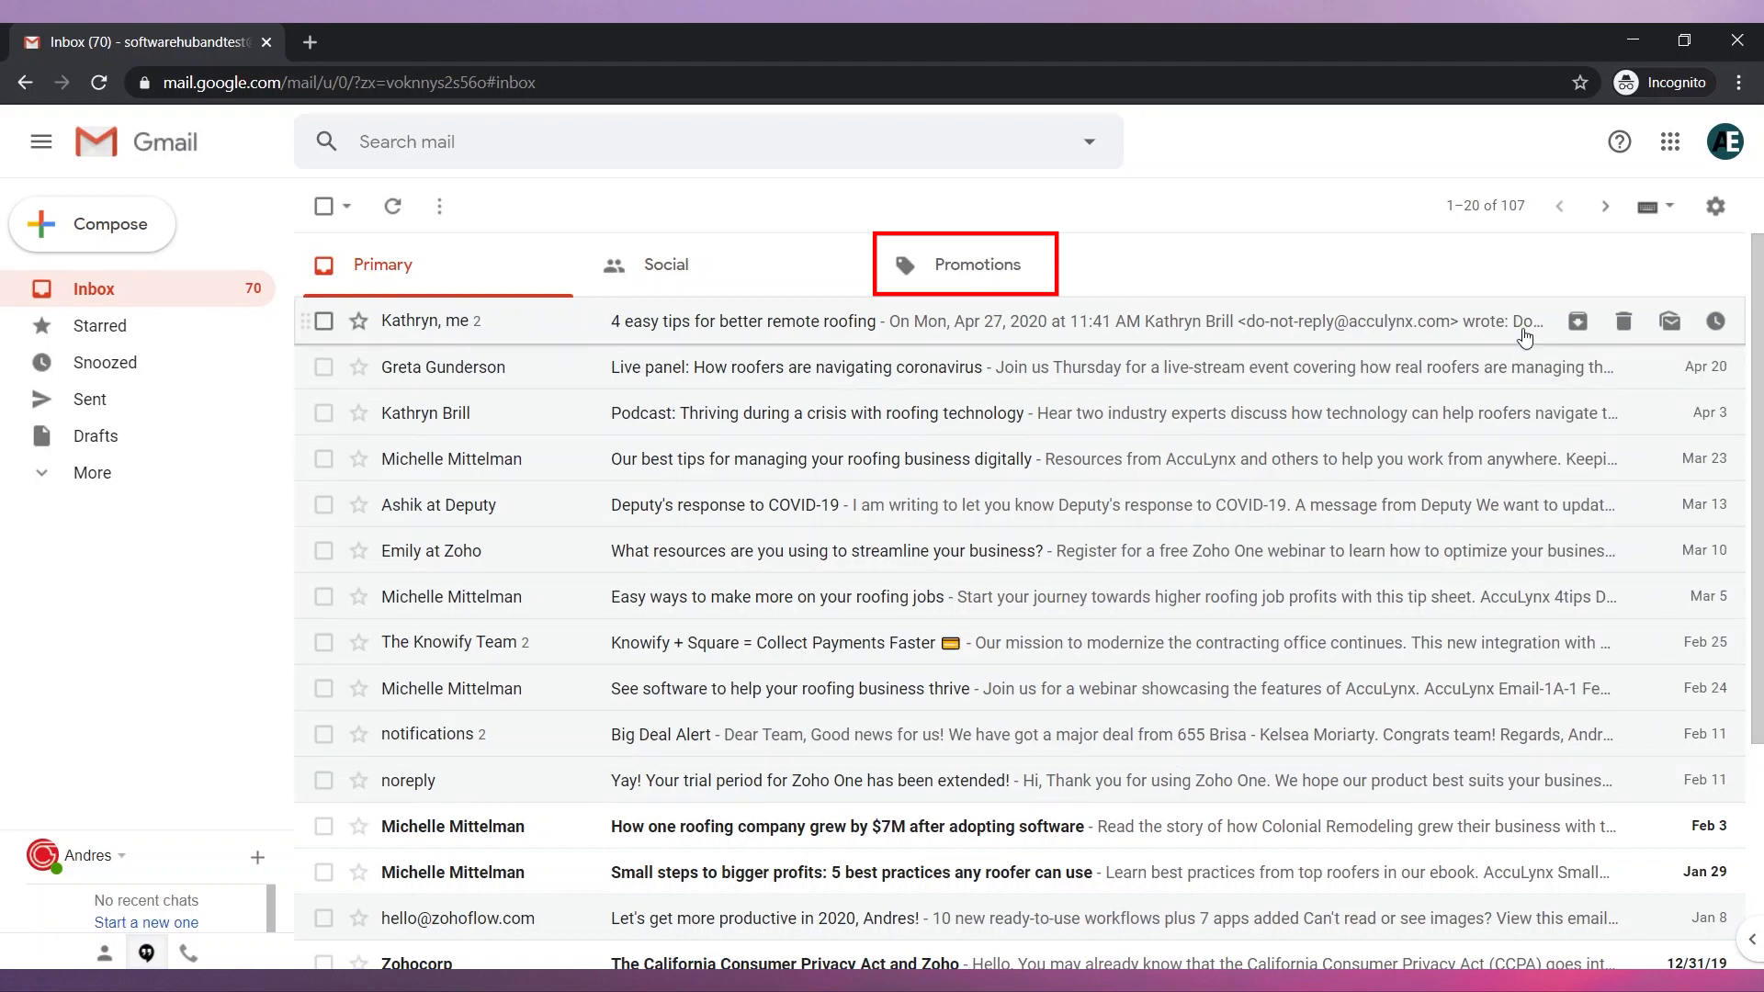
left_click(1716, 206)
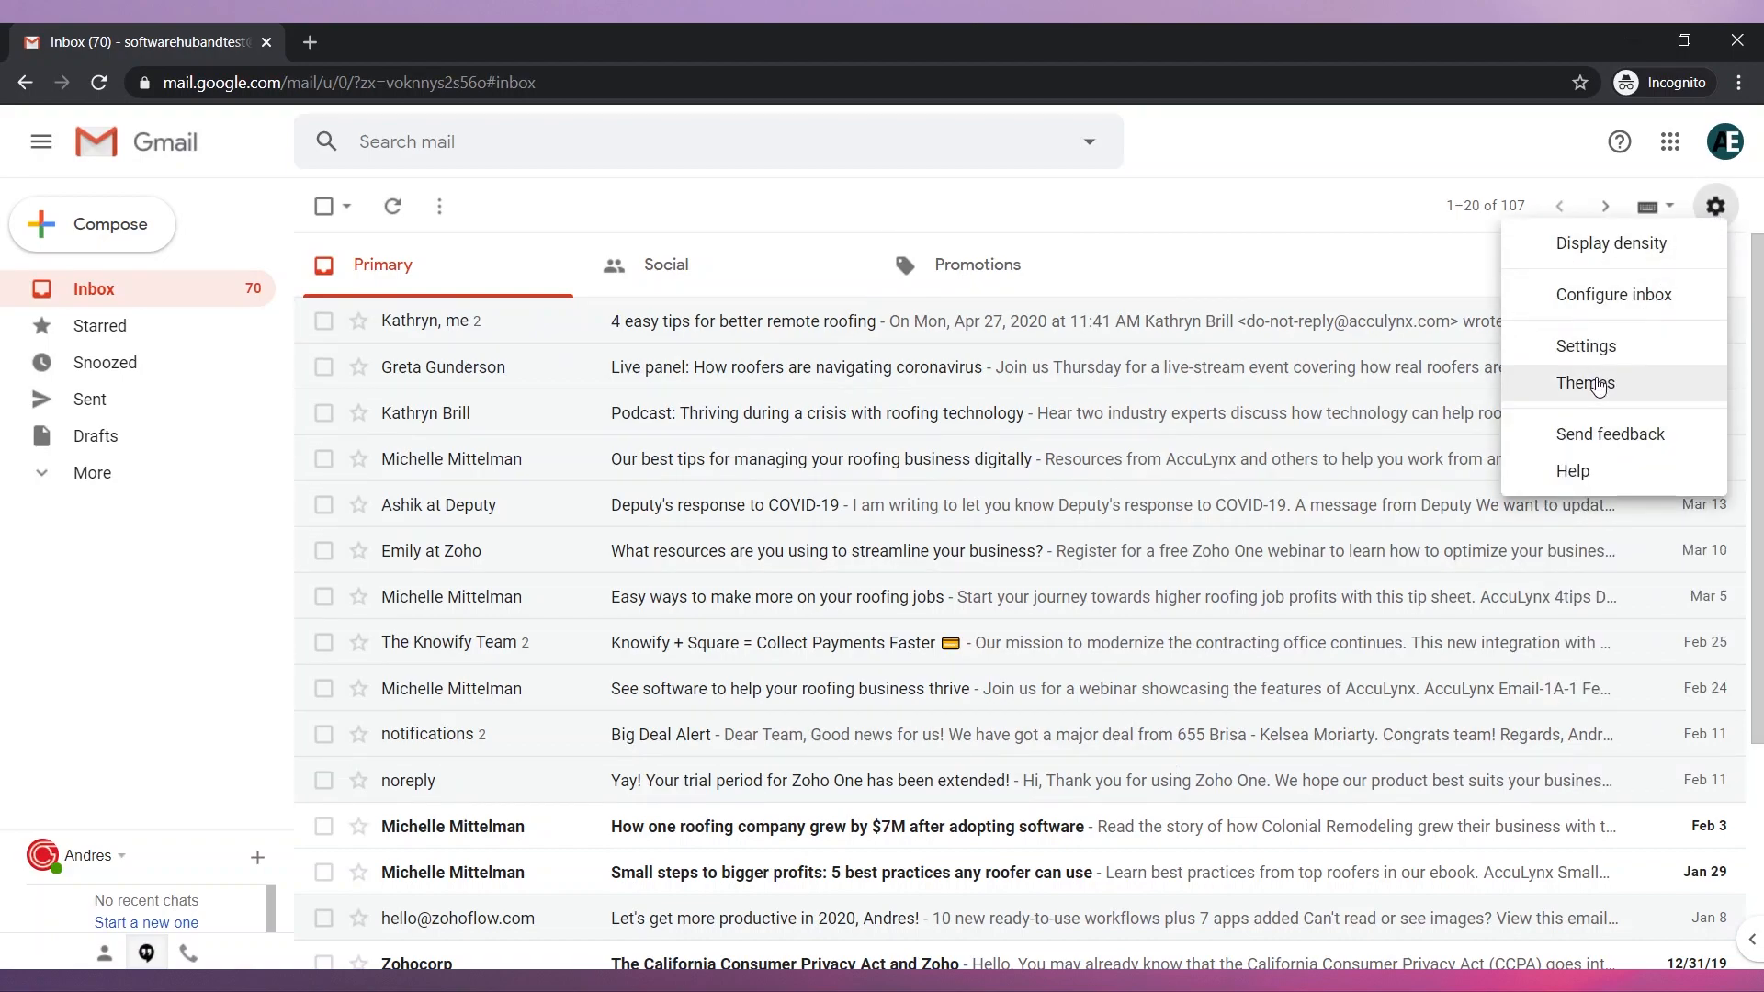
left_click(1586, 382)
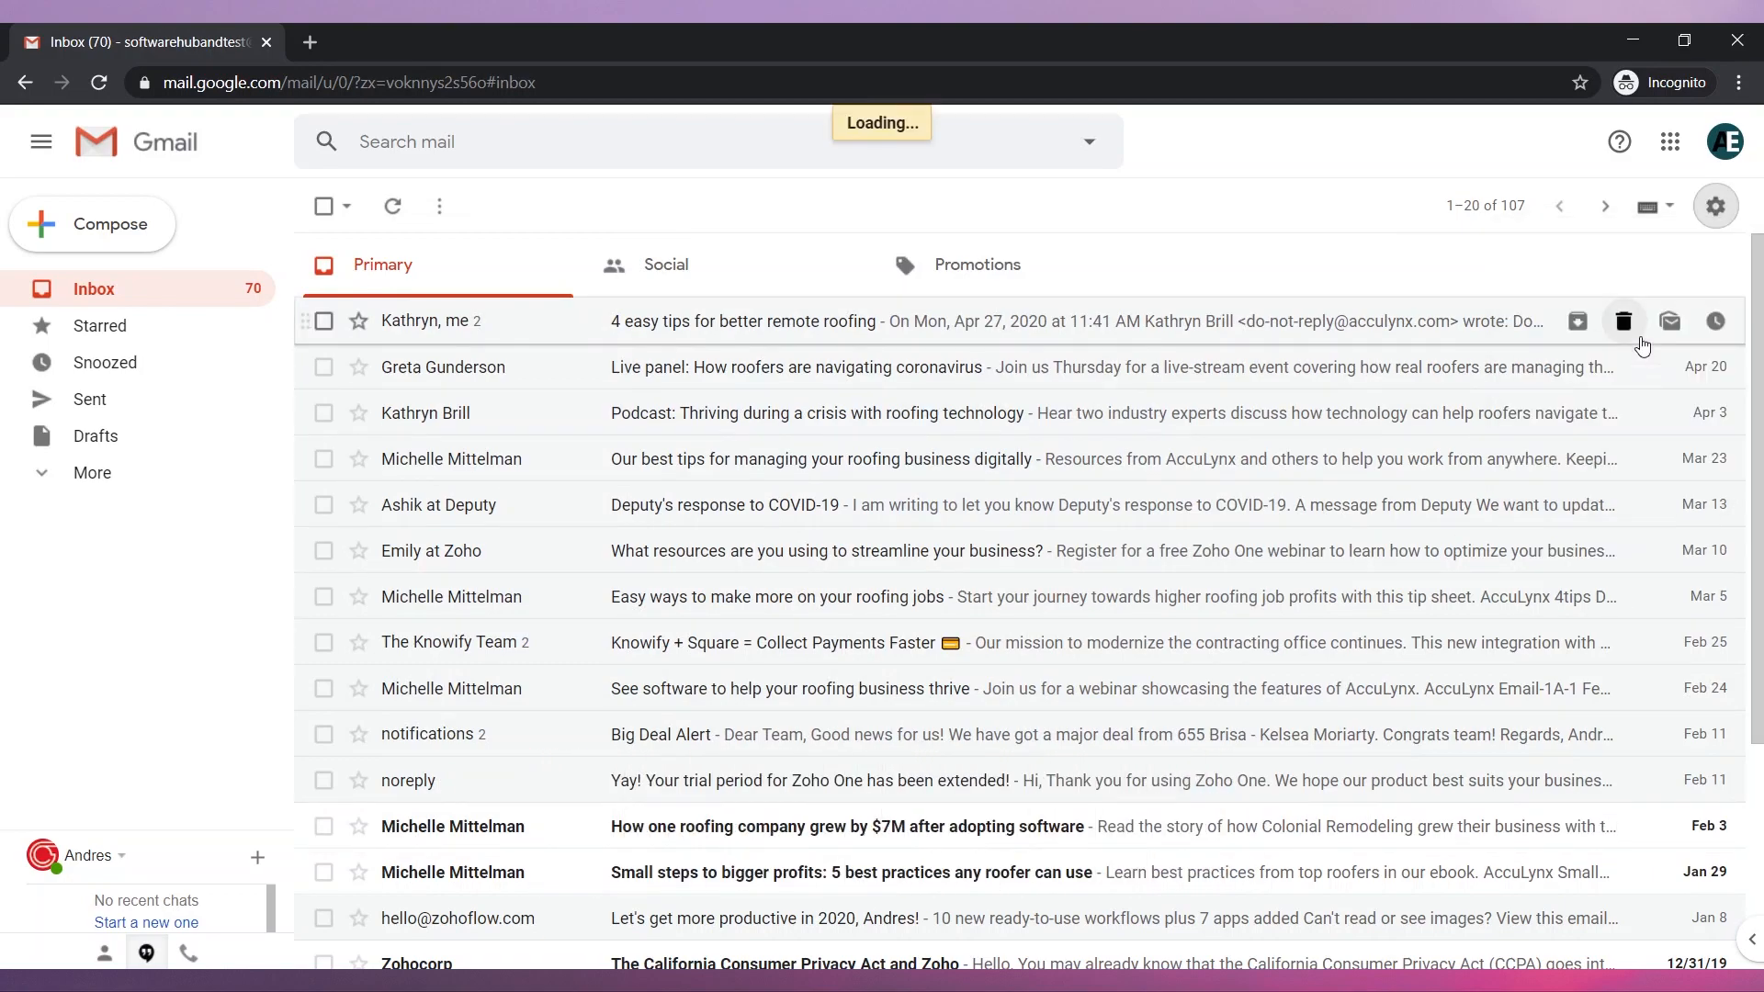
Step: Create a new signature named Andy in the General settings
left_click(1716, 206)
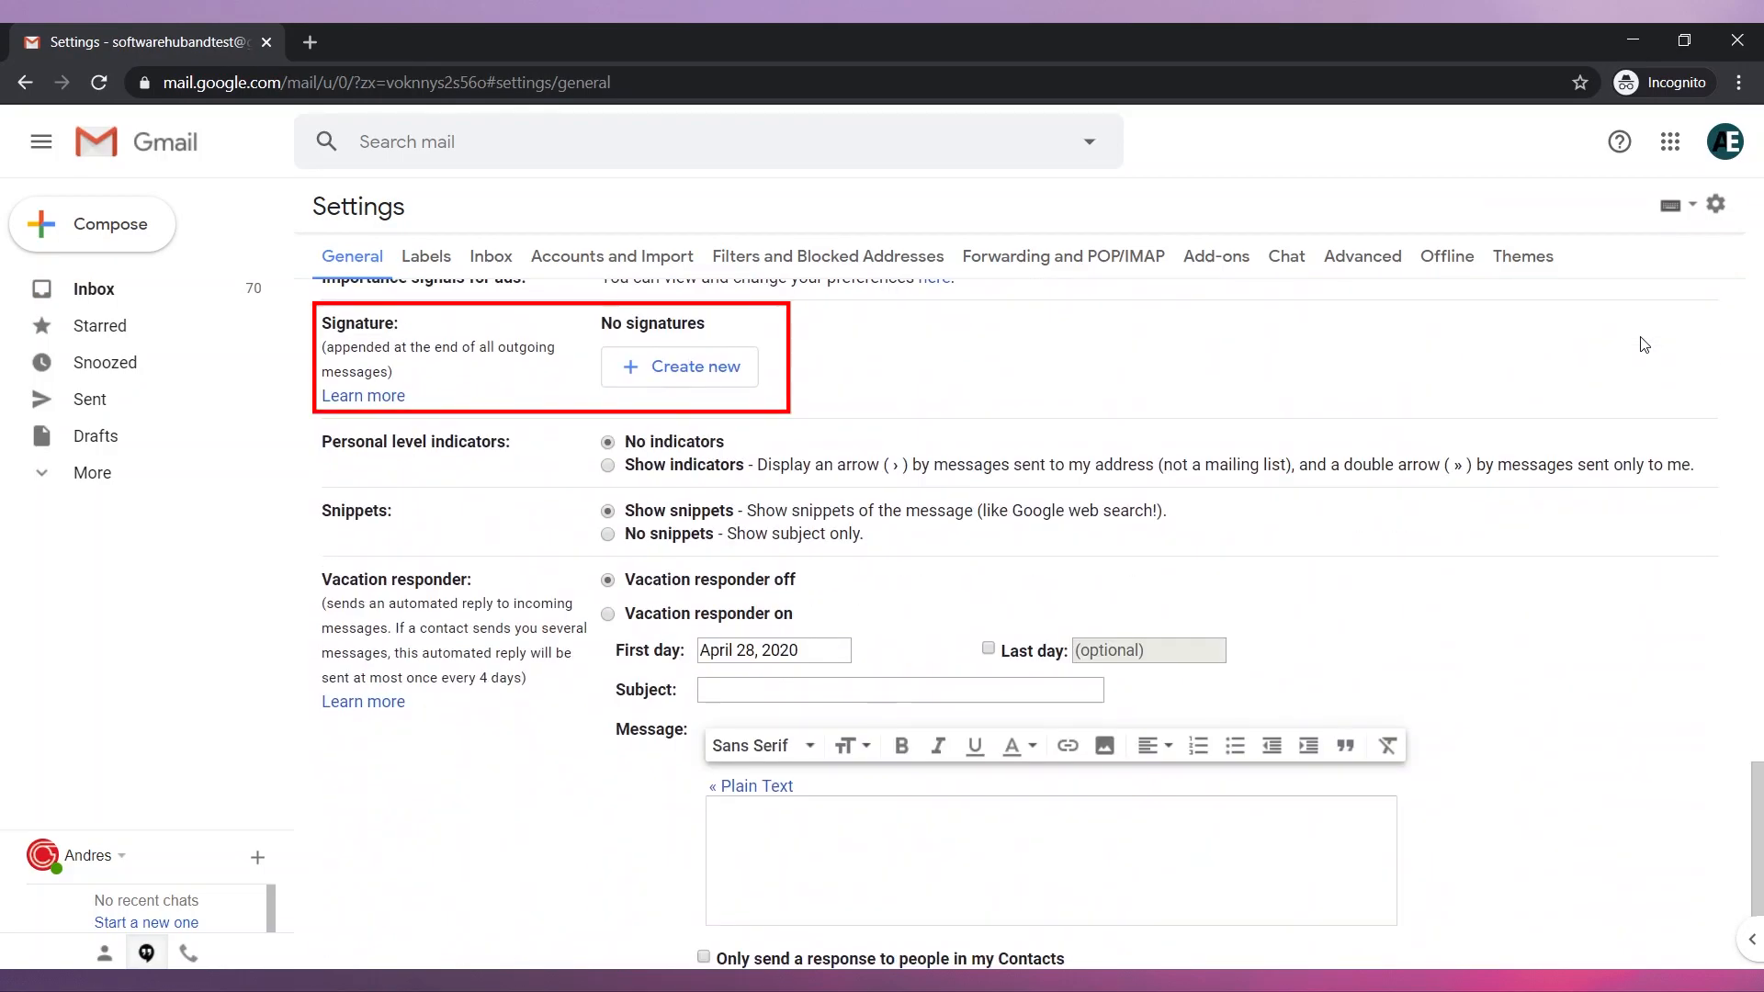
left_click(693, 366)
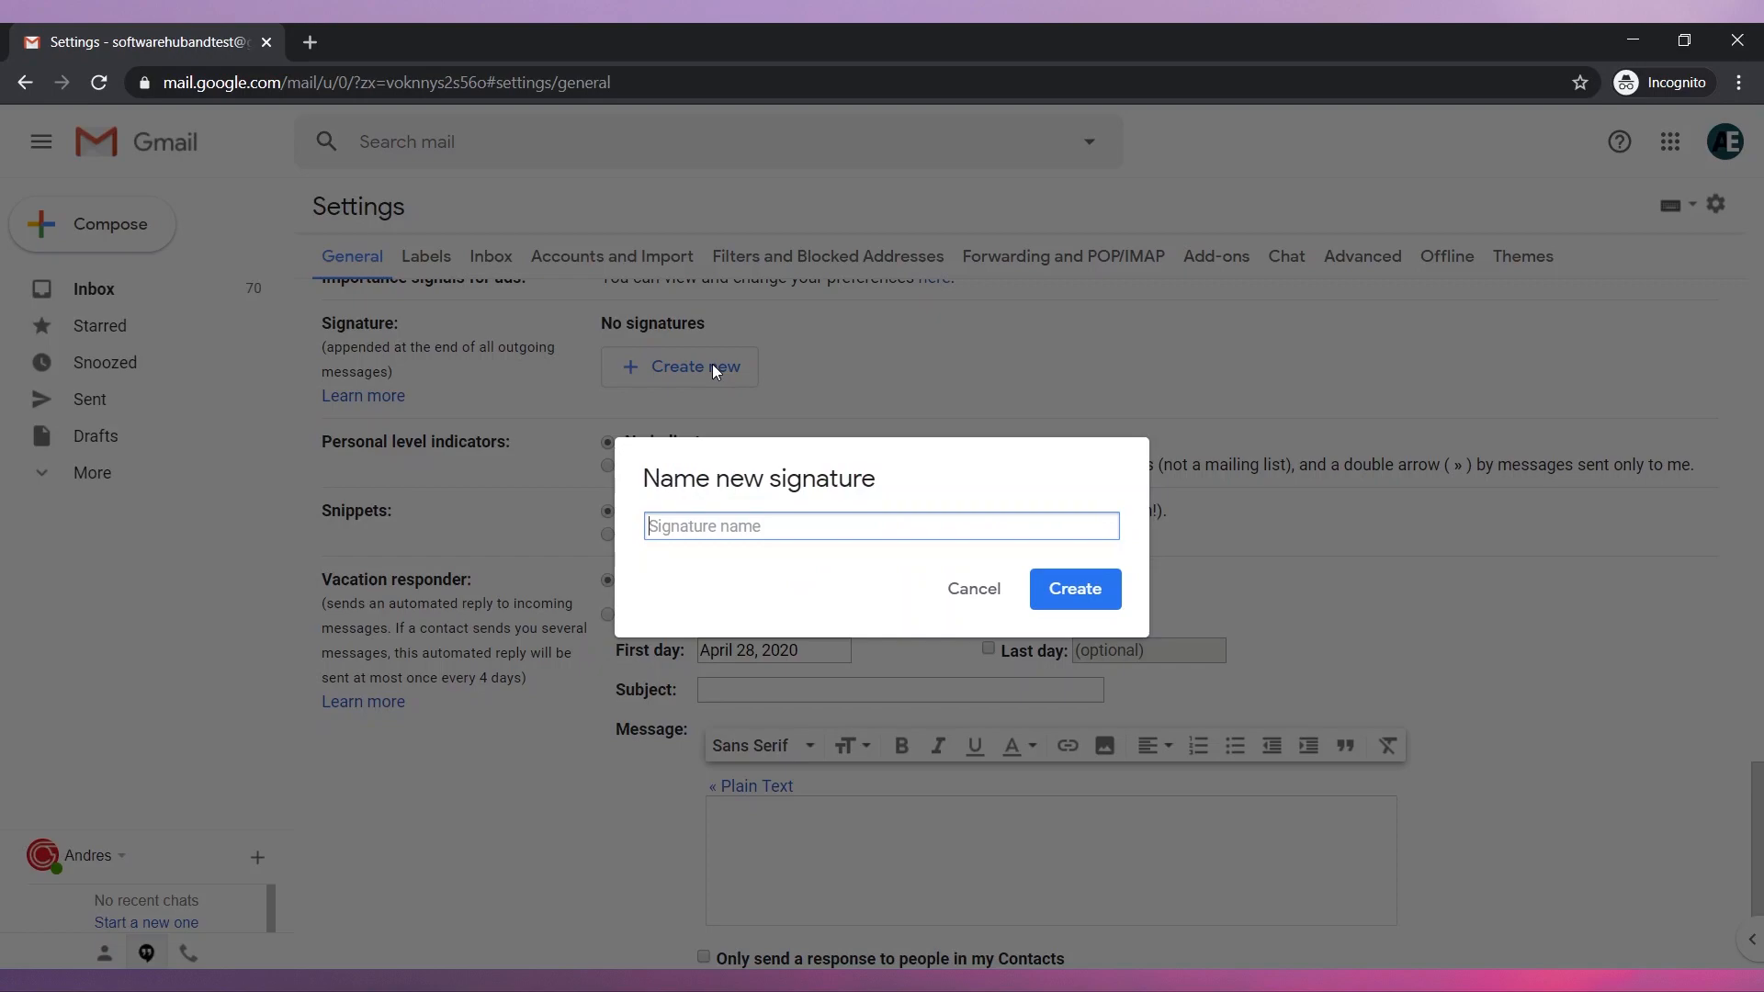
type("Andy")
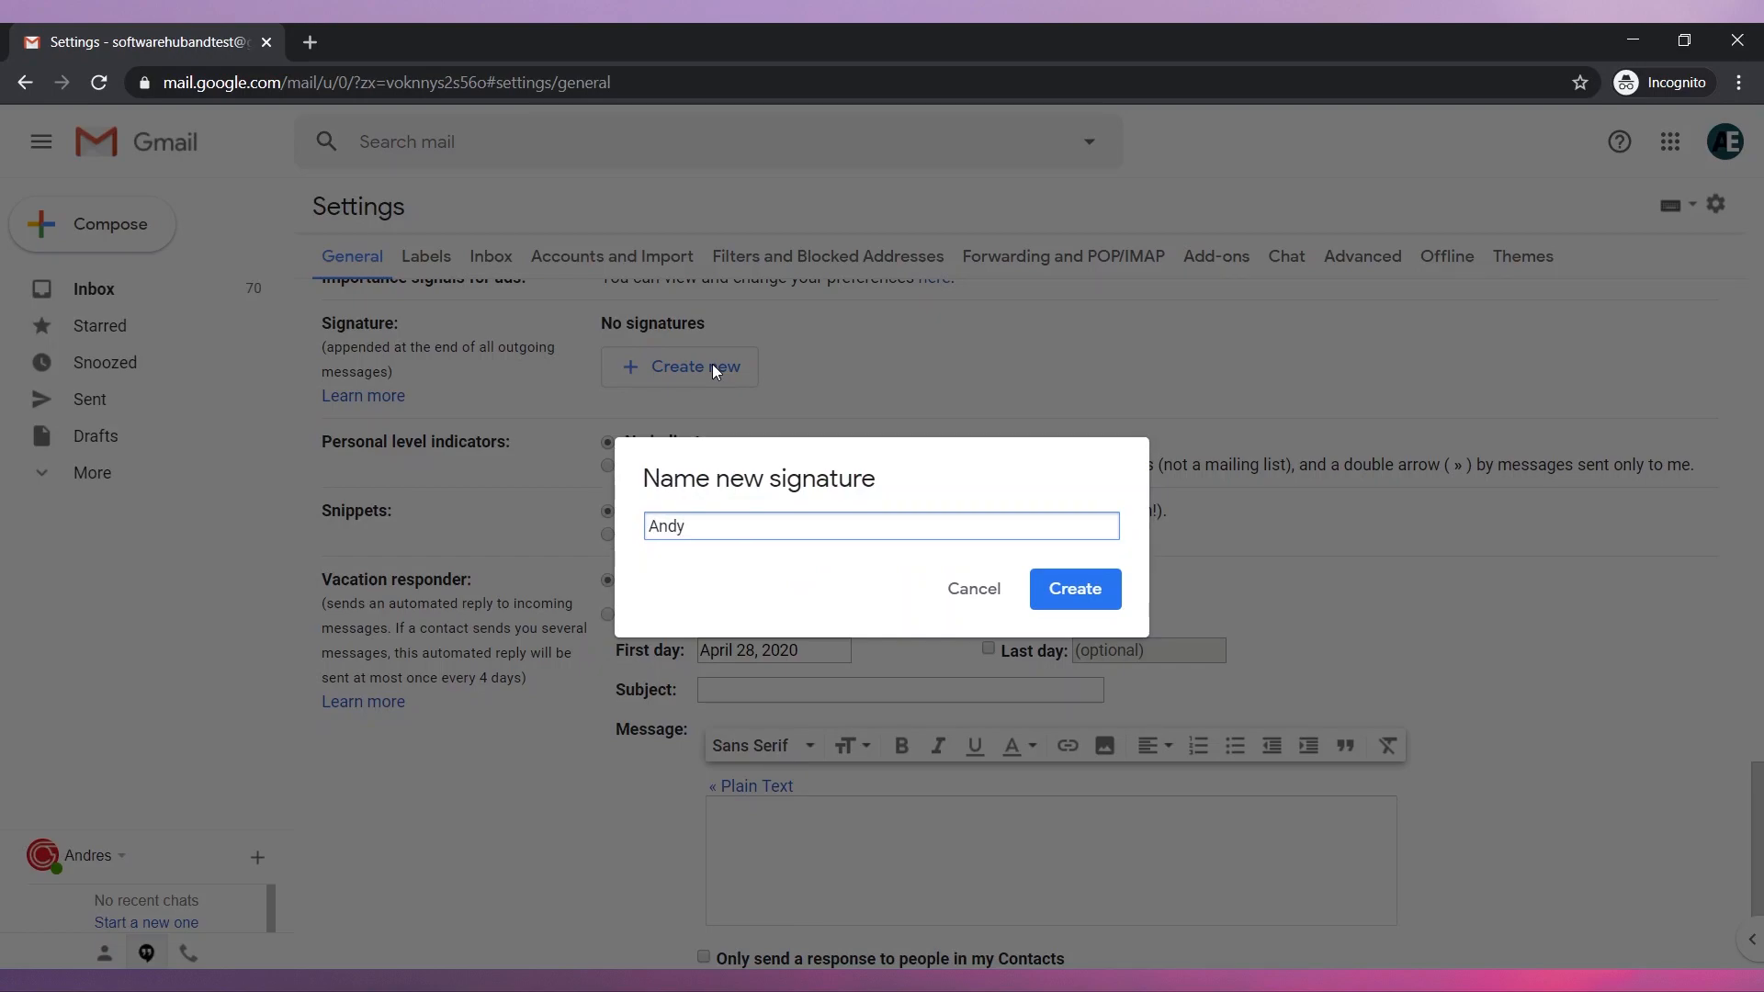
left_click(1075, 588)
type("Blungo")
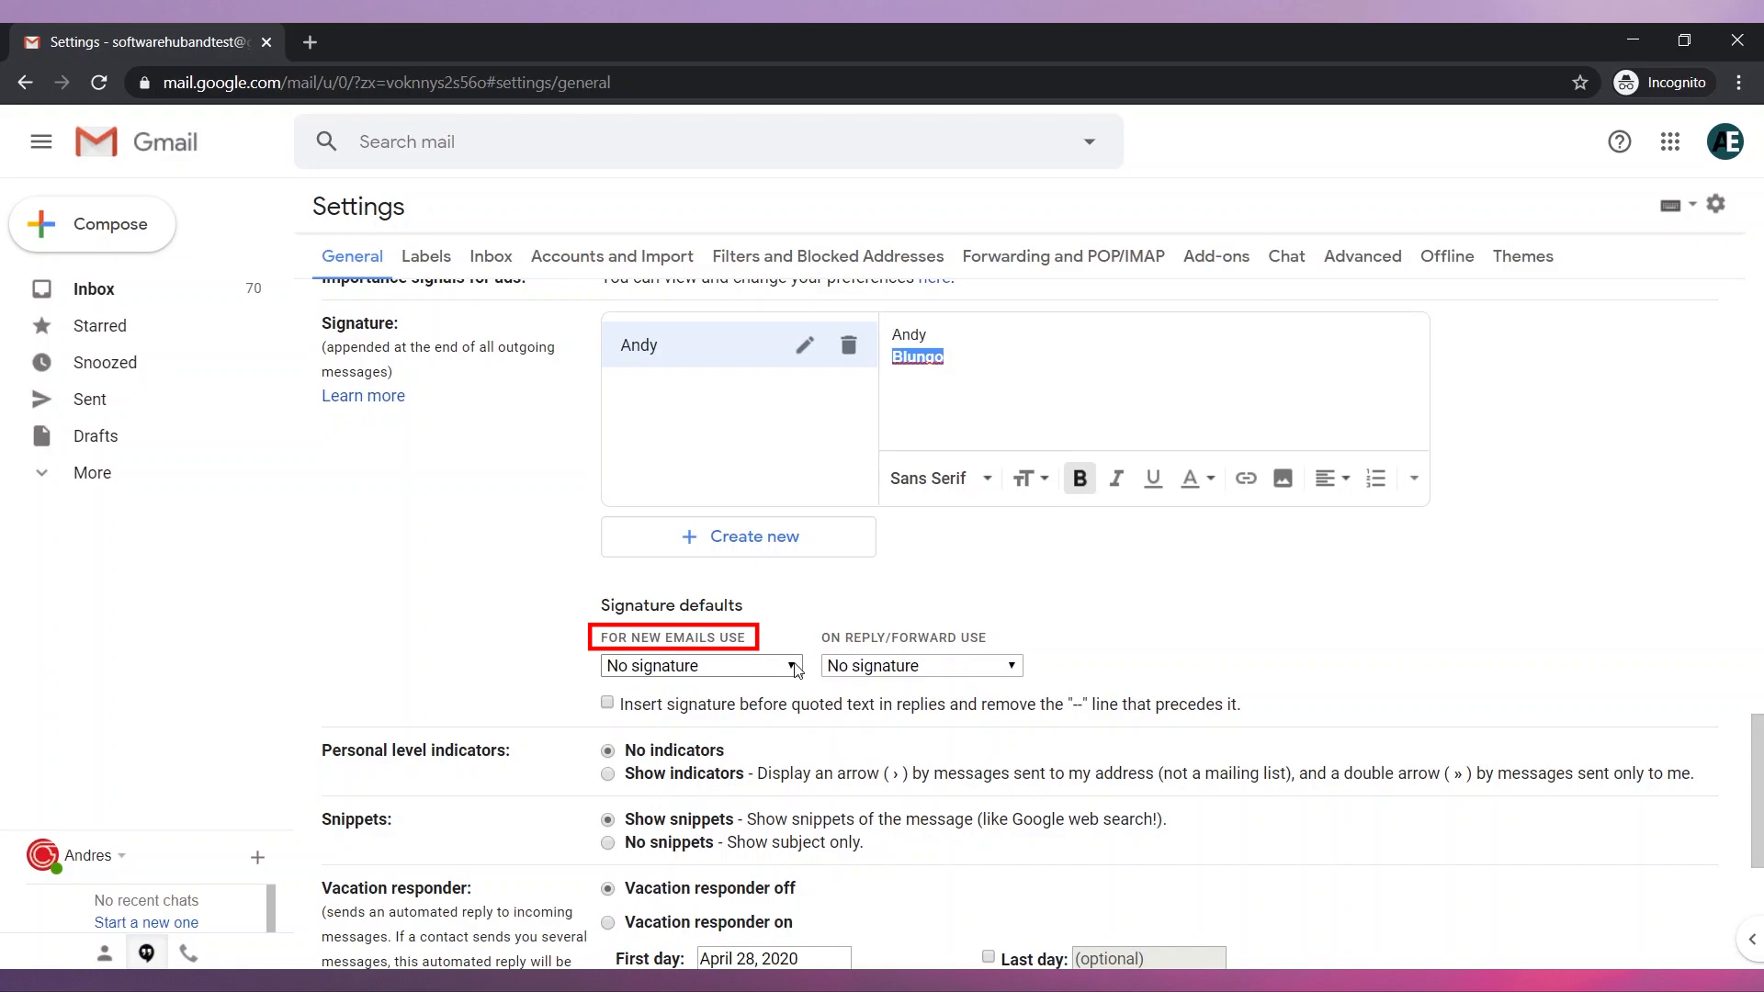
Step: Choose the Andy signature as the default for new emails
left_click(702, 665)
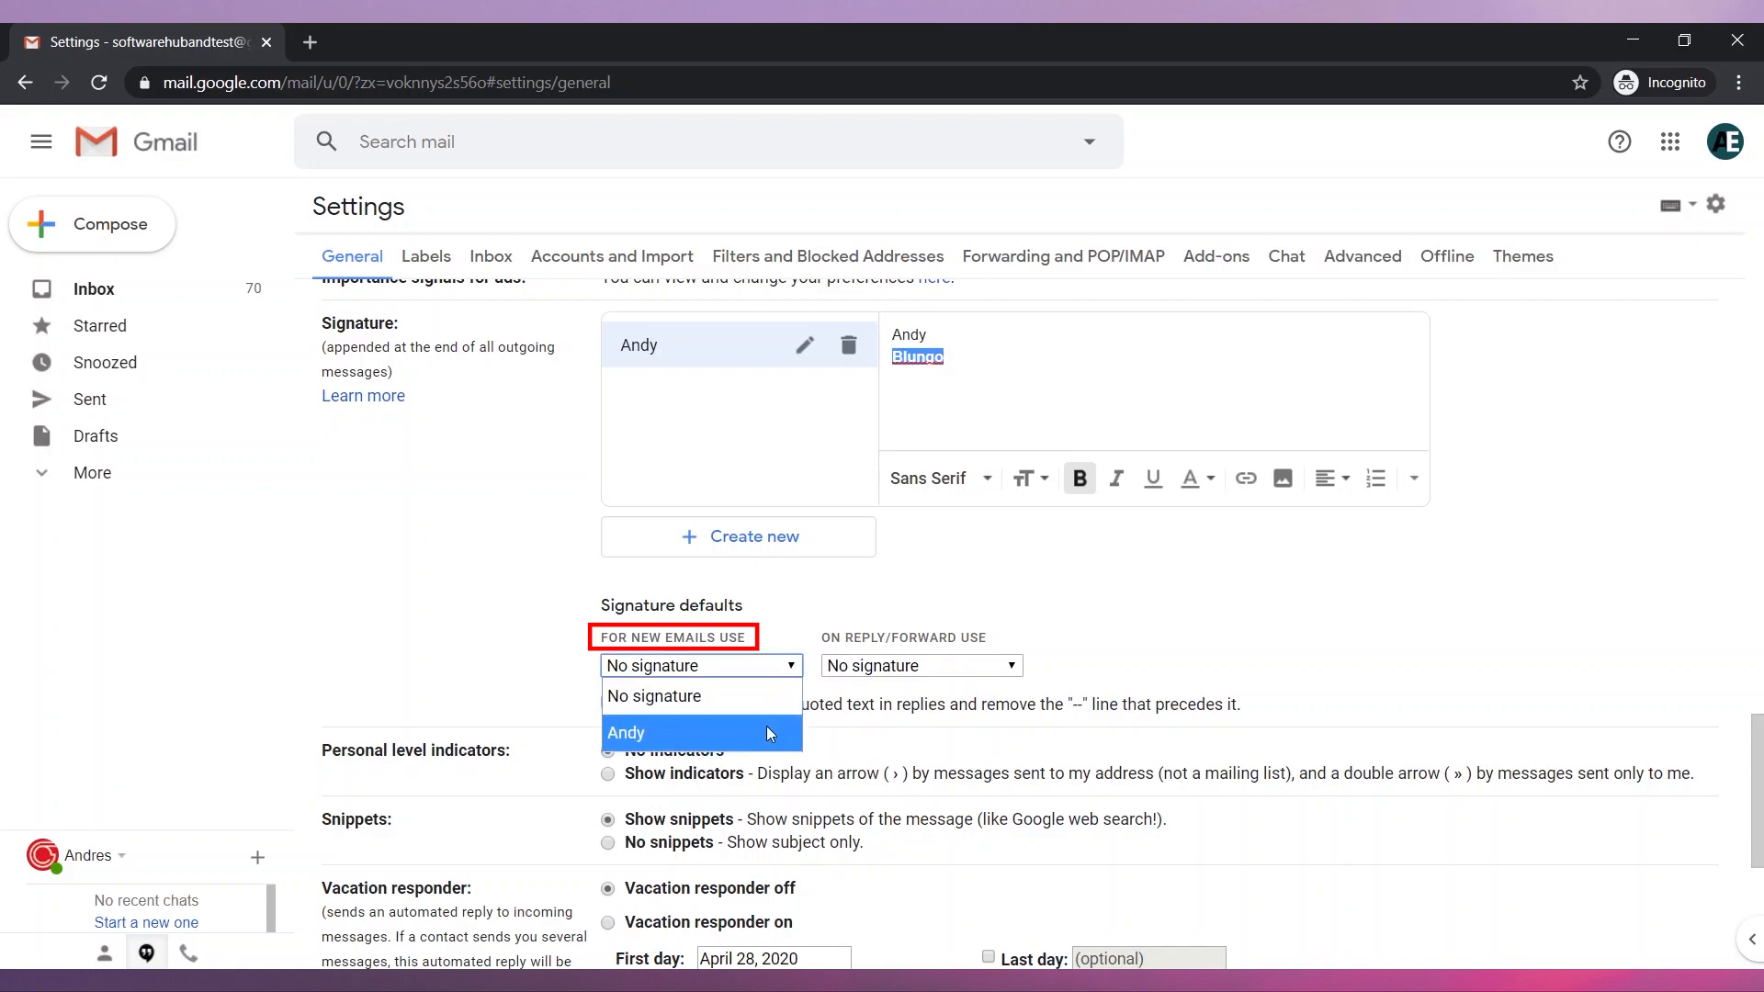
left_click(663, 731)
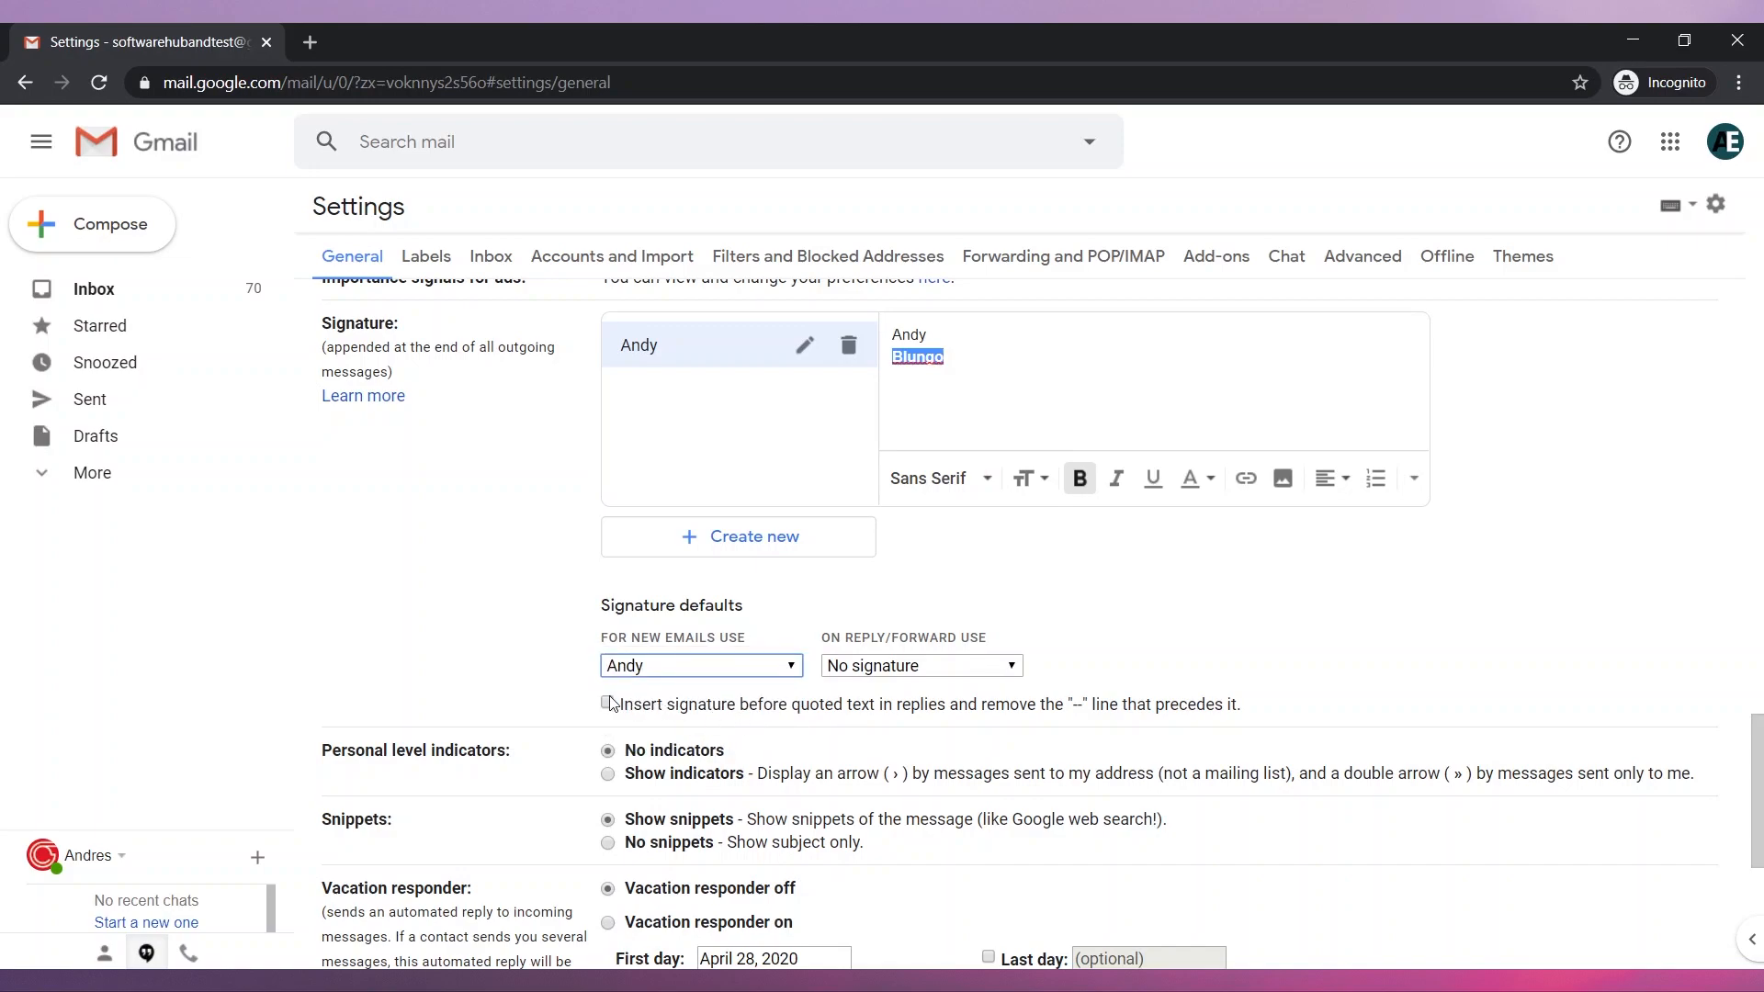
left_click(608, 703)
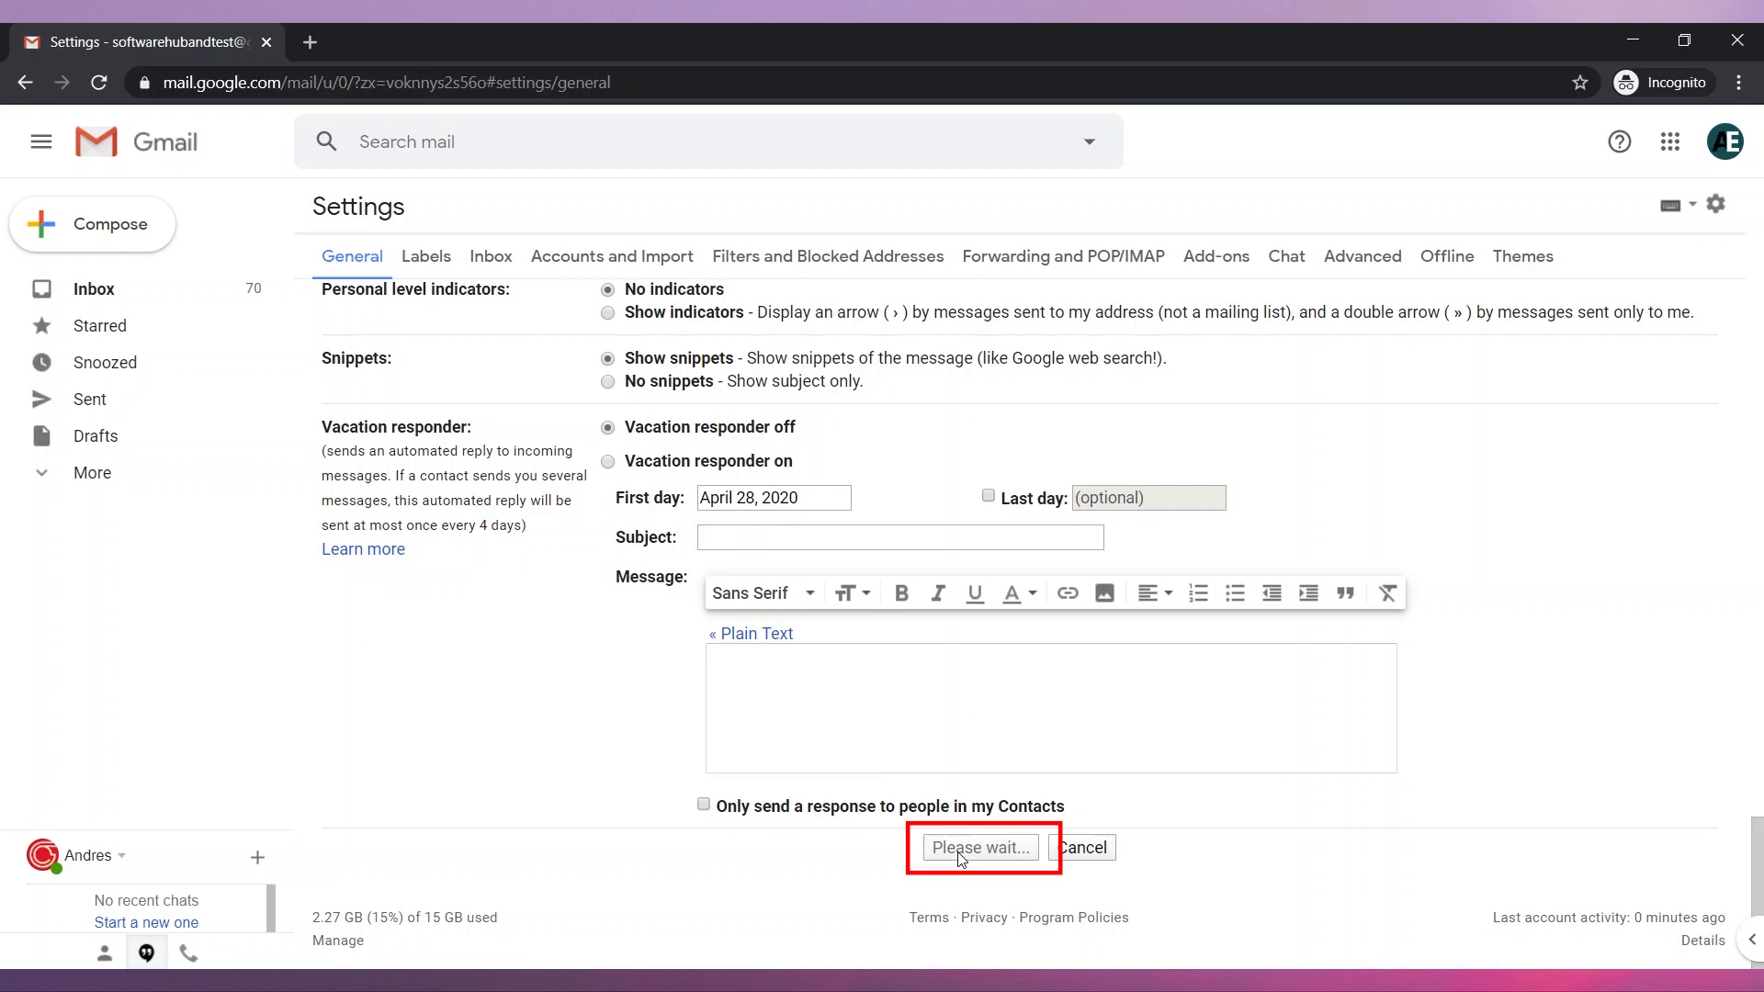
Step: Save the settings and start a new message that auto-inserts the Andy Blungo signature
left_click(981, 847)
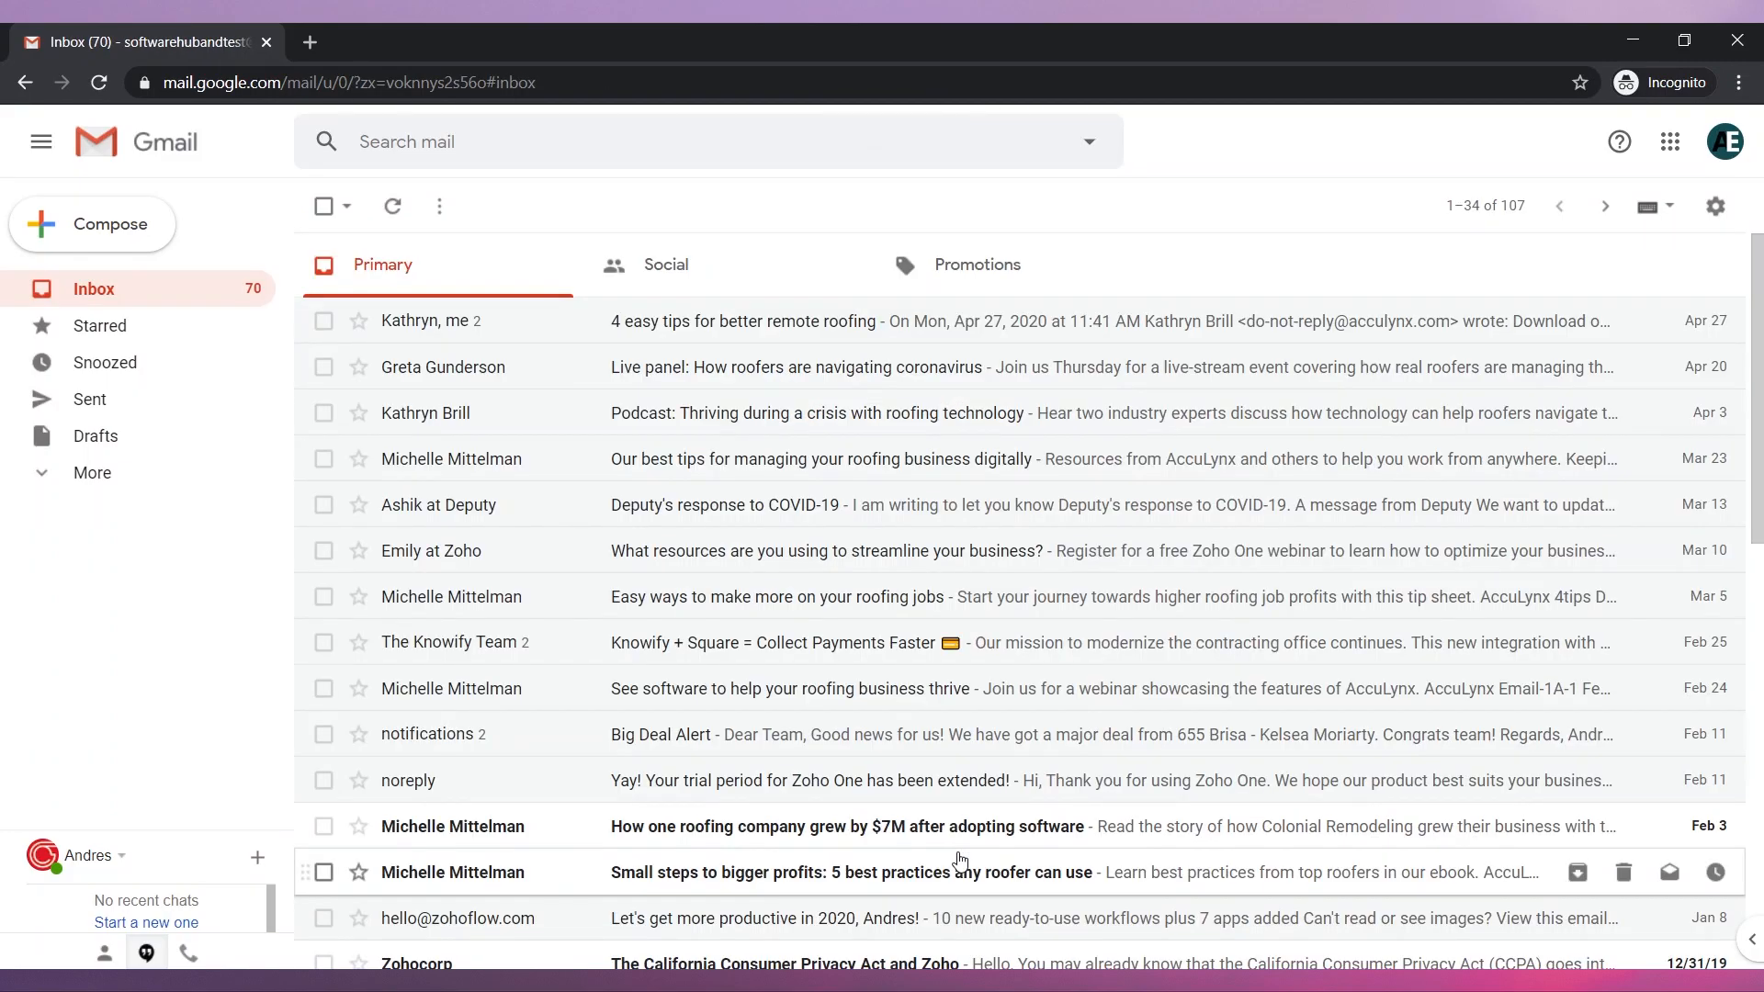
mouse_move(518, 499)
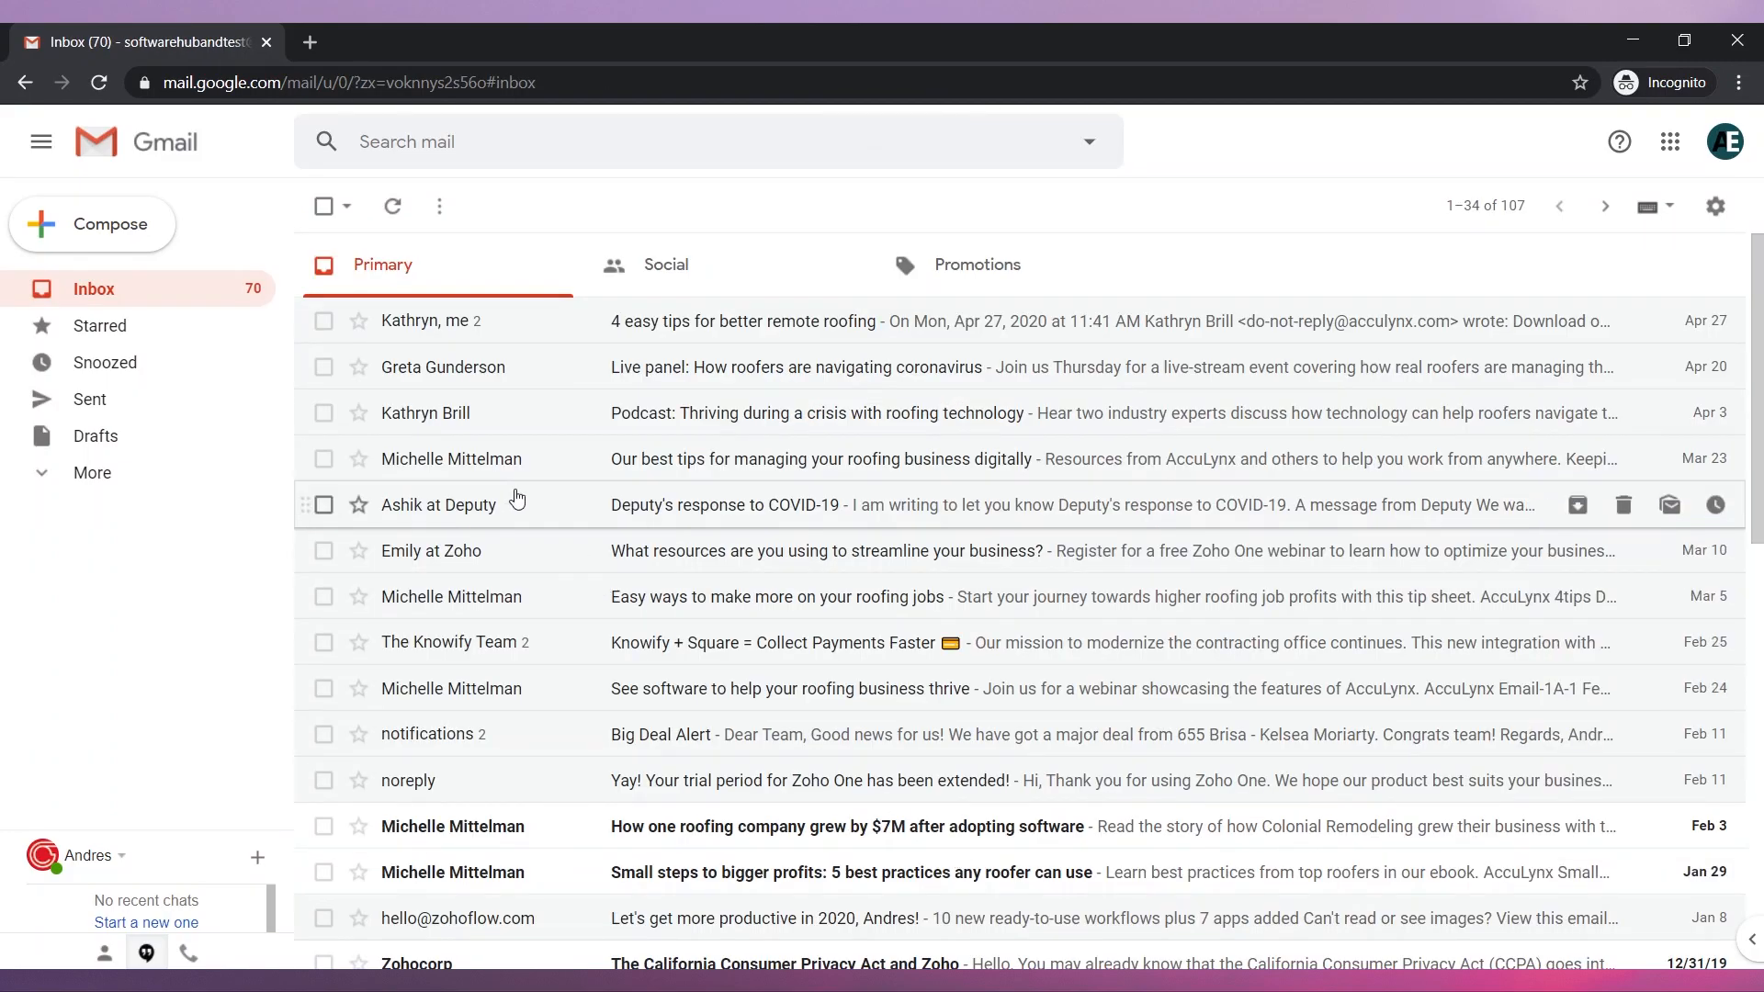
left_click(110, 222)
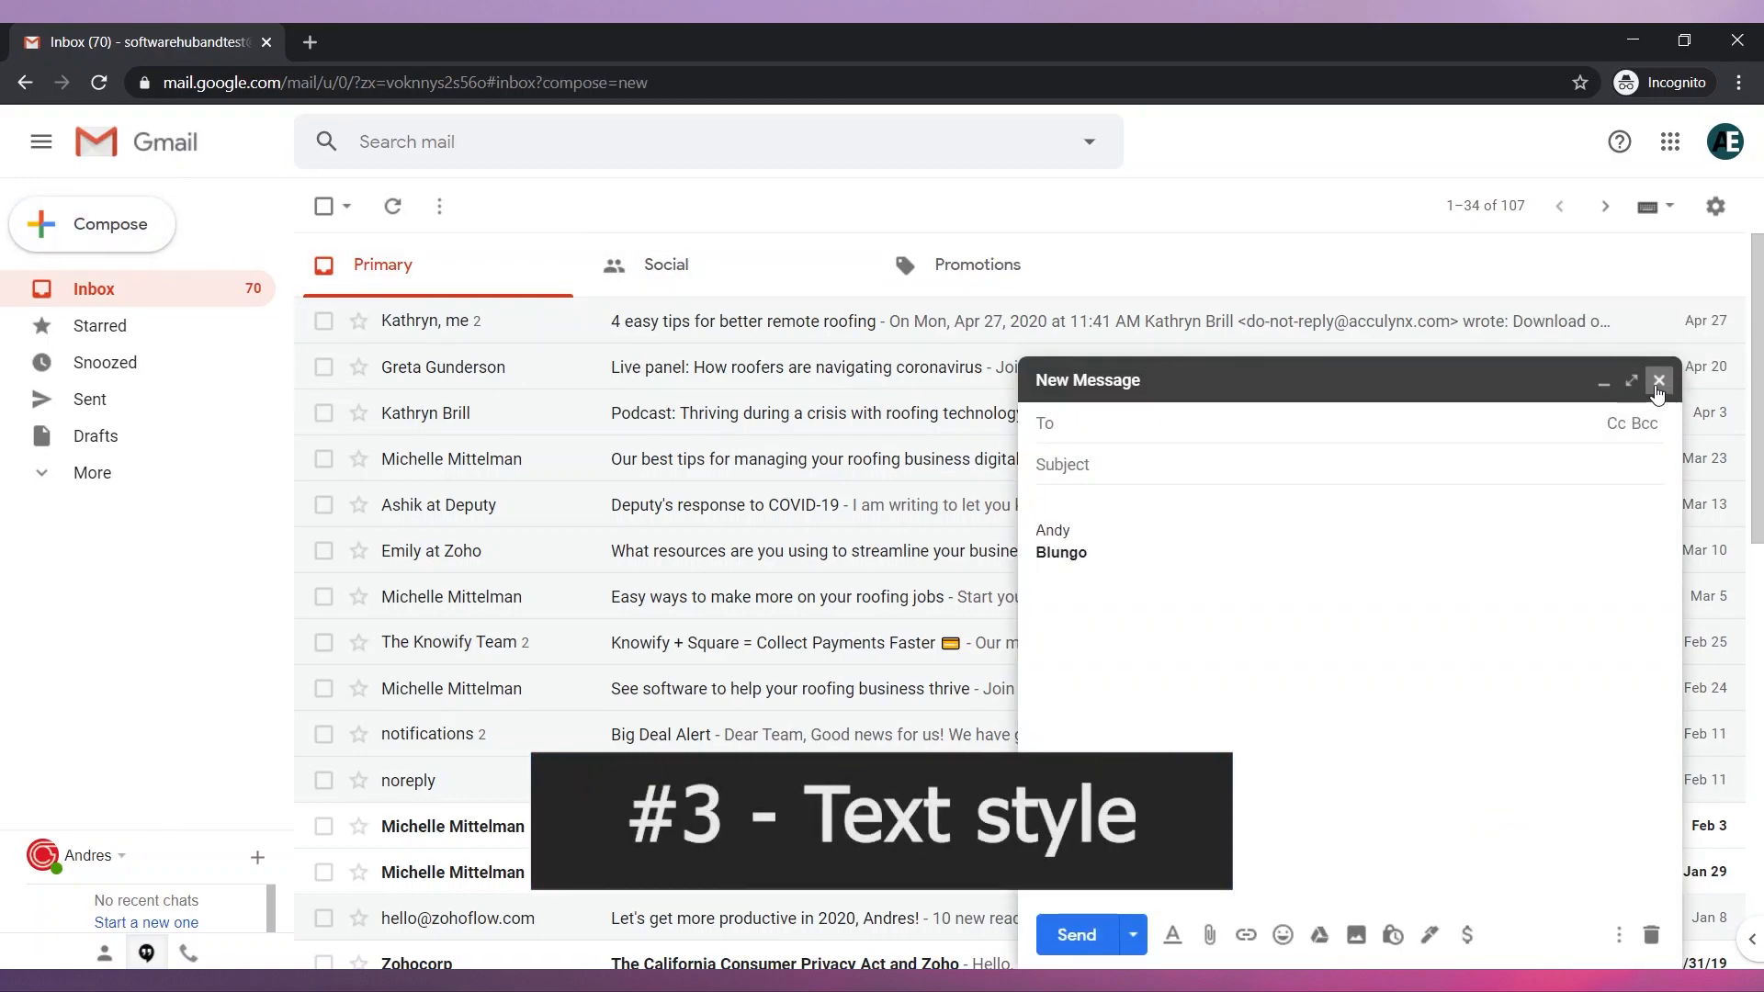
left_click(1657, 380)
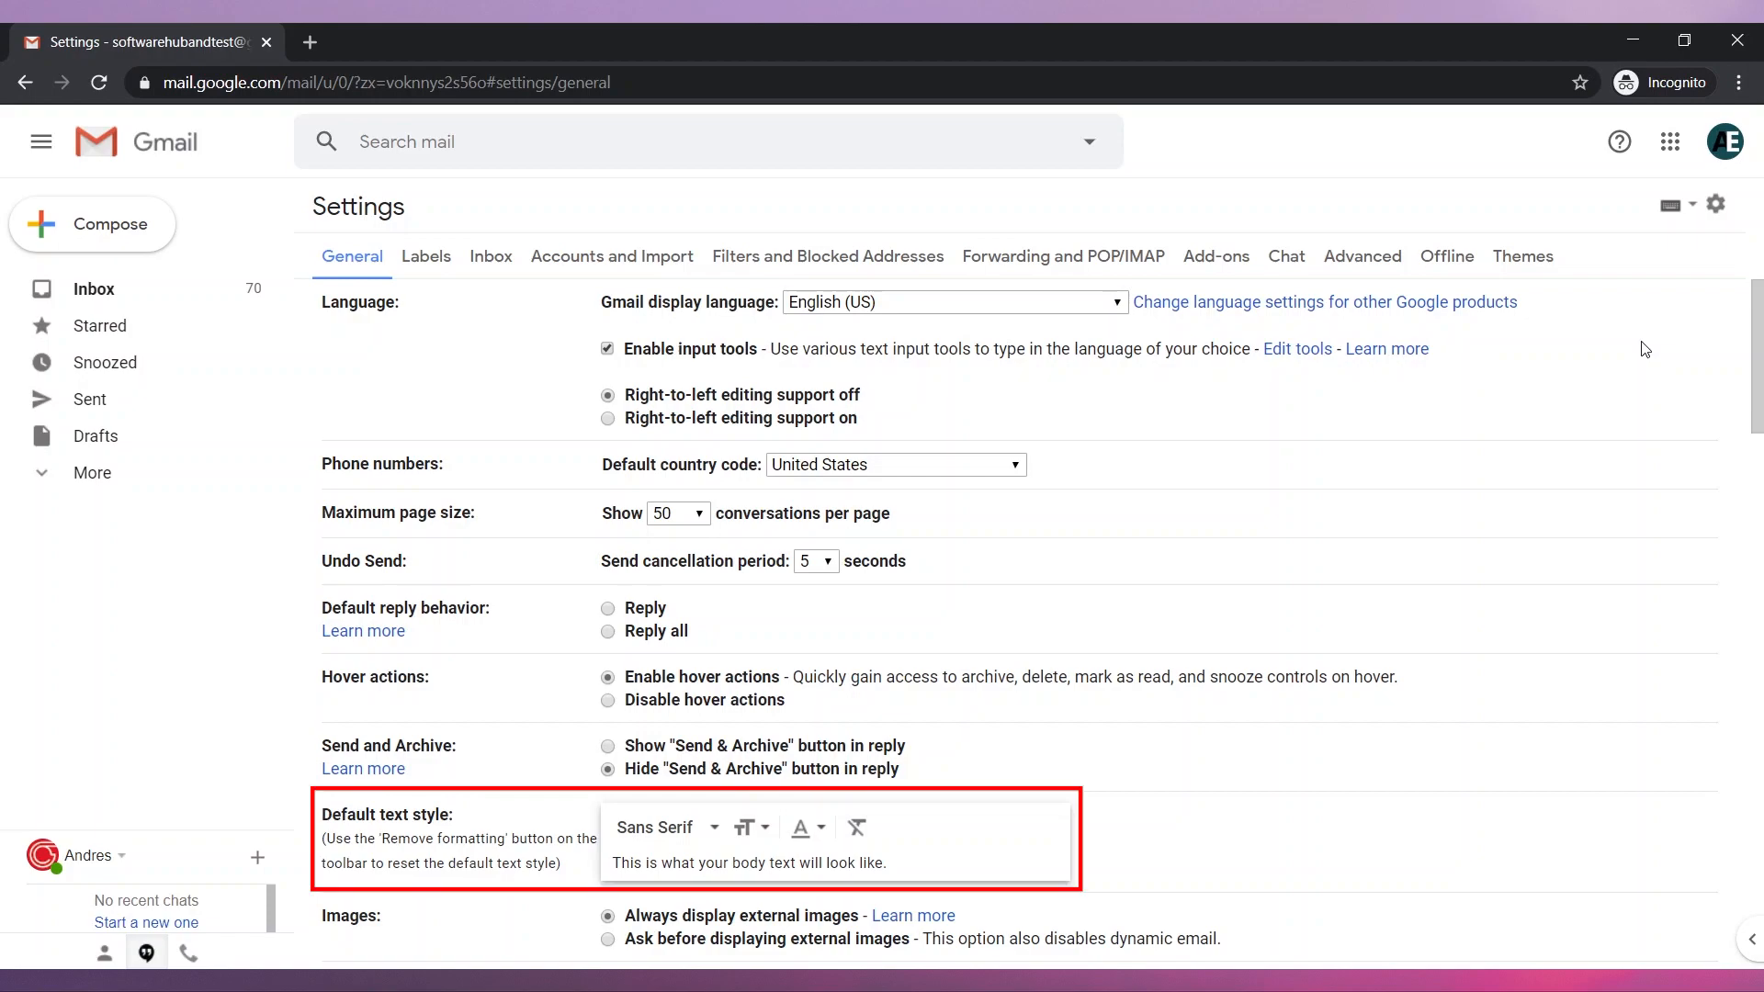
left_click(666, 827)
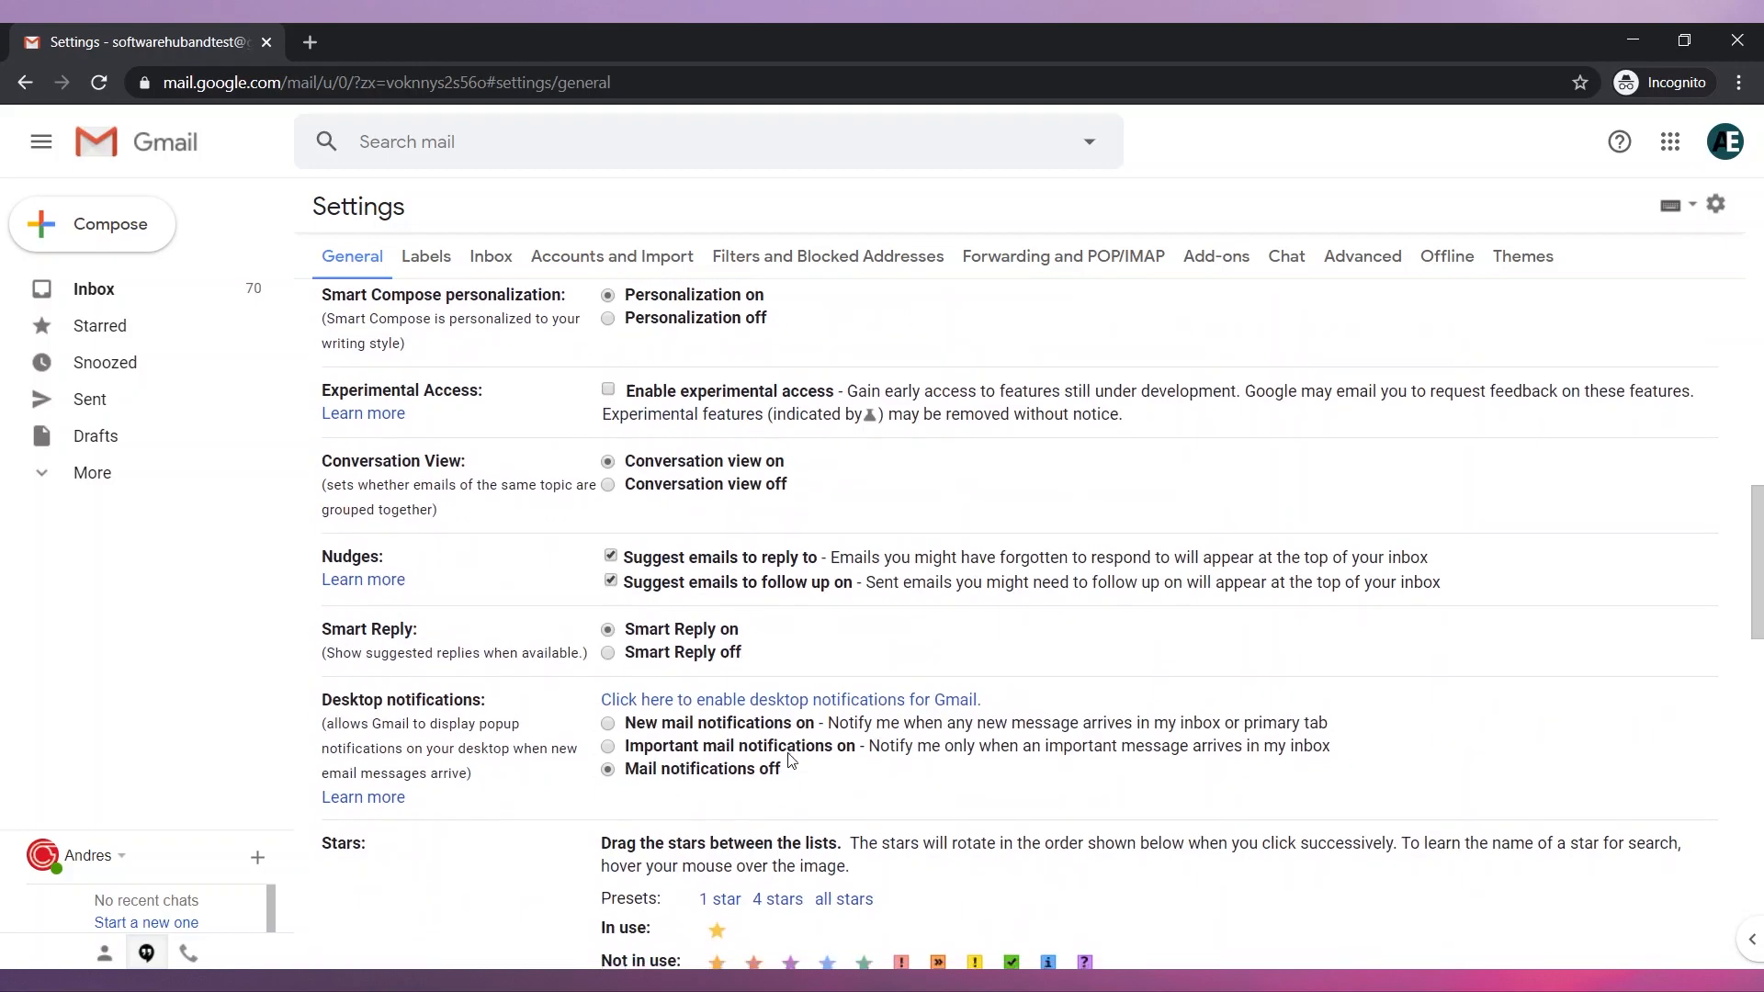
scroll("down", 3)
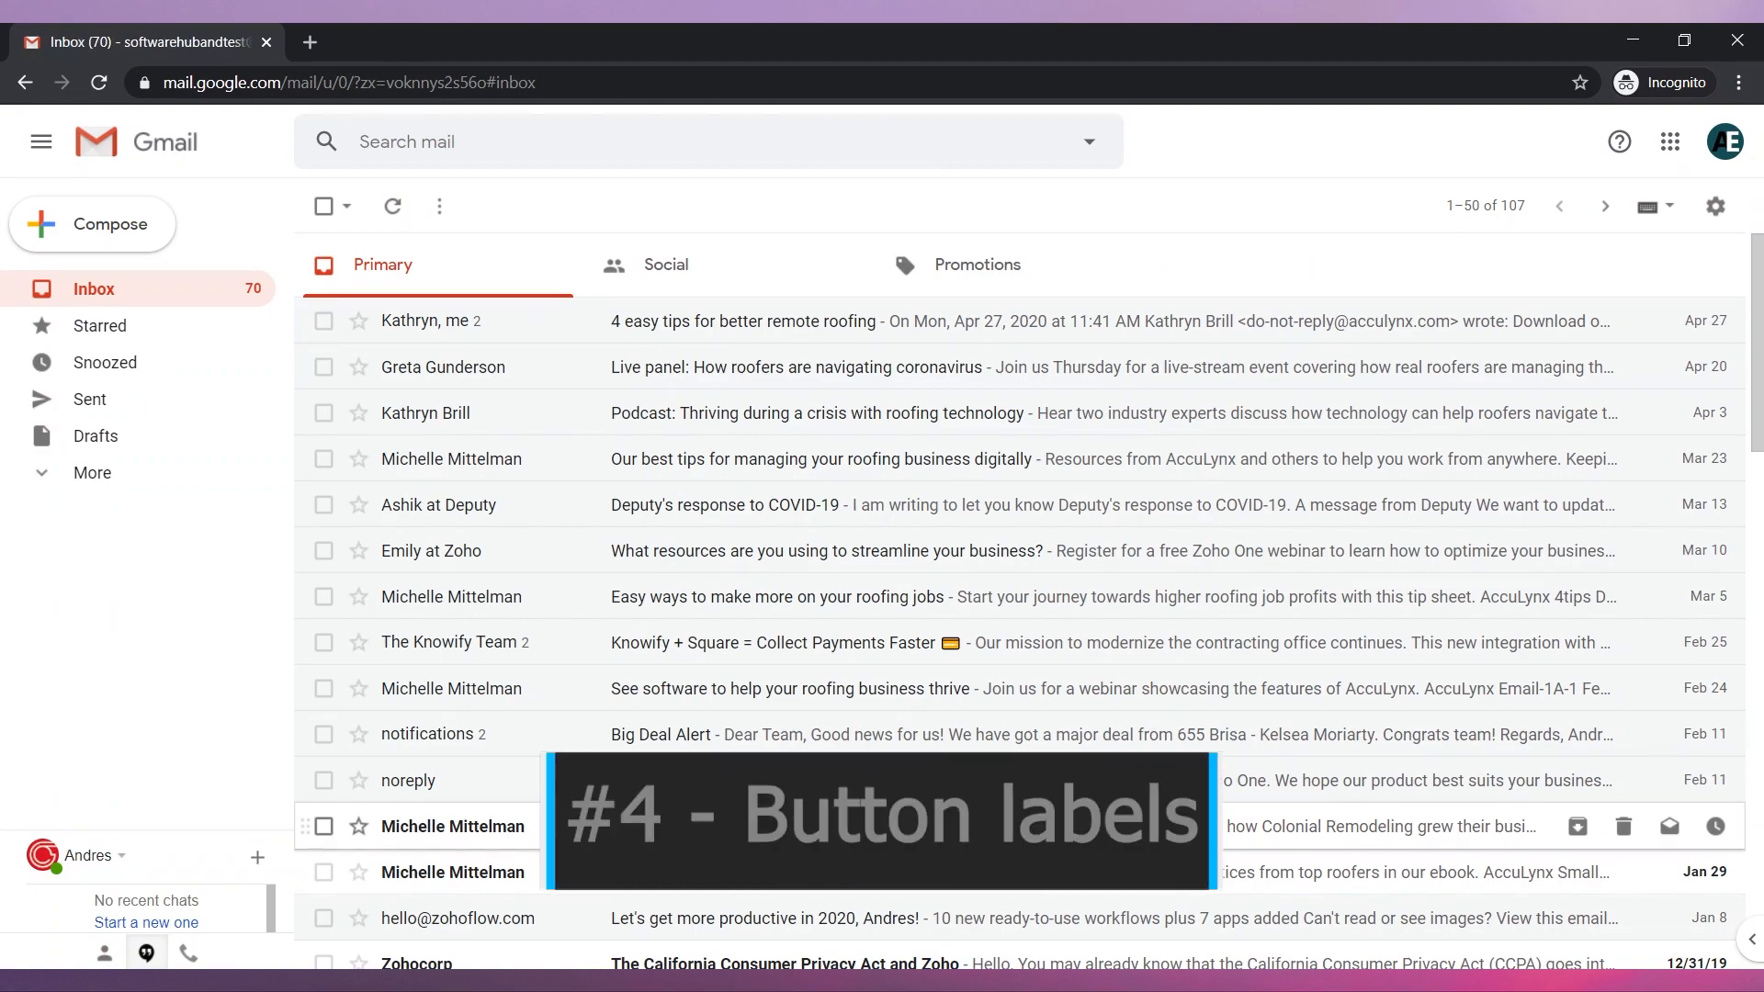
mouse_move(331, 330)
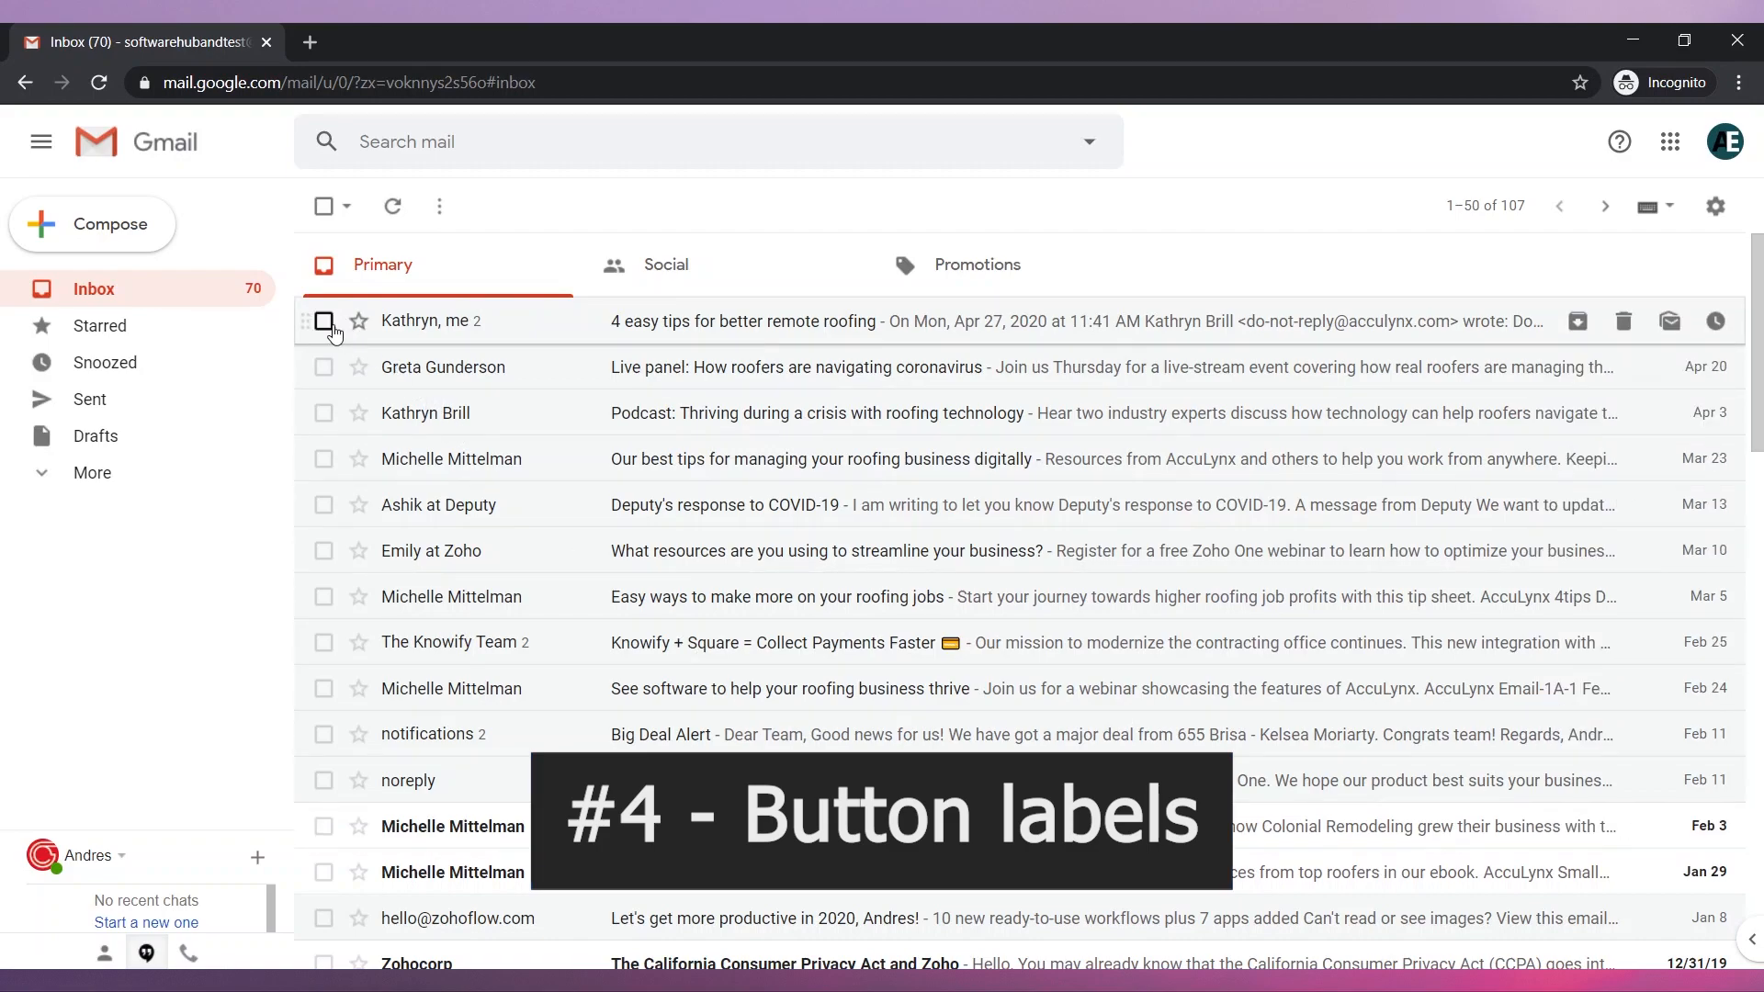
left_click(324, 319)
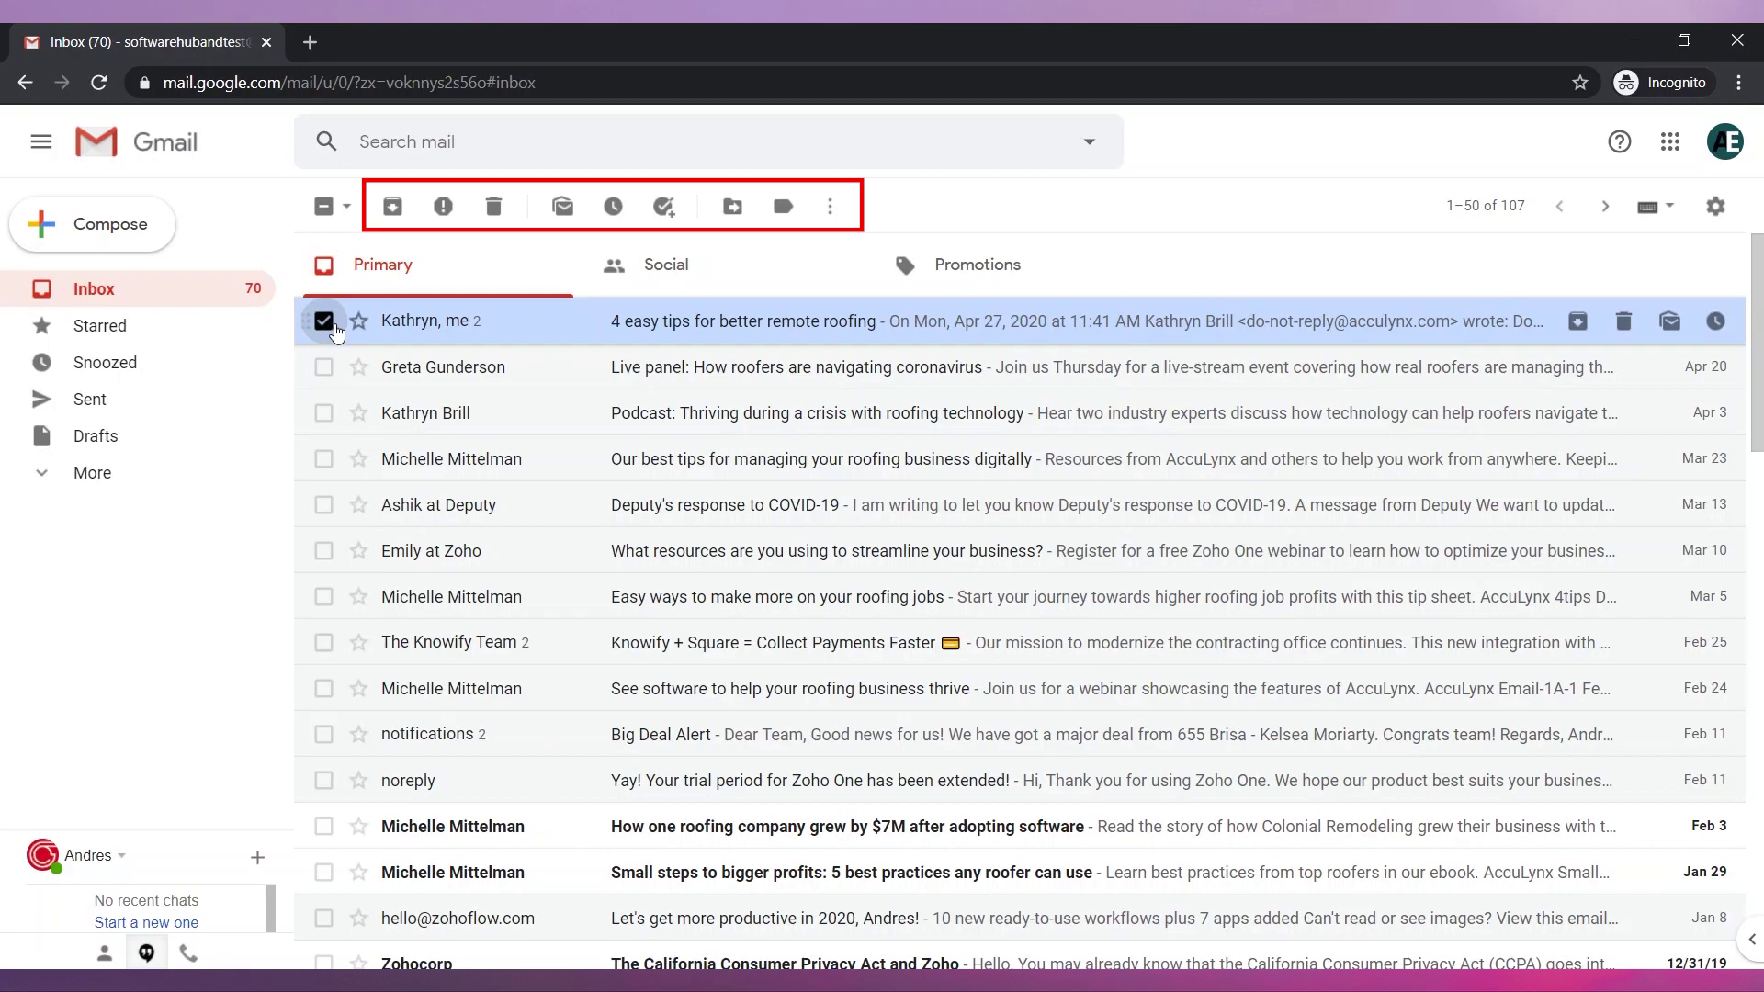
left_click(1716, 206)
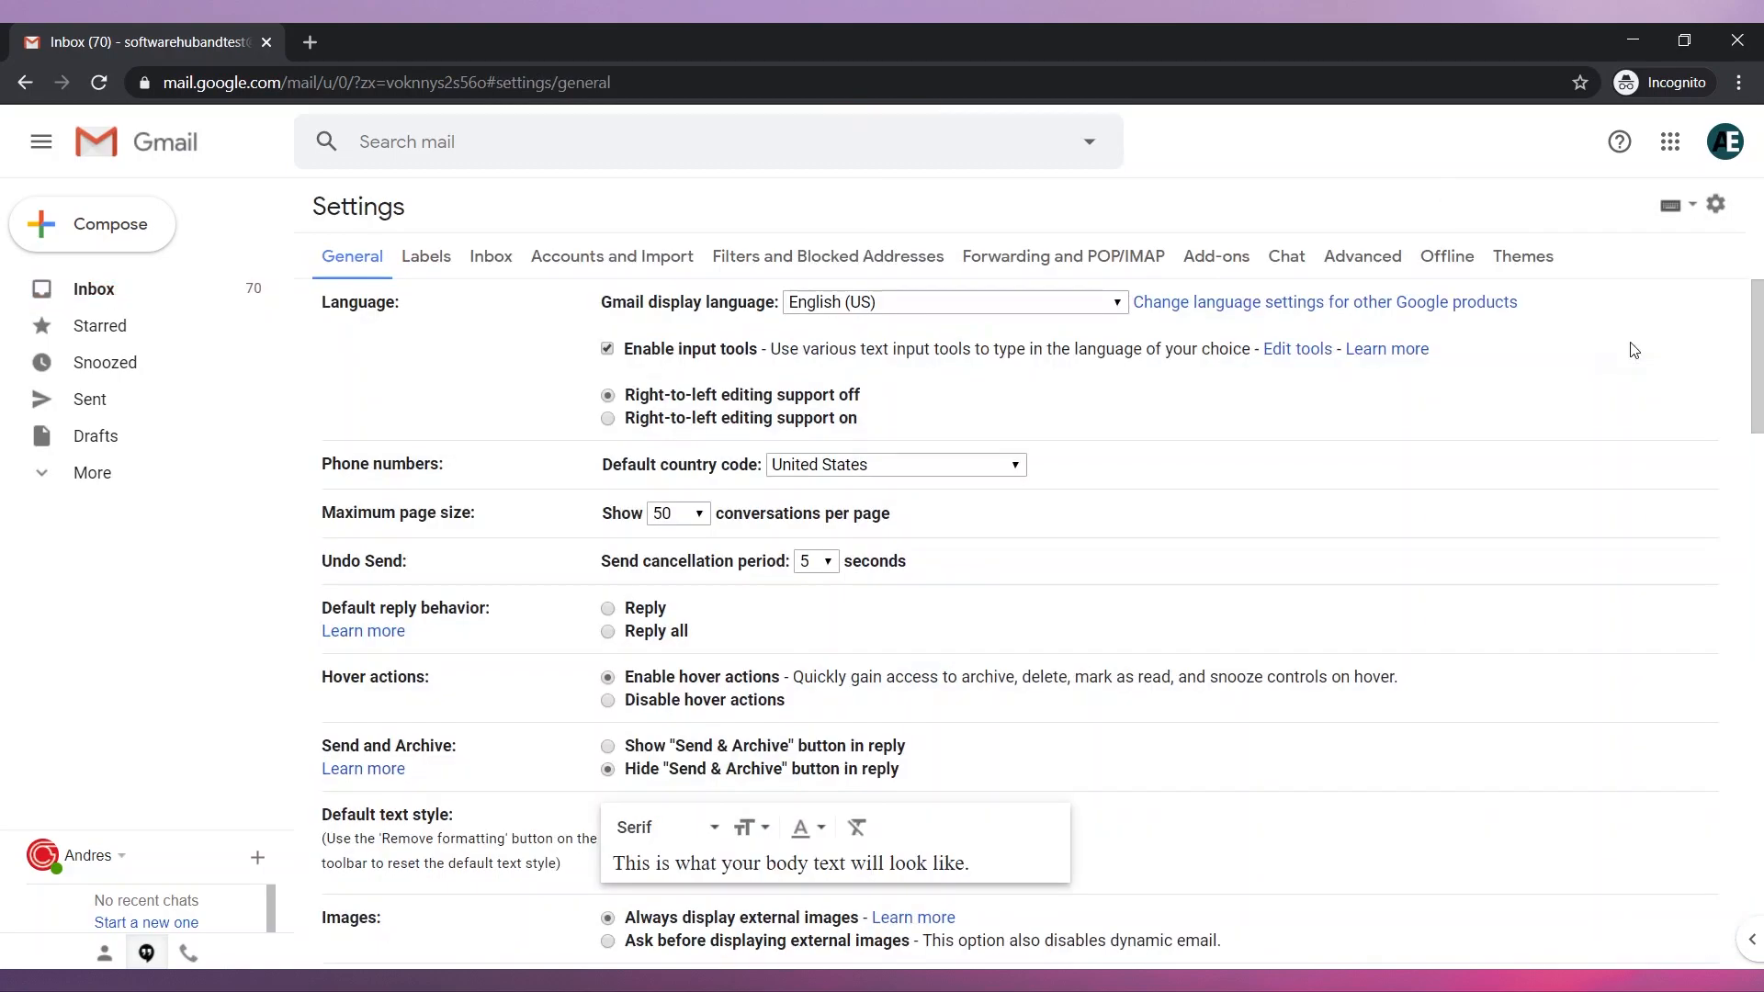
Step: Scroll the General settings down to the Button labels option
scroll("down", 3)
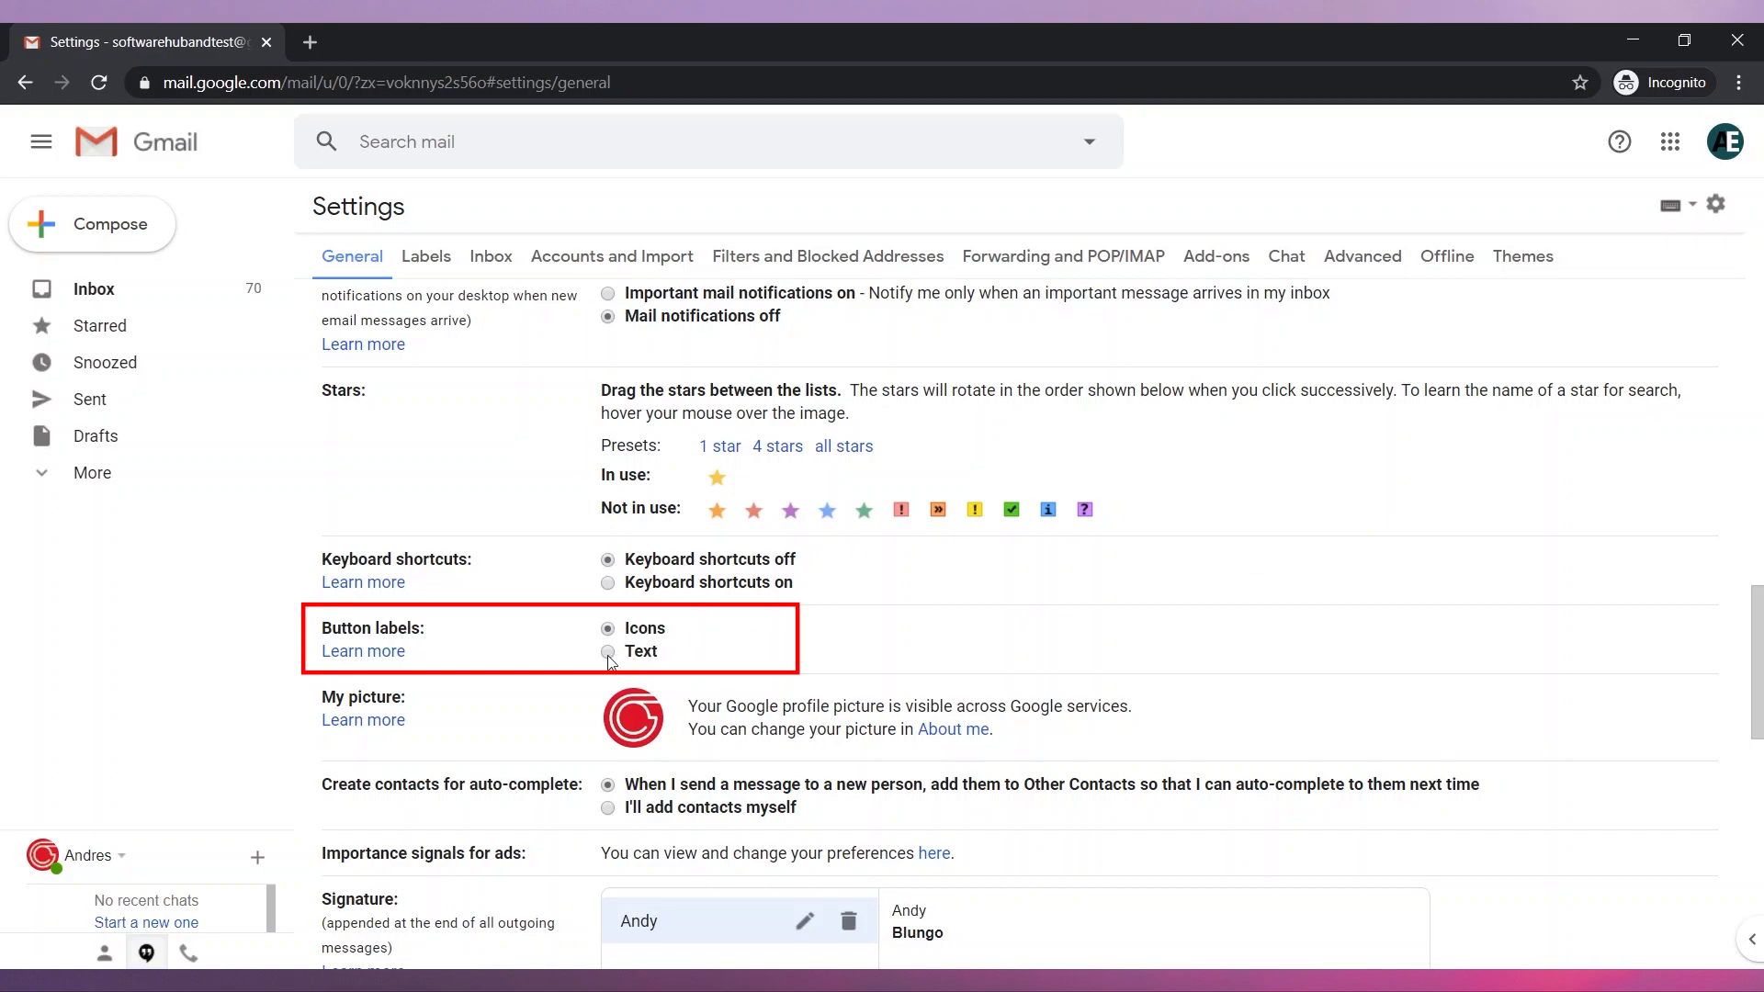
scroll("down", 3)
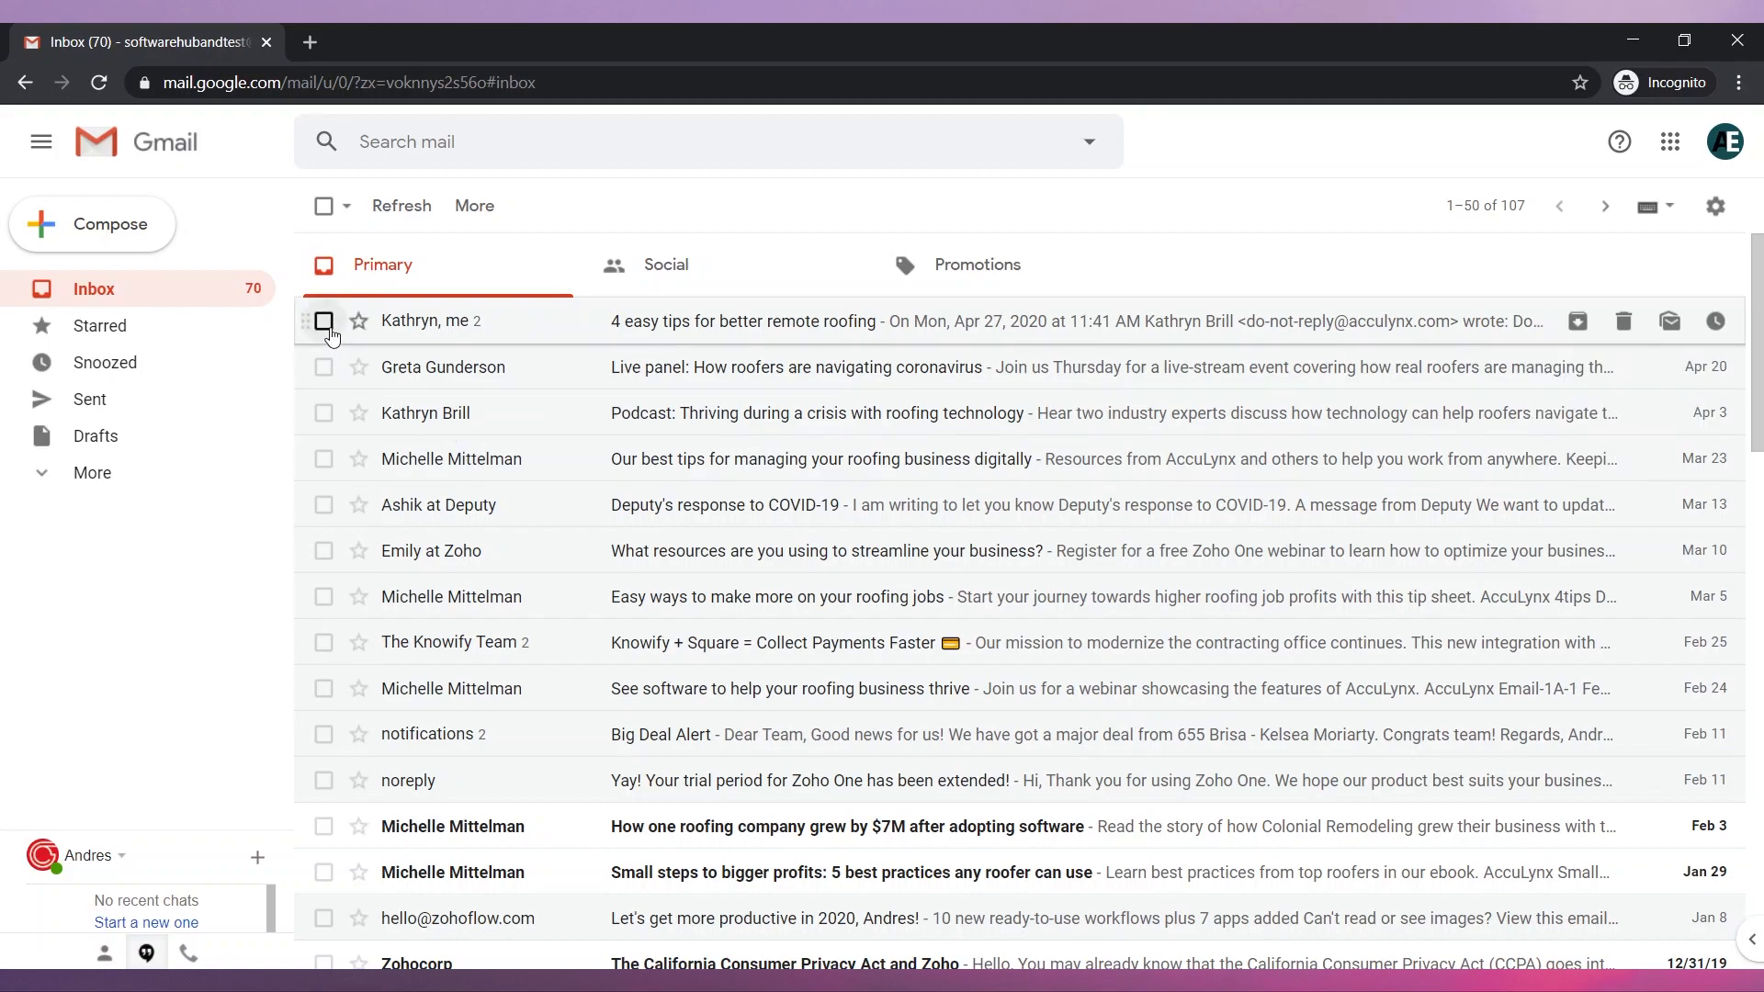
Step: Select and deselect the first conversation to preview text actions, then bring up quick settings
left_click(324, 320)
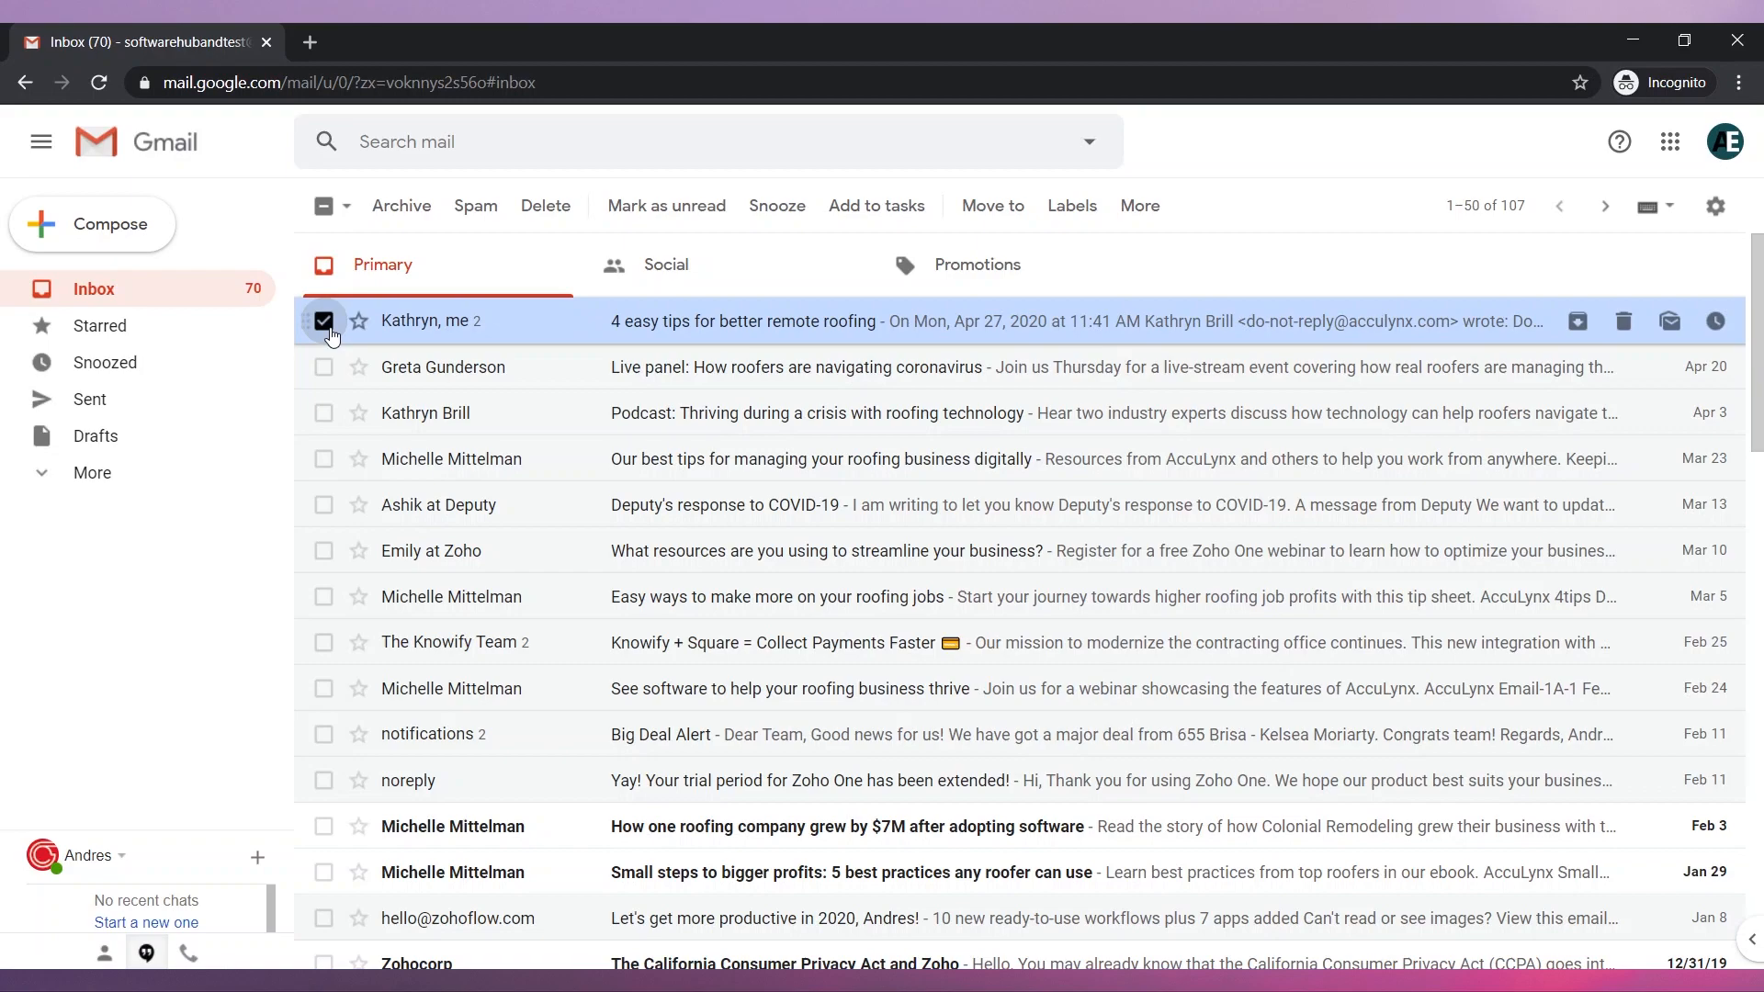
left_click(323, 320)
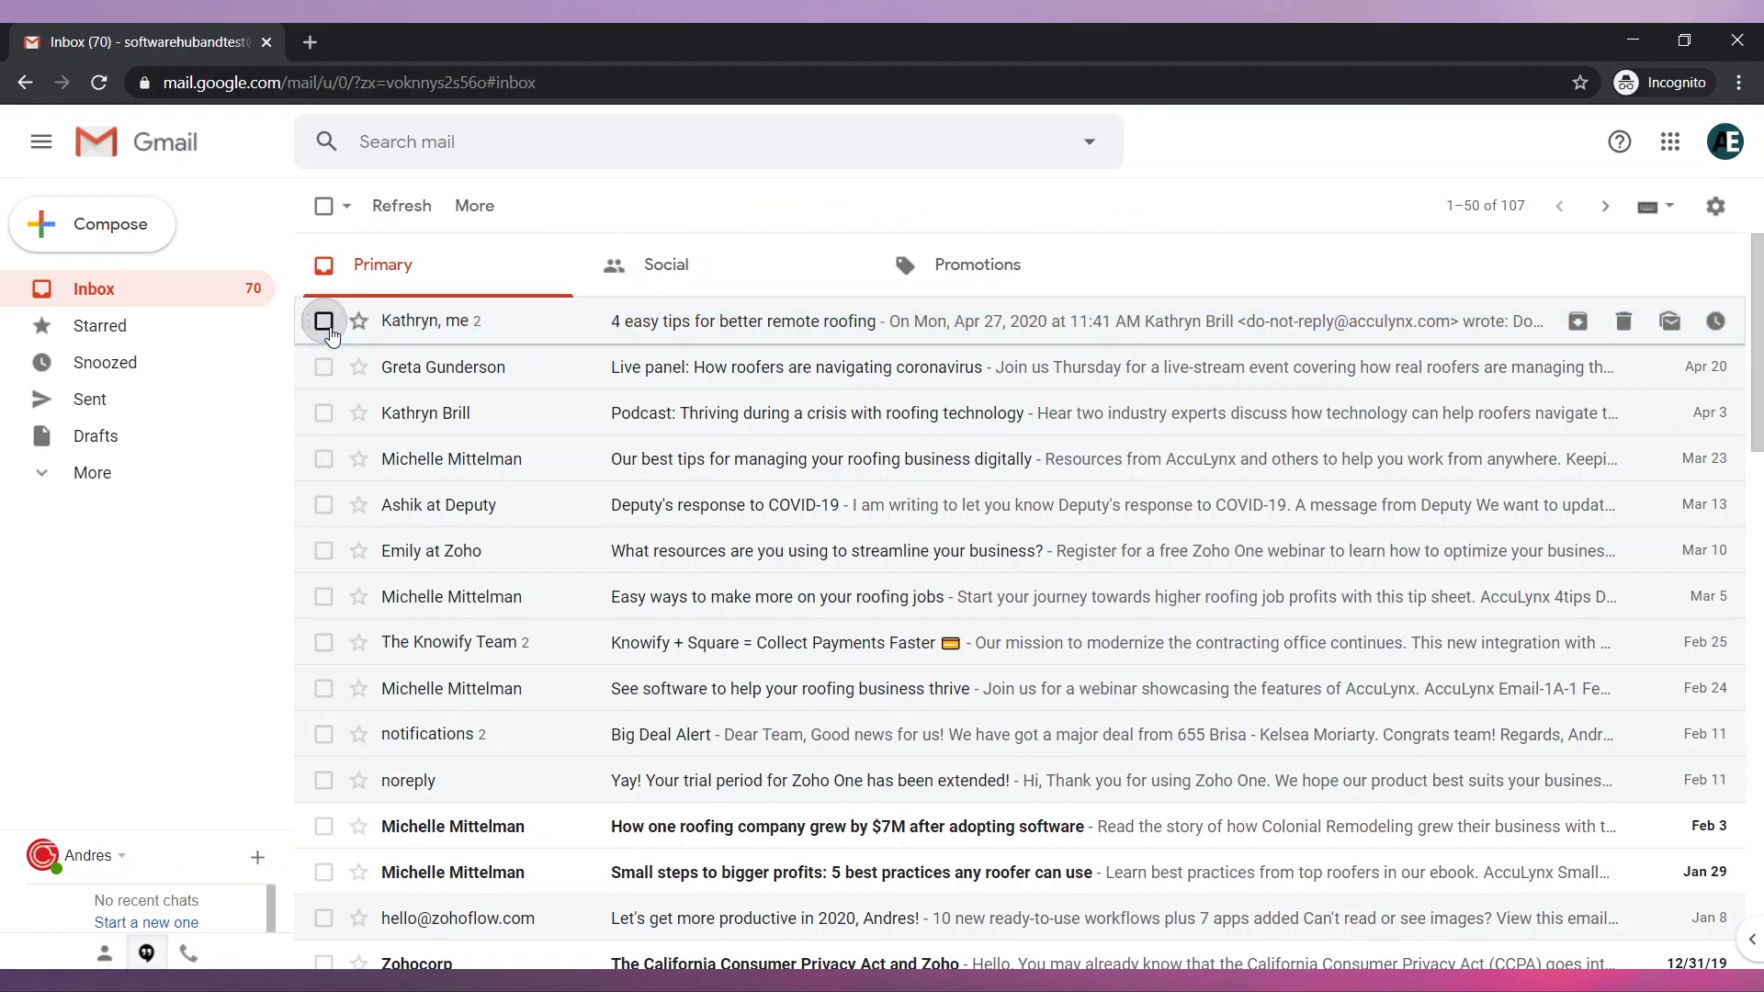
left_click(1716, 206)
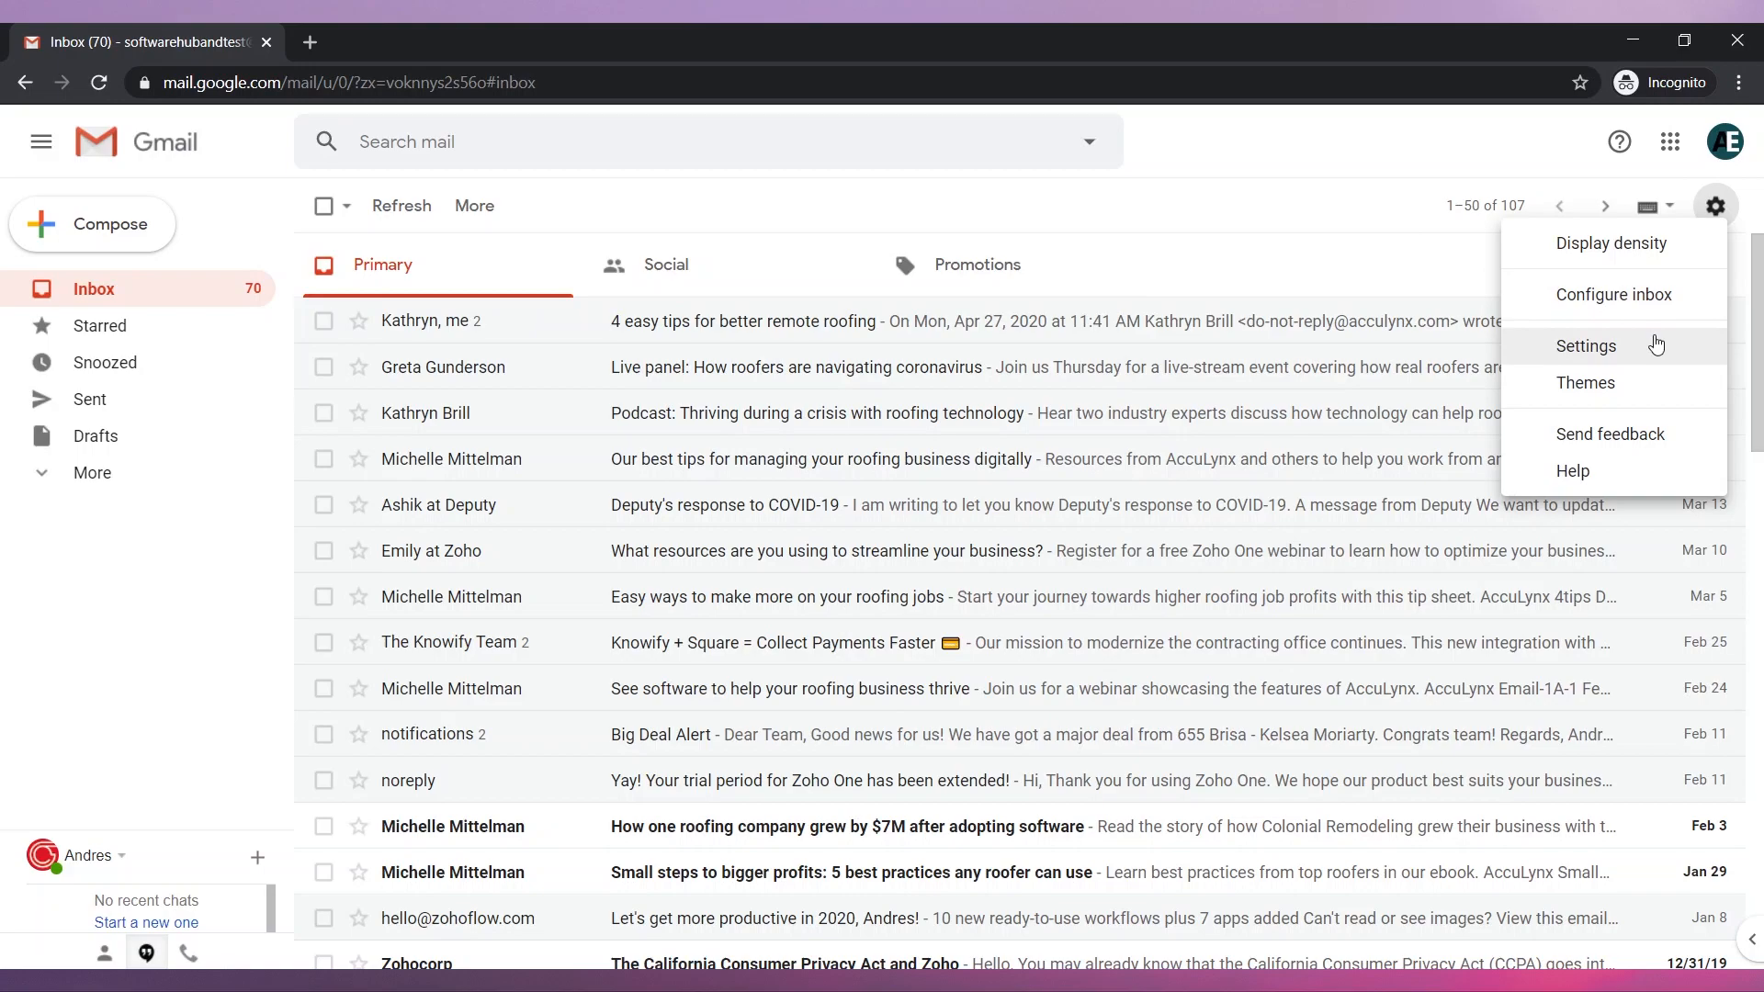
Step: Add the blue star and red exclamation to the stars in use from the full settings page
left_click(1585, 345)
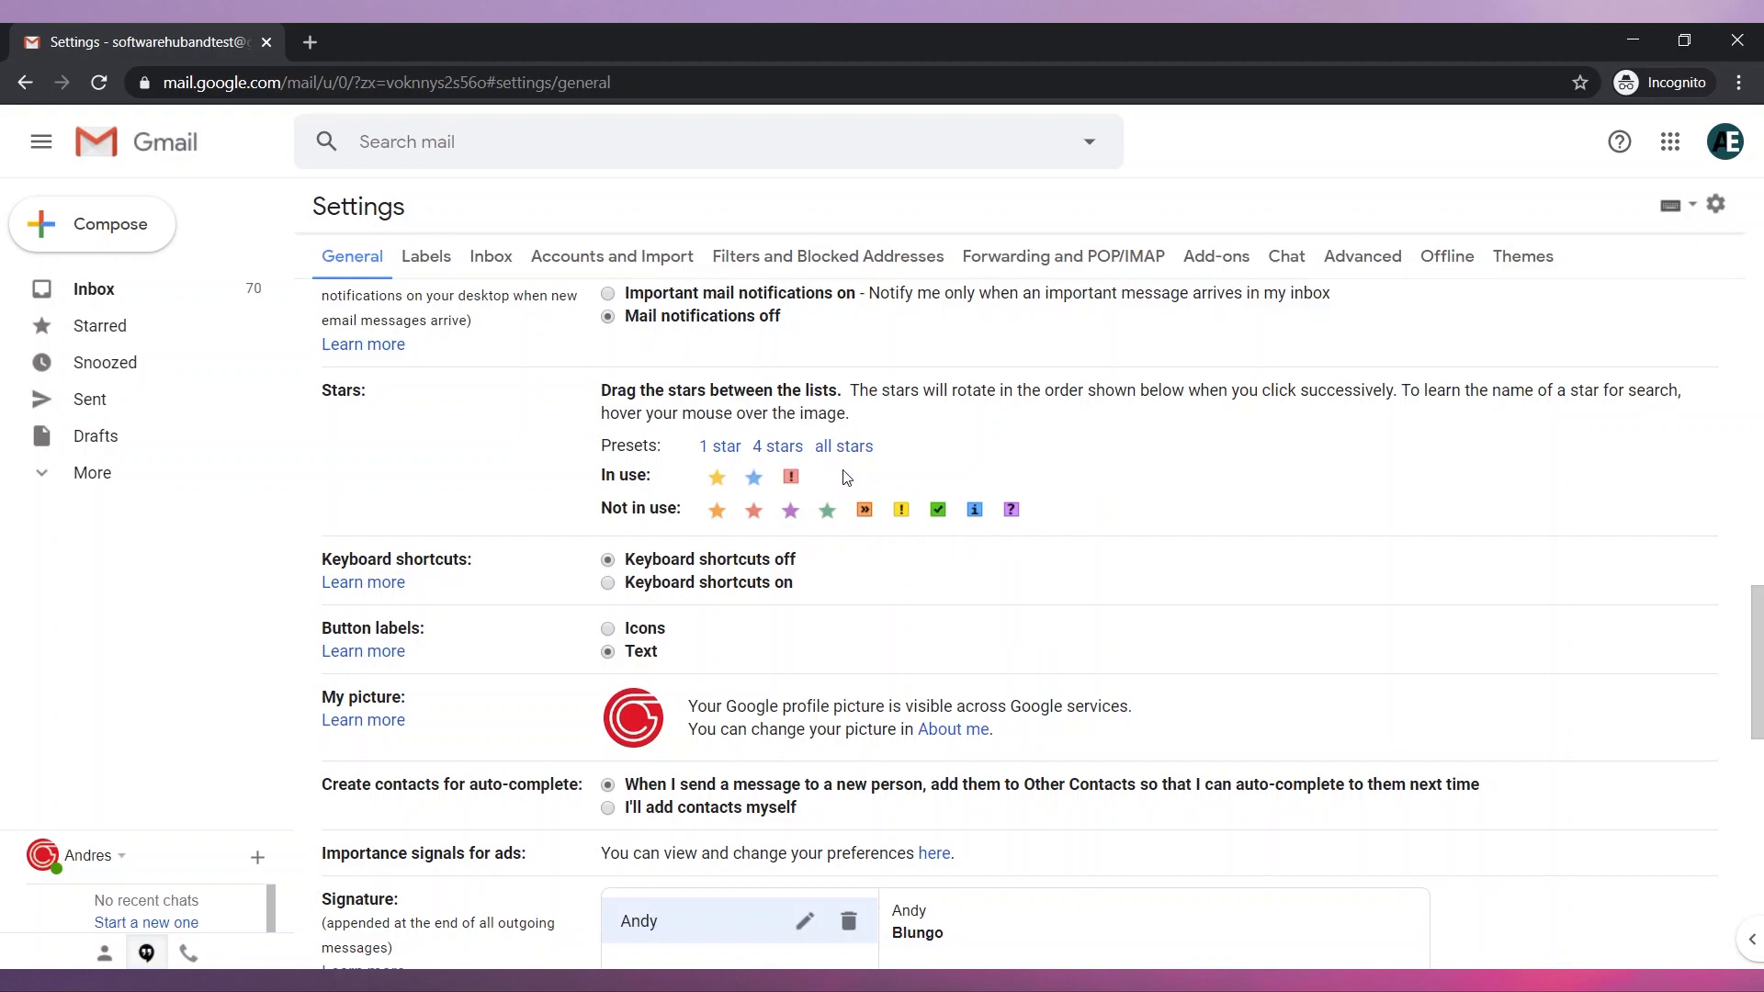
scroll("down", 3)
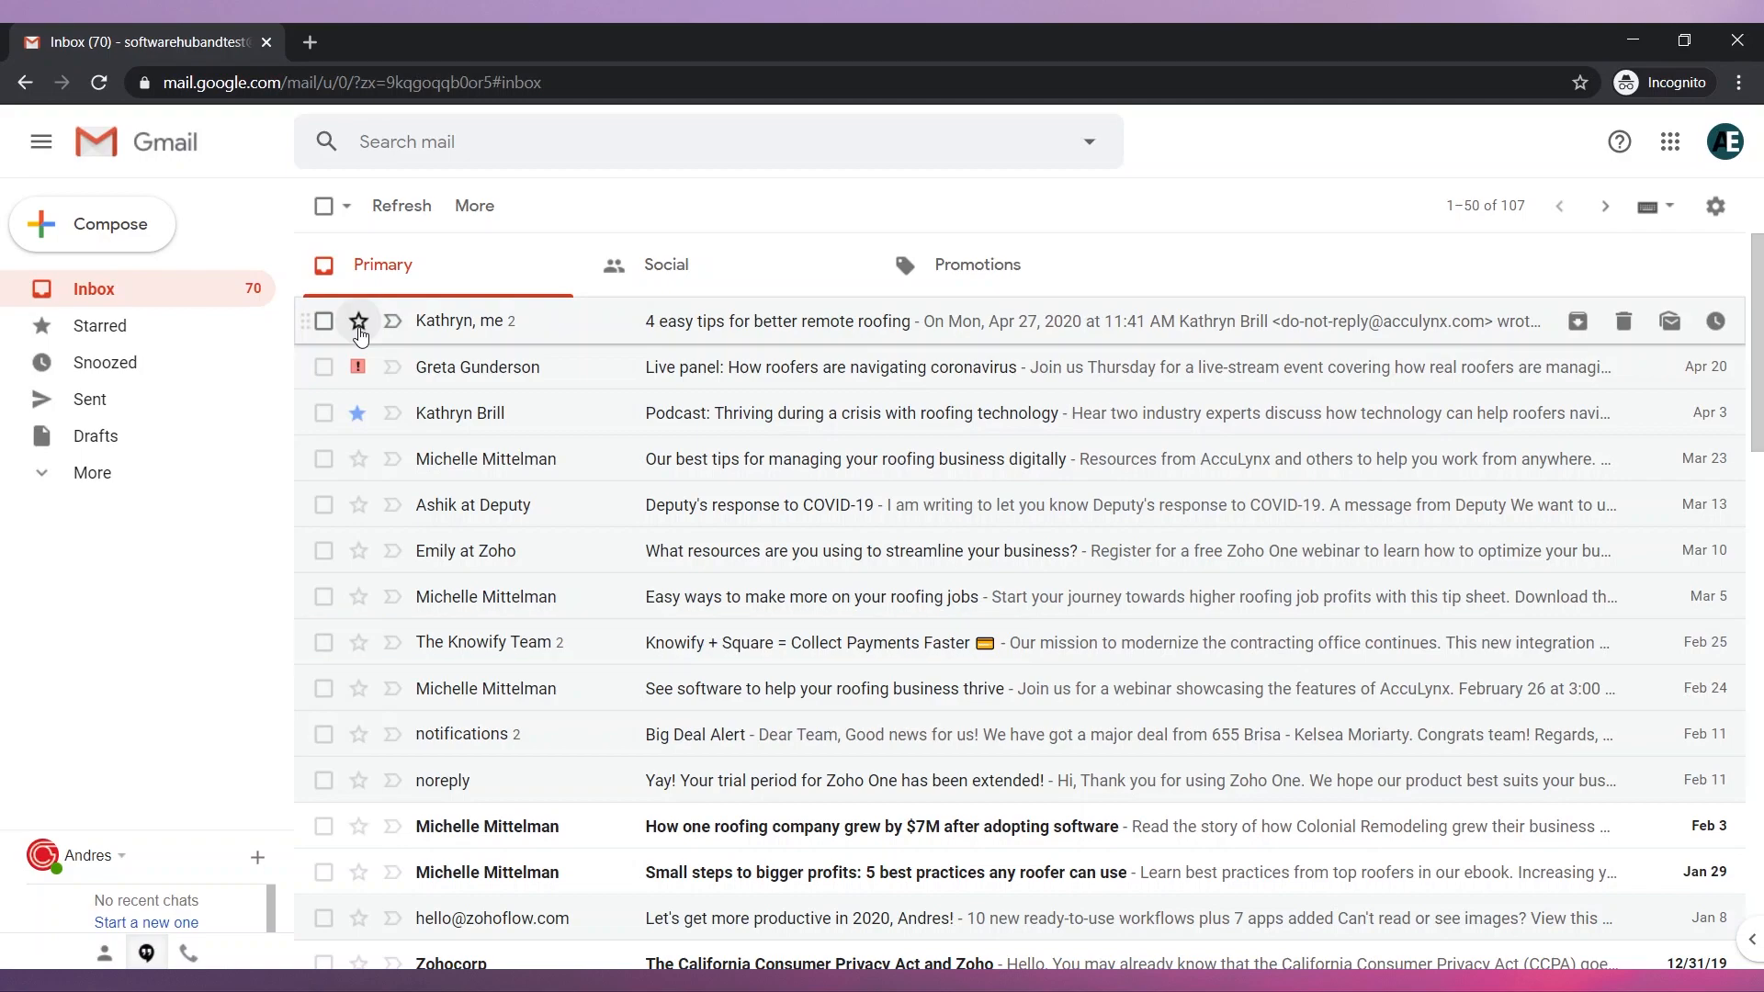
left_click(1716, 206)
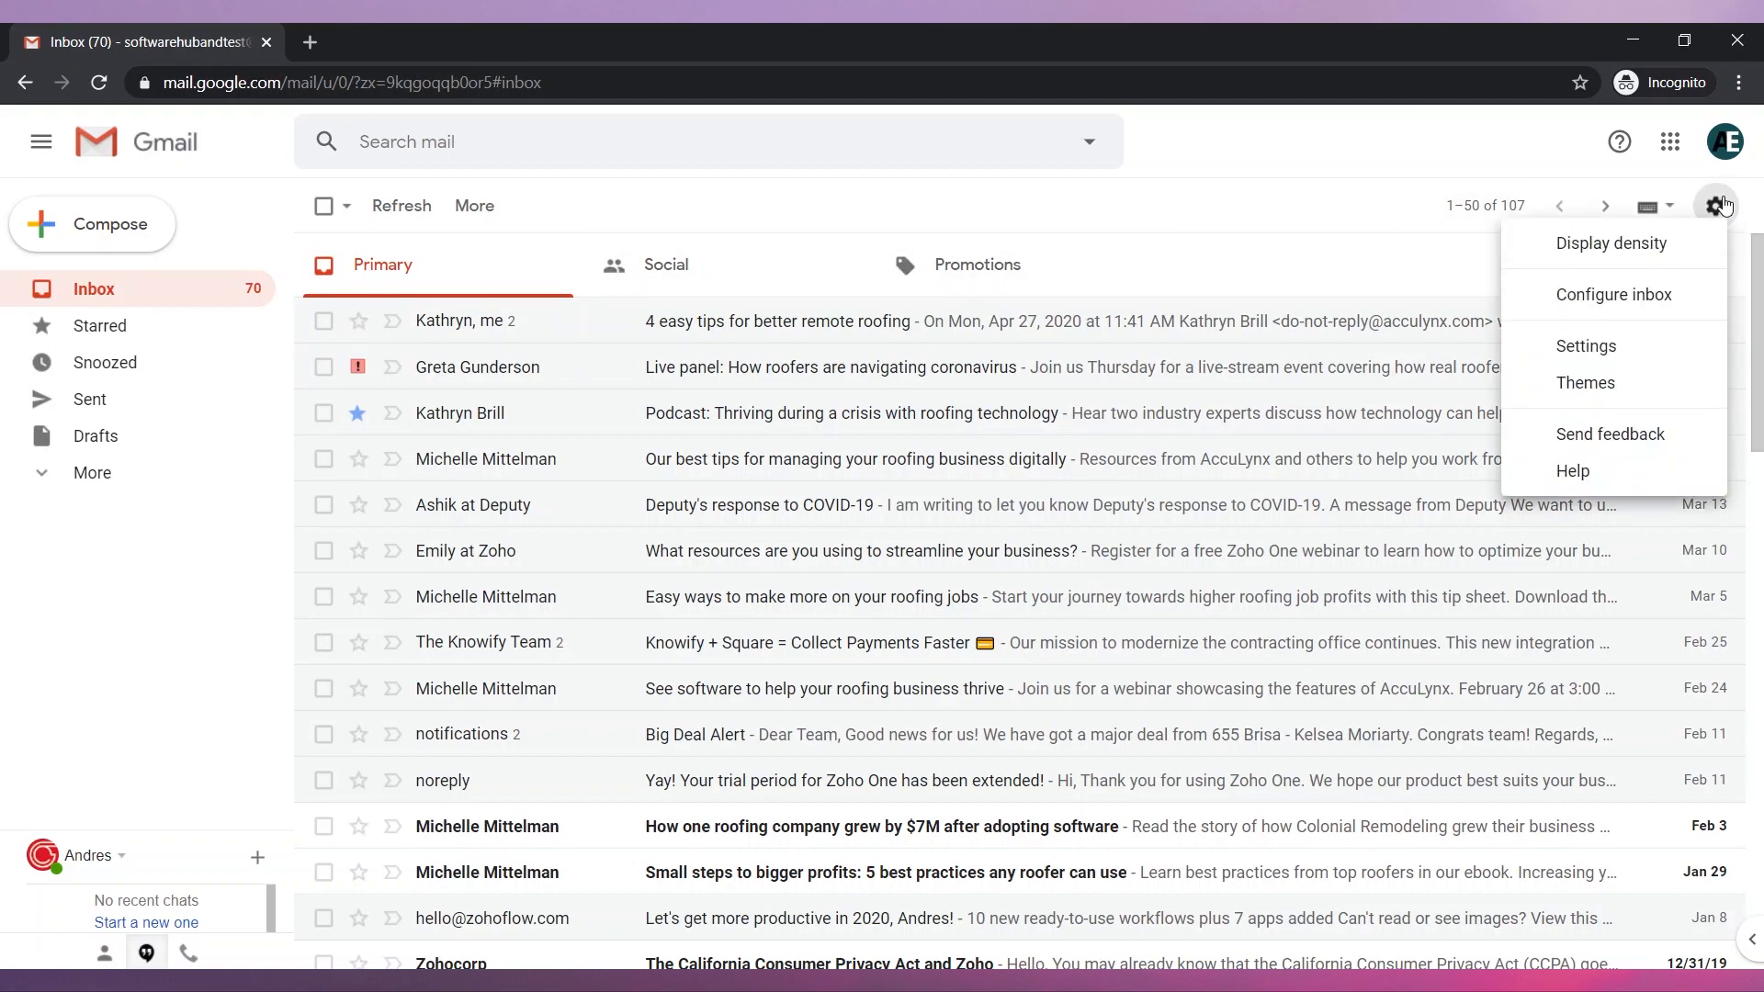
Step: Turn Conversation View off in General settings and save the change
left_click(1586, 345)
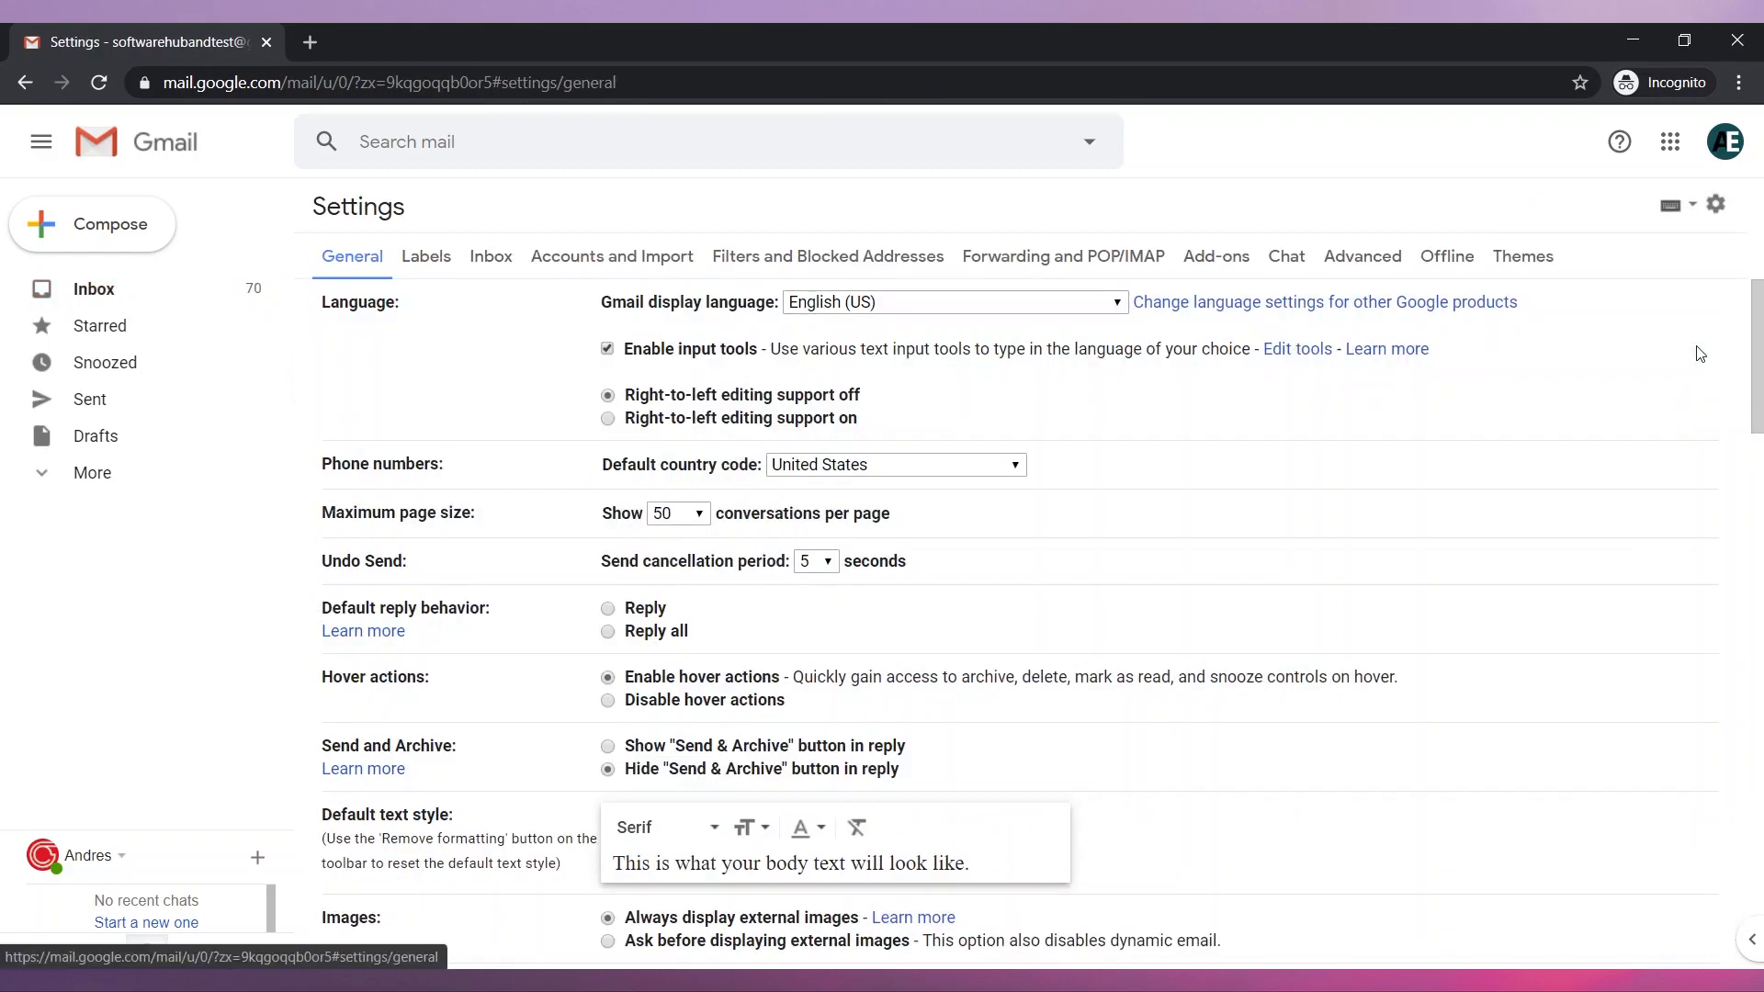
scroll("down", 3)
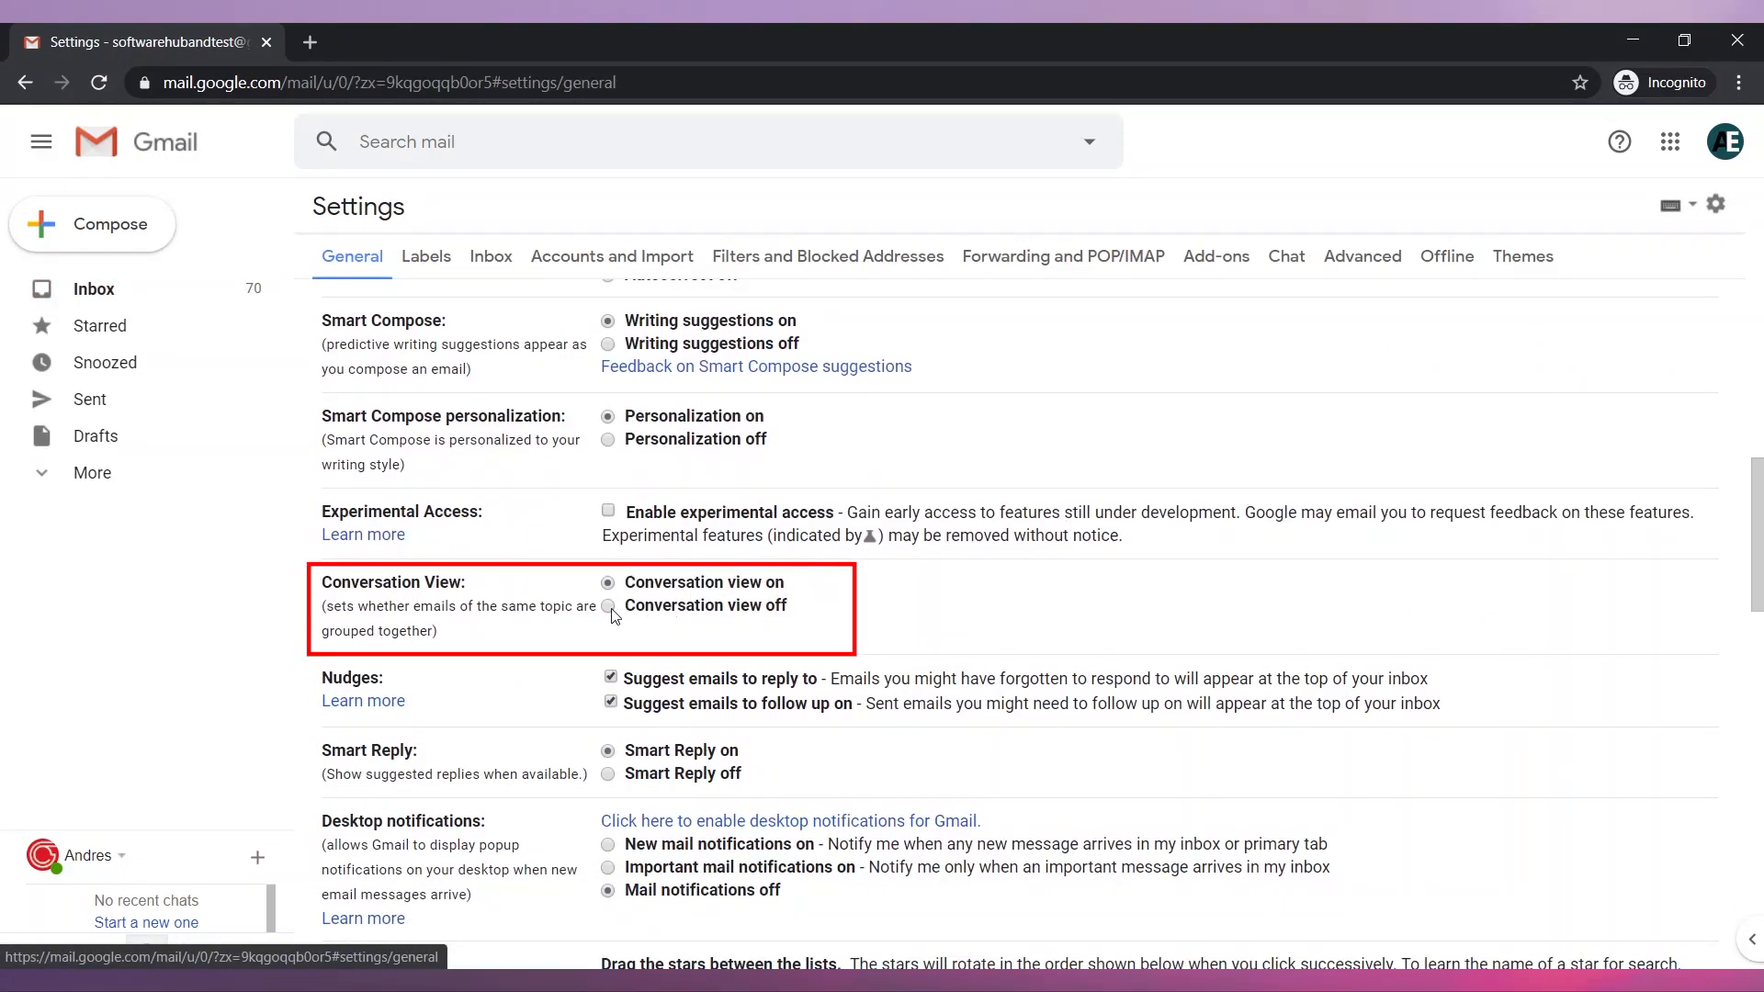
scroll("down", 3)
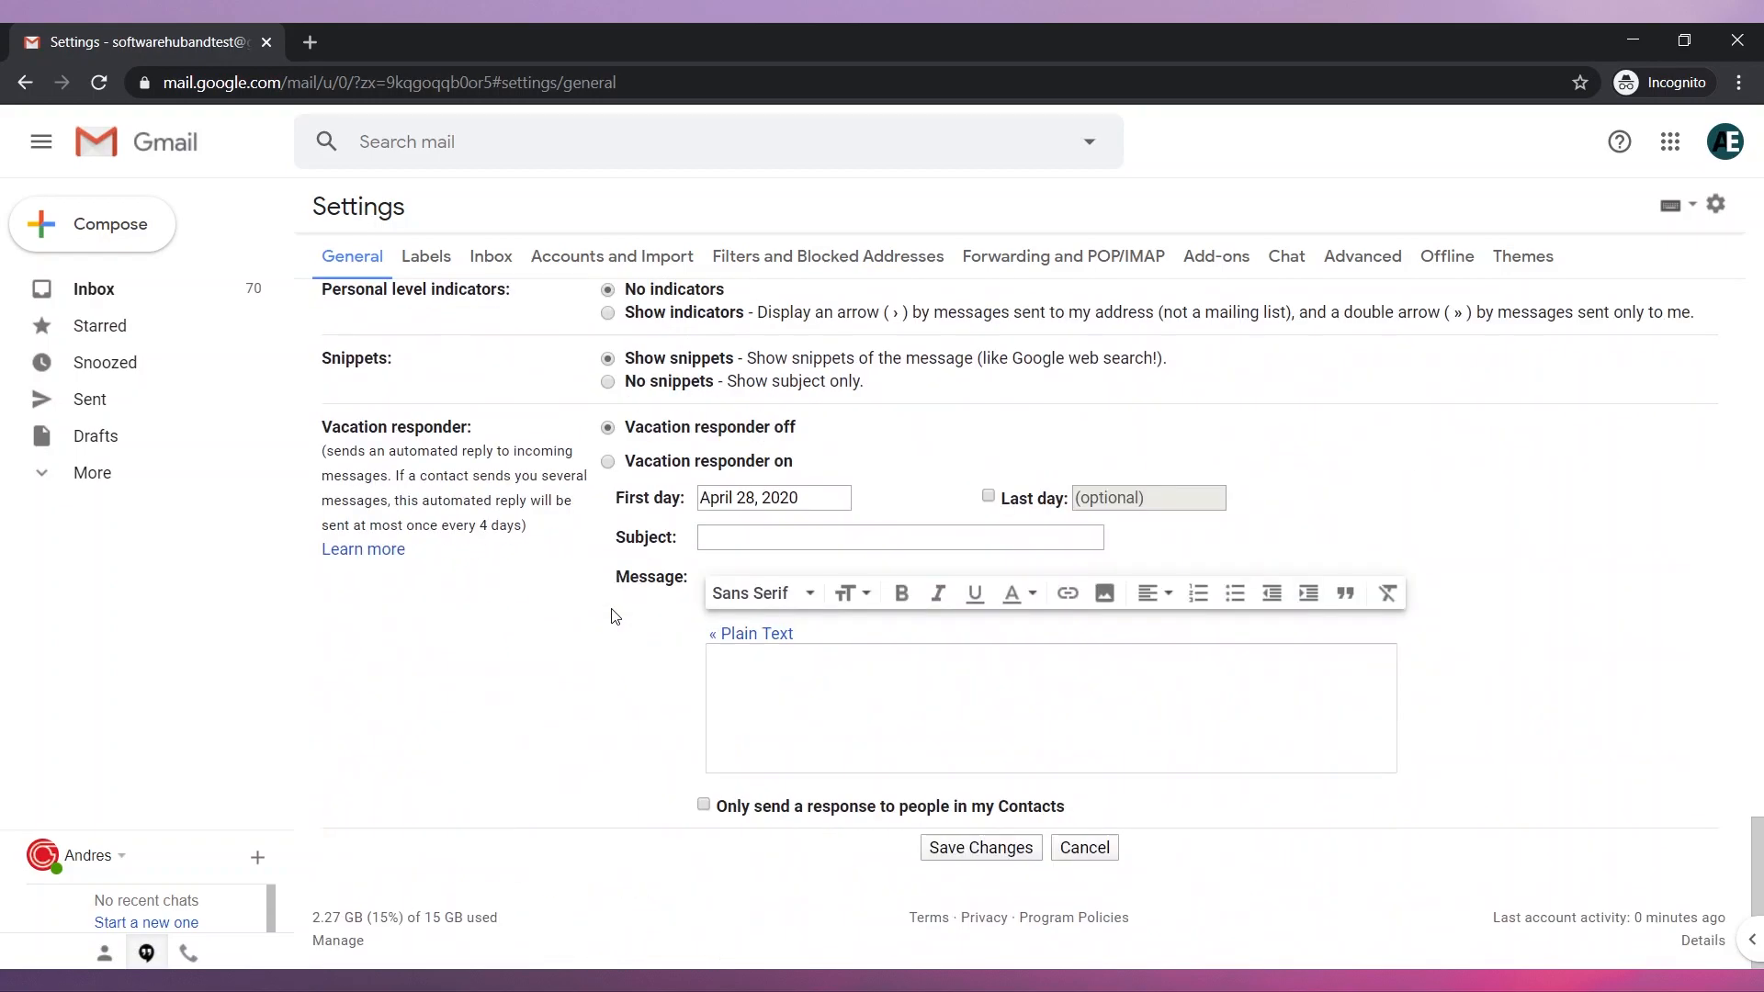
left_click(92, 289)
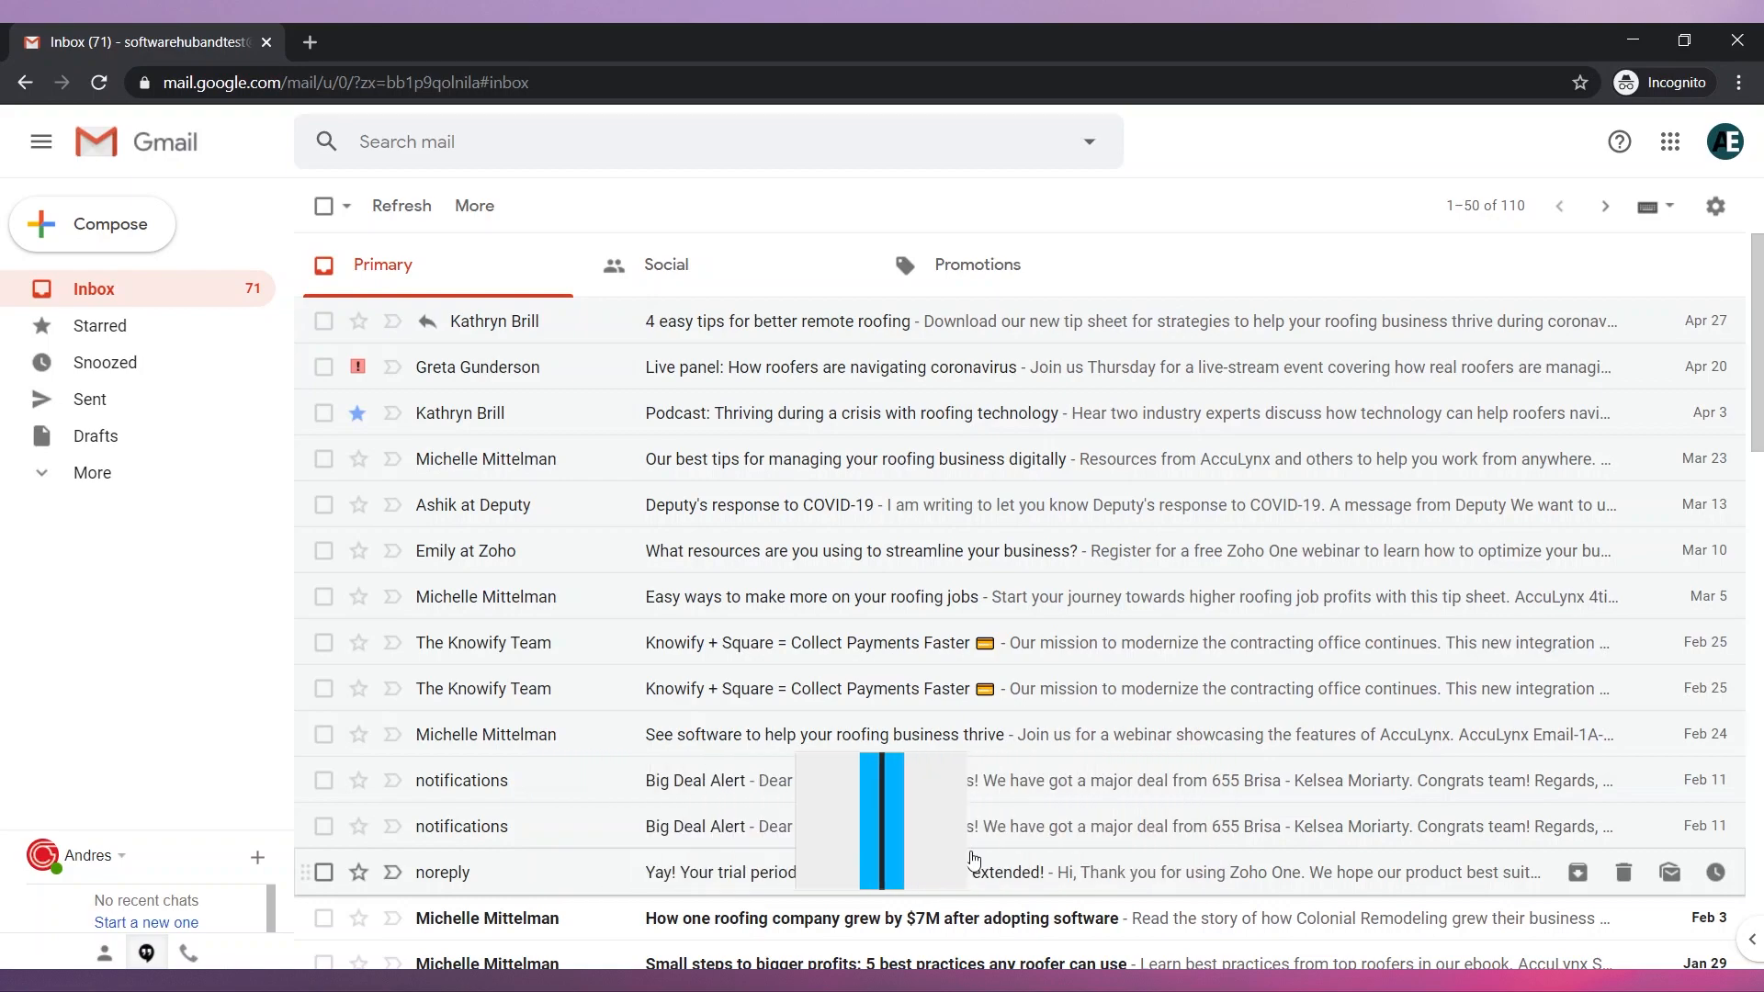
Step: Draft a message reading 'Thank you for your email' via Smart Compose and close it into Drafts
left_click(110, 223)
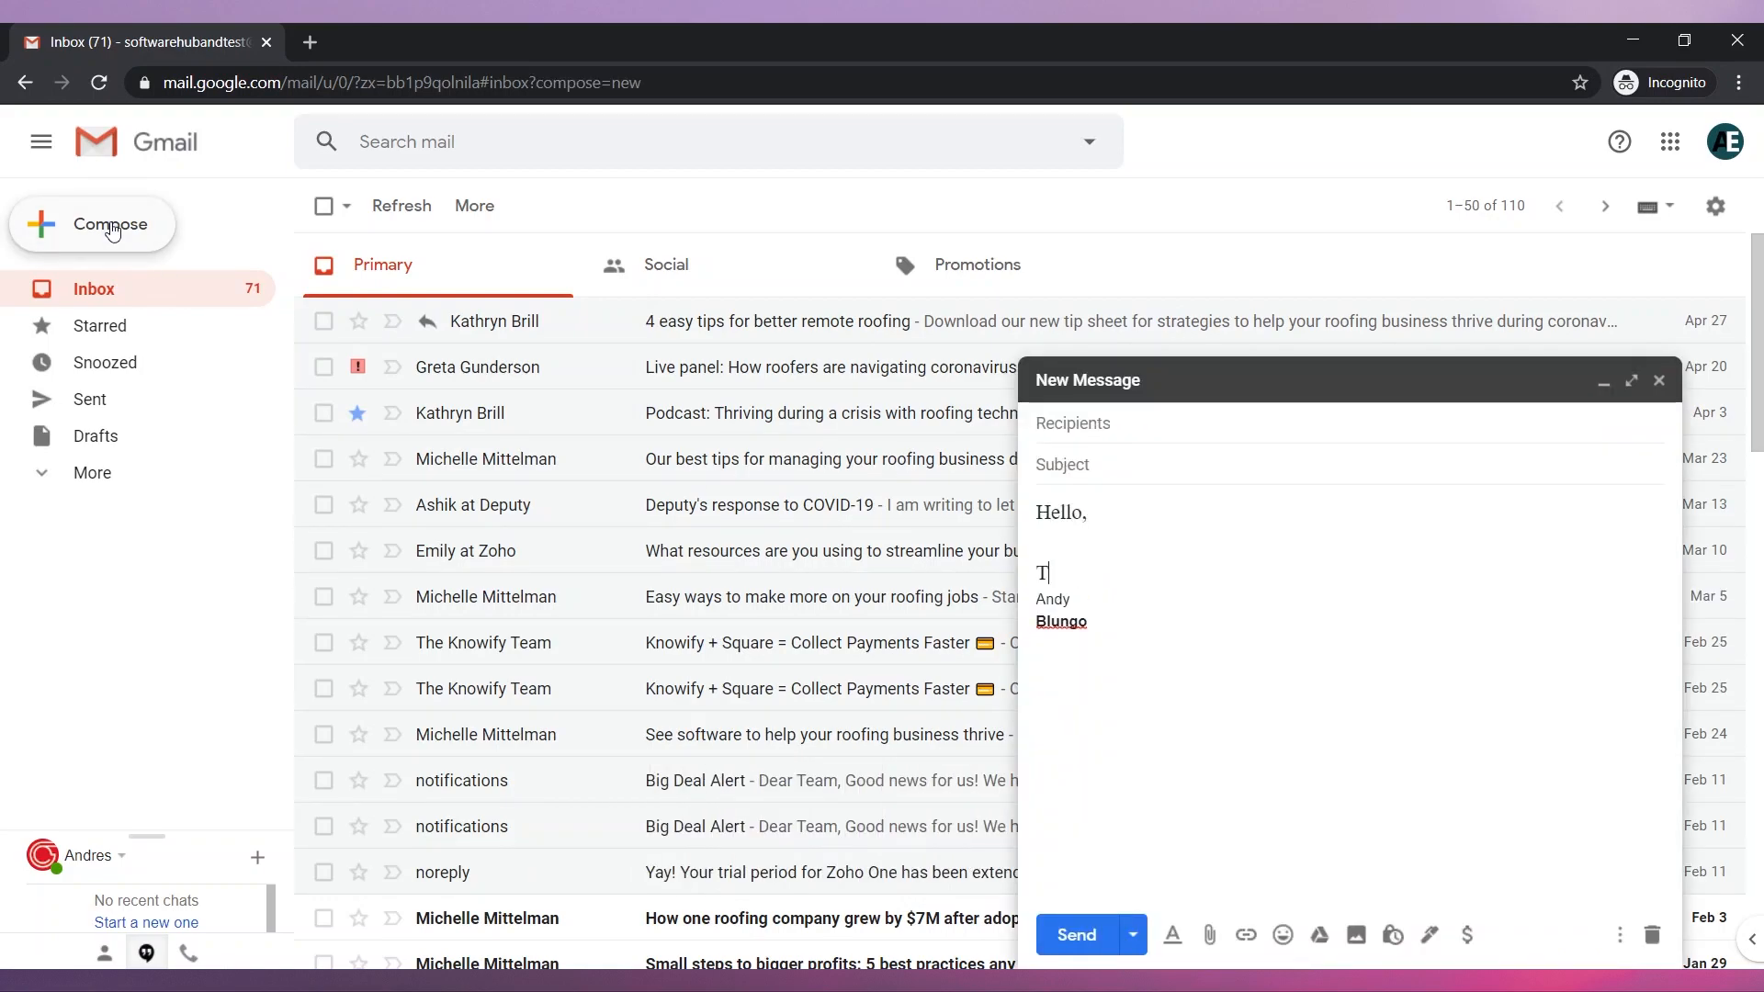
type("Thank you for your email")
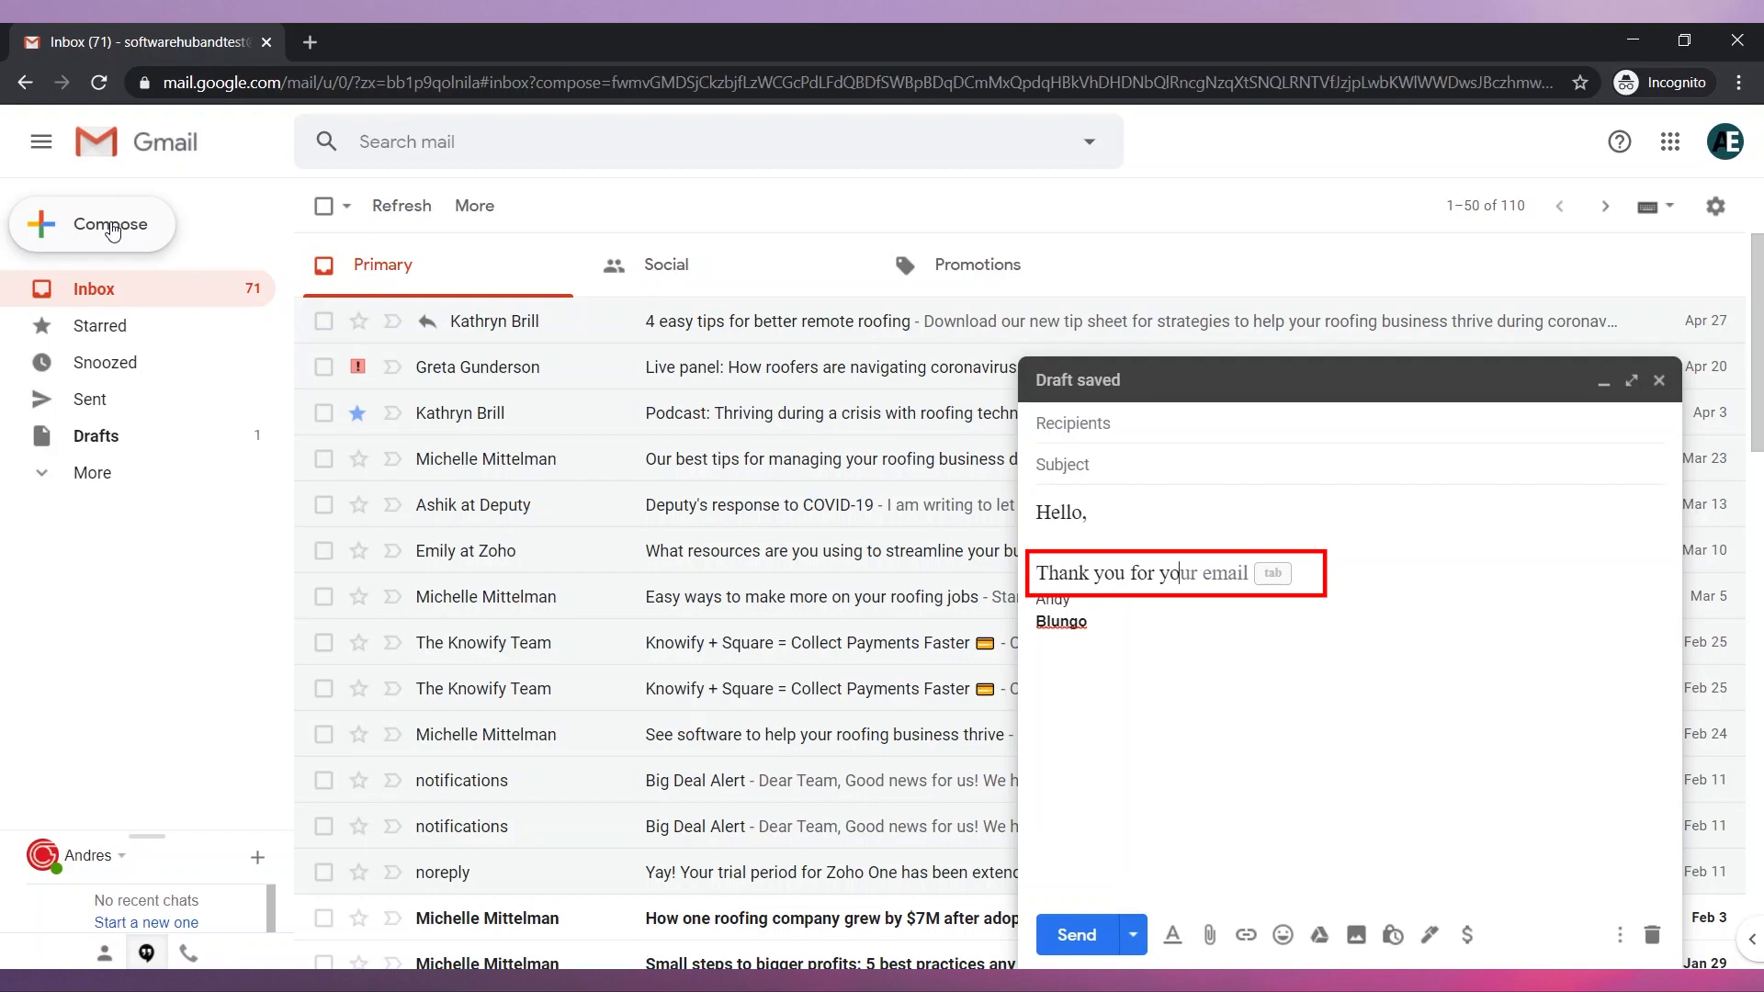
left_click(1657, 380)
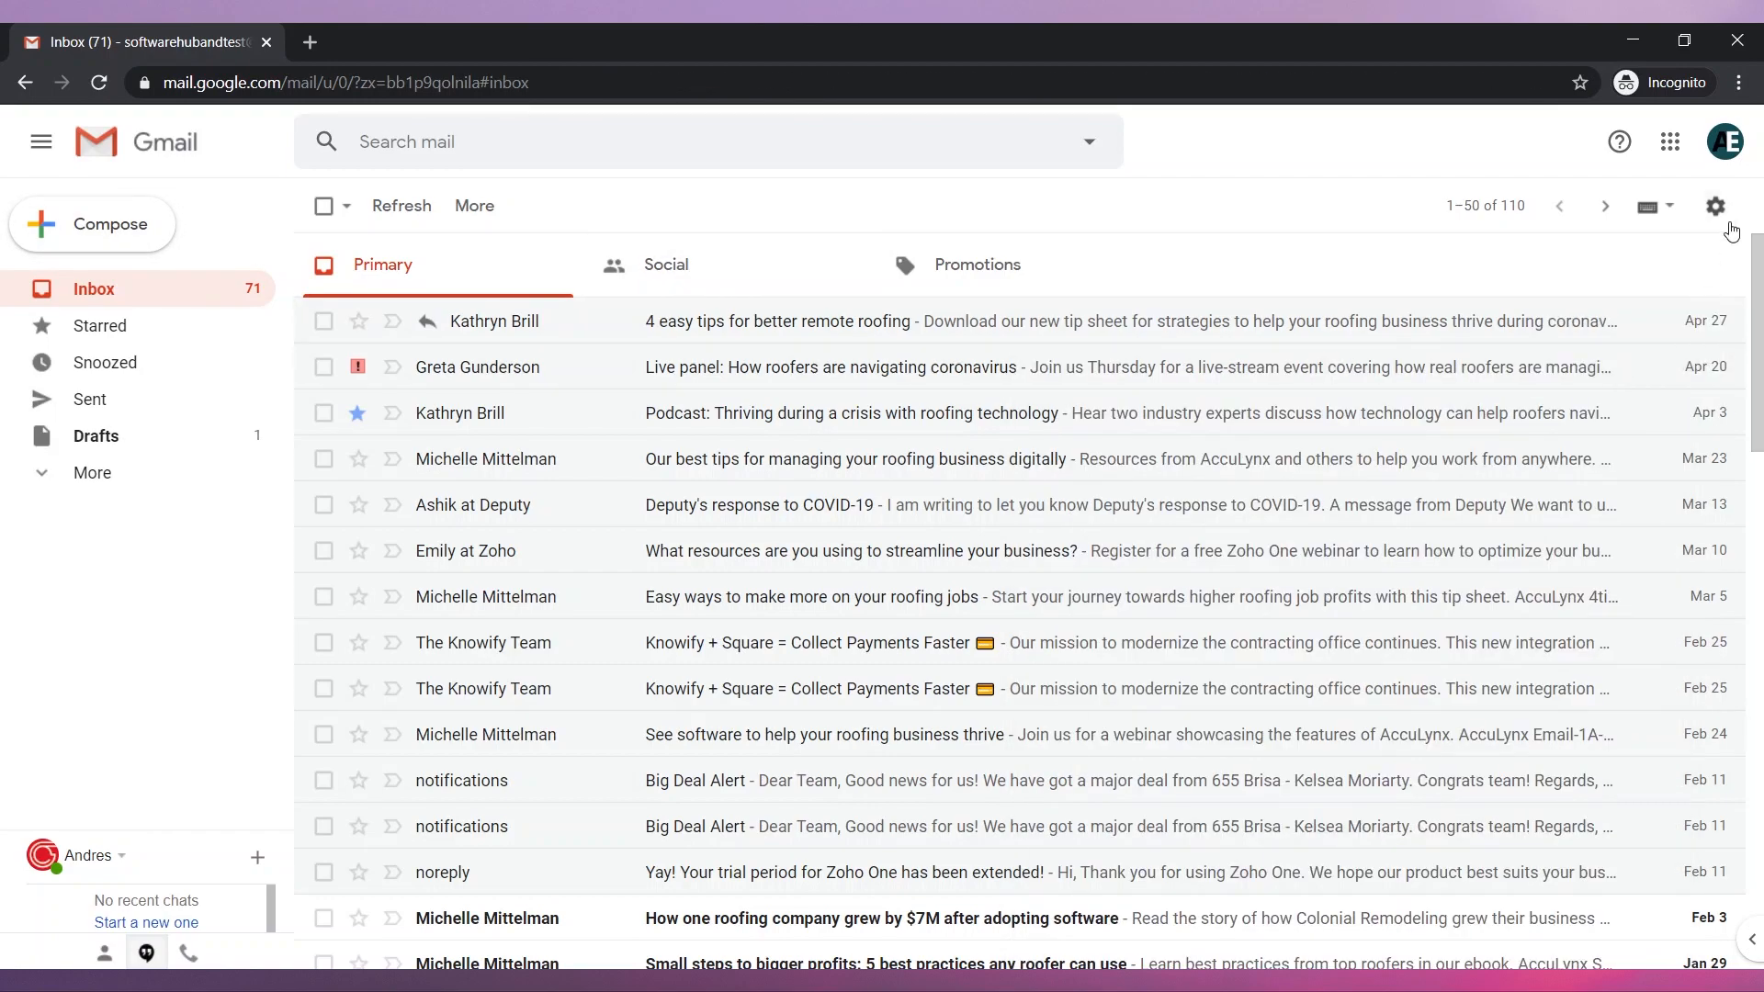
left_click(1715, 205)
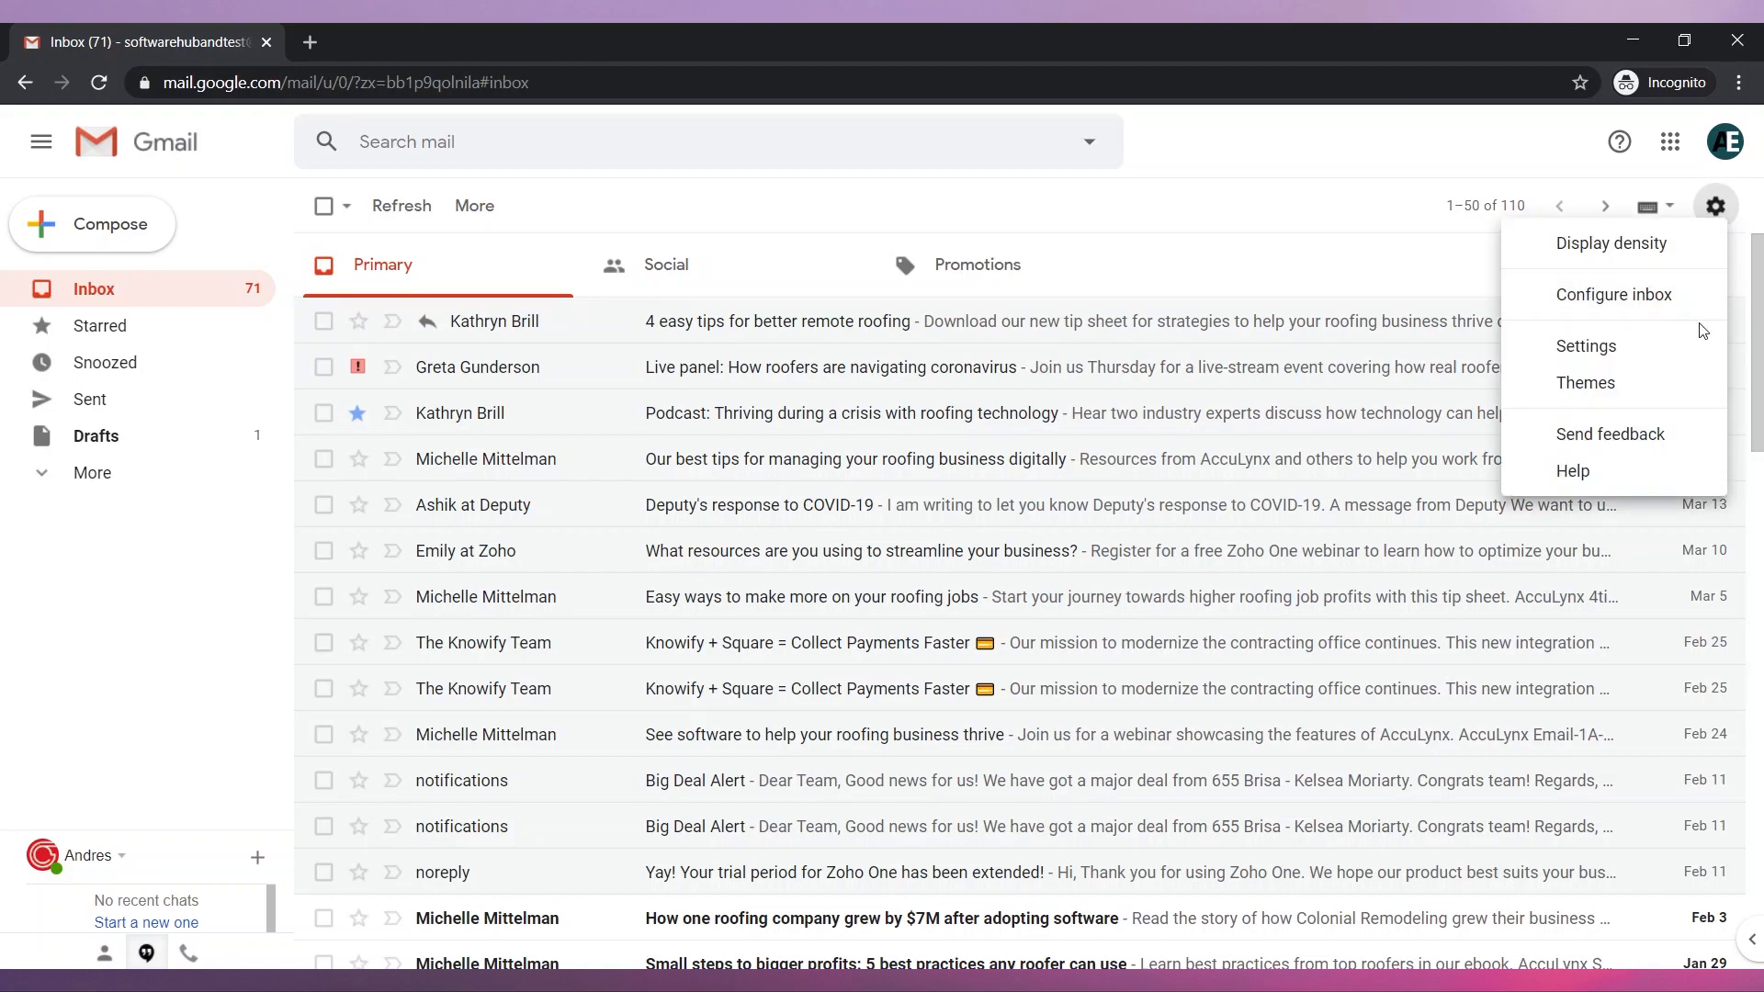
left_click(1586, 346)
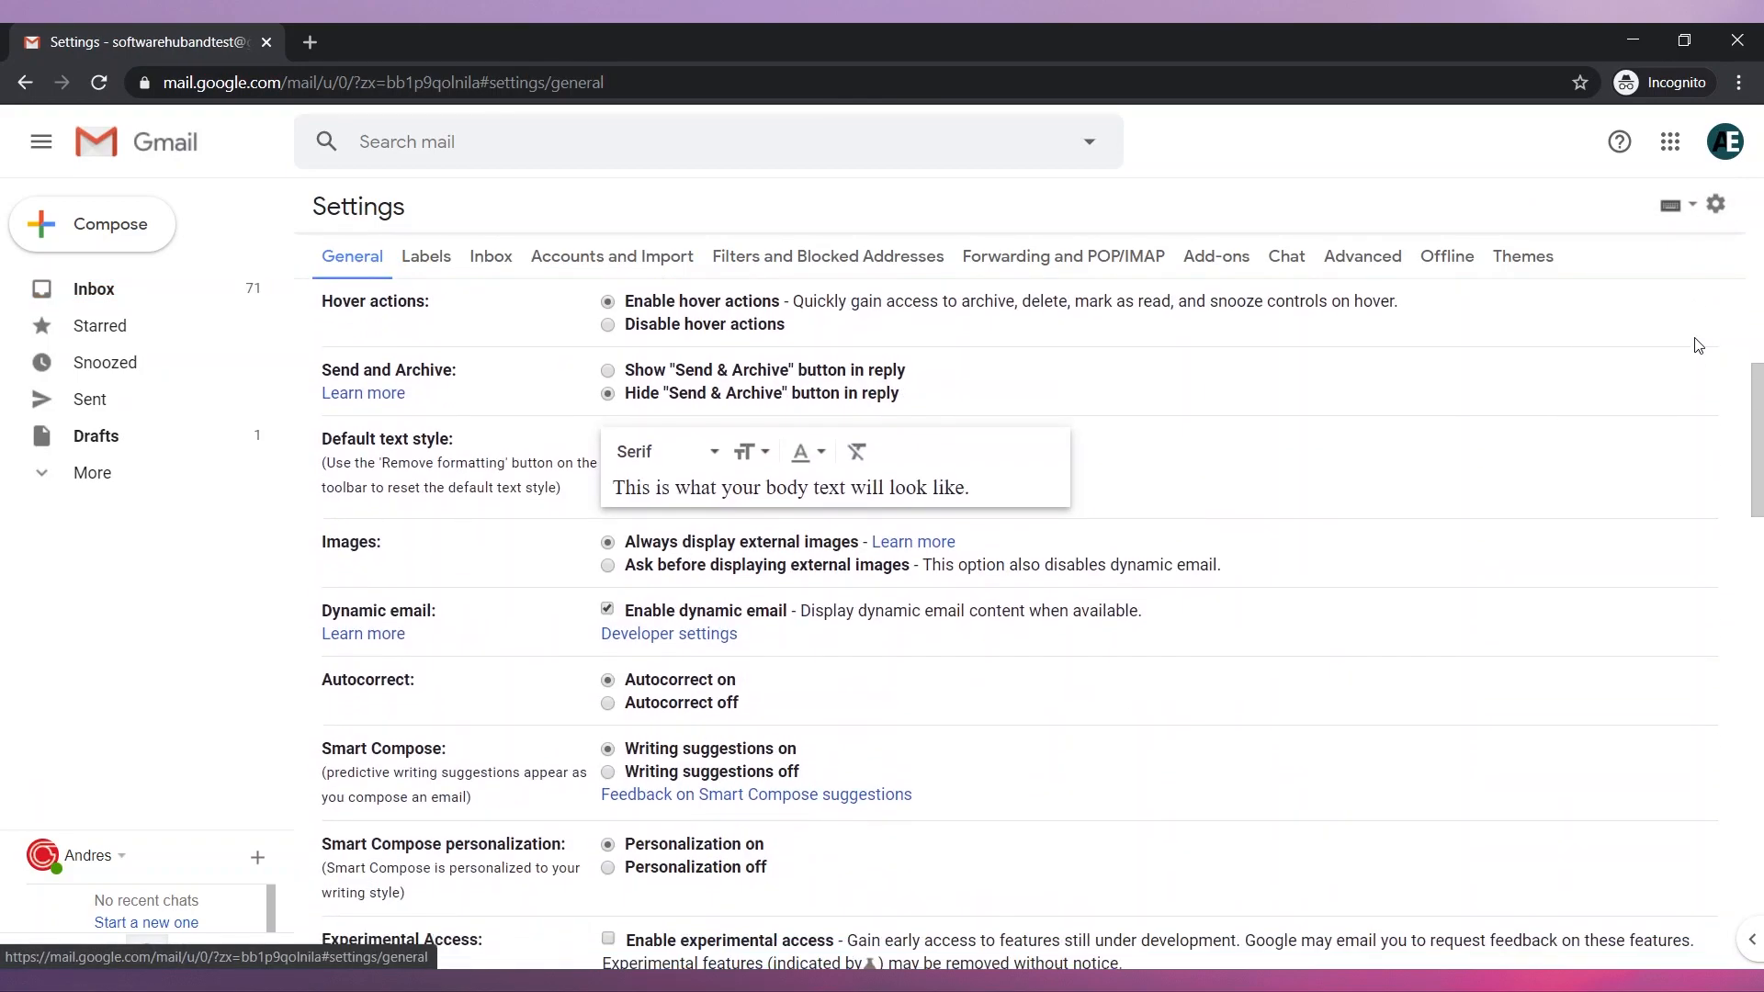
scroll("down", 3)
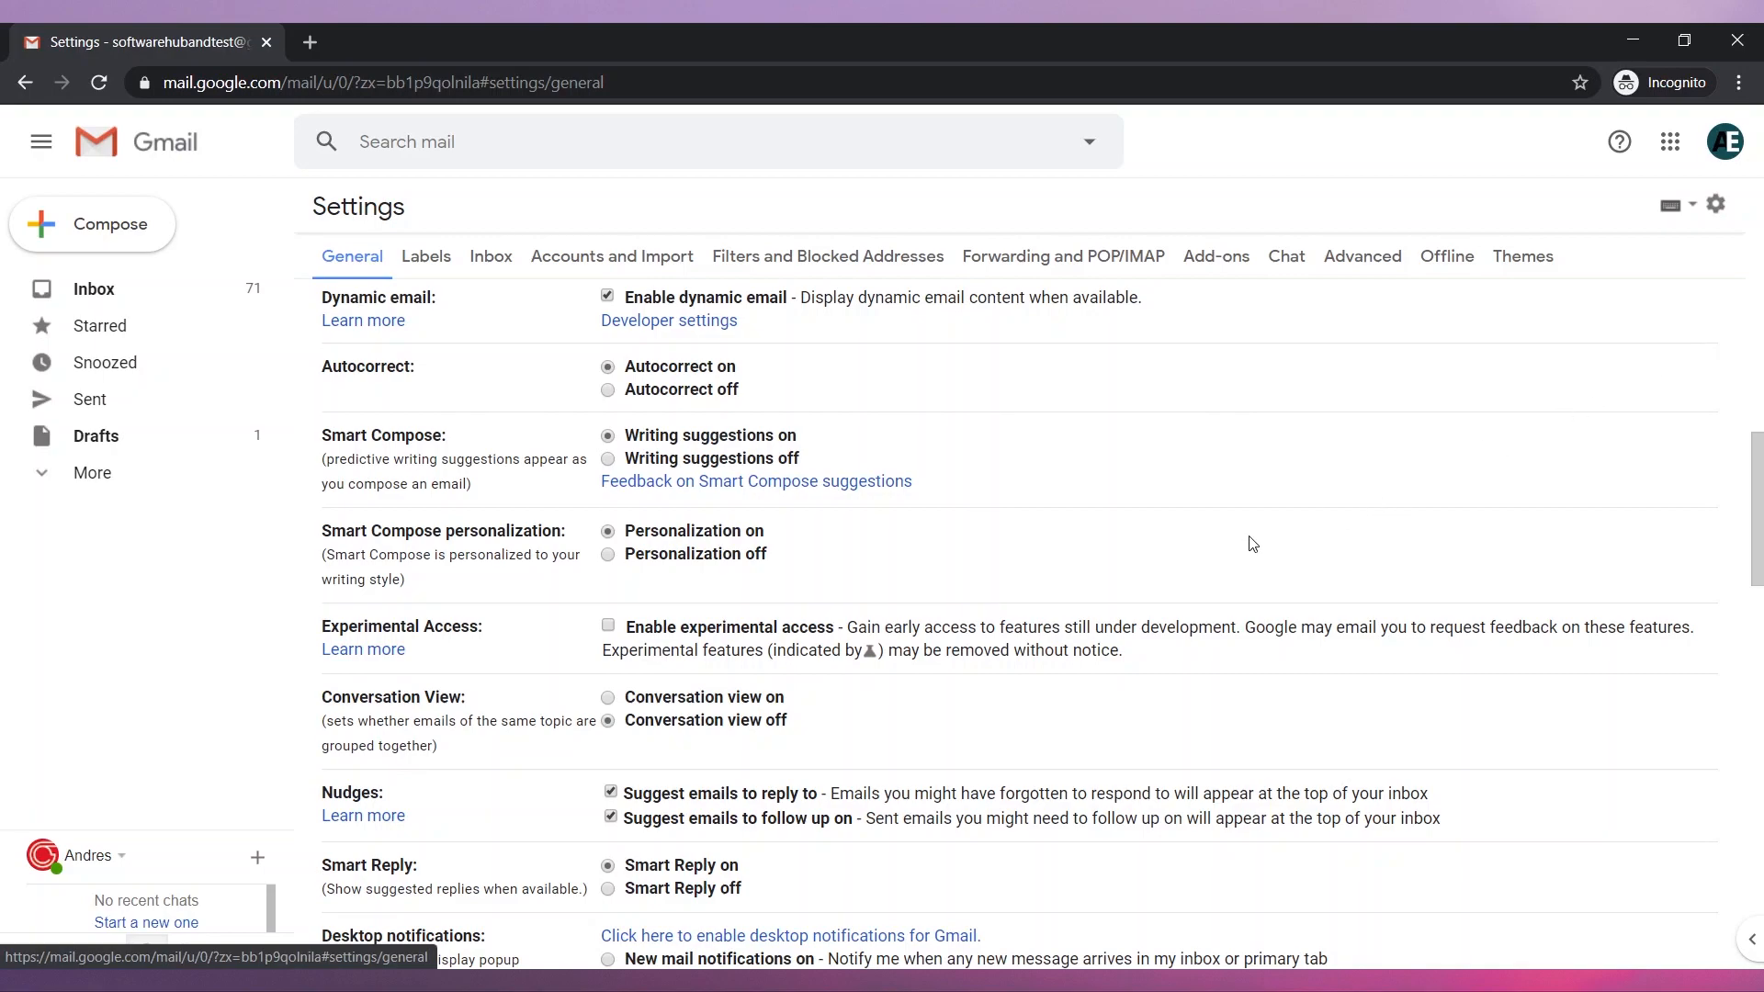
left_click(606, 458)
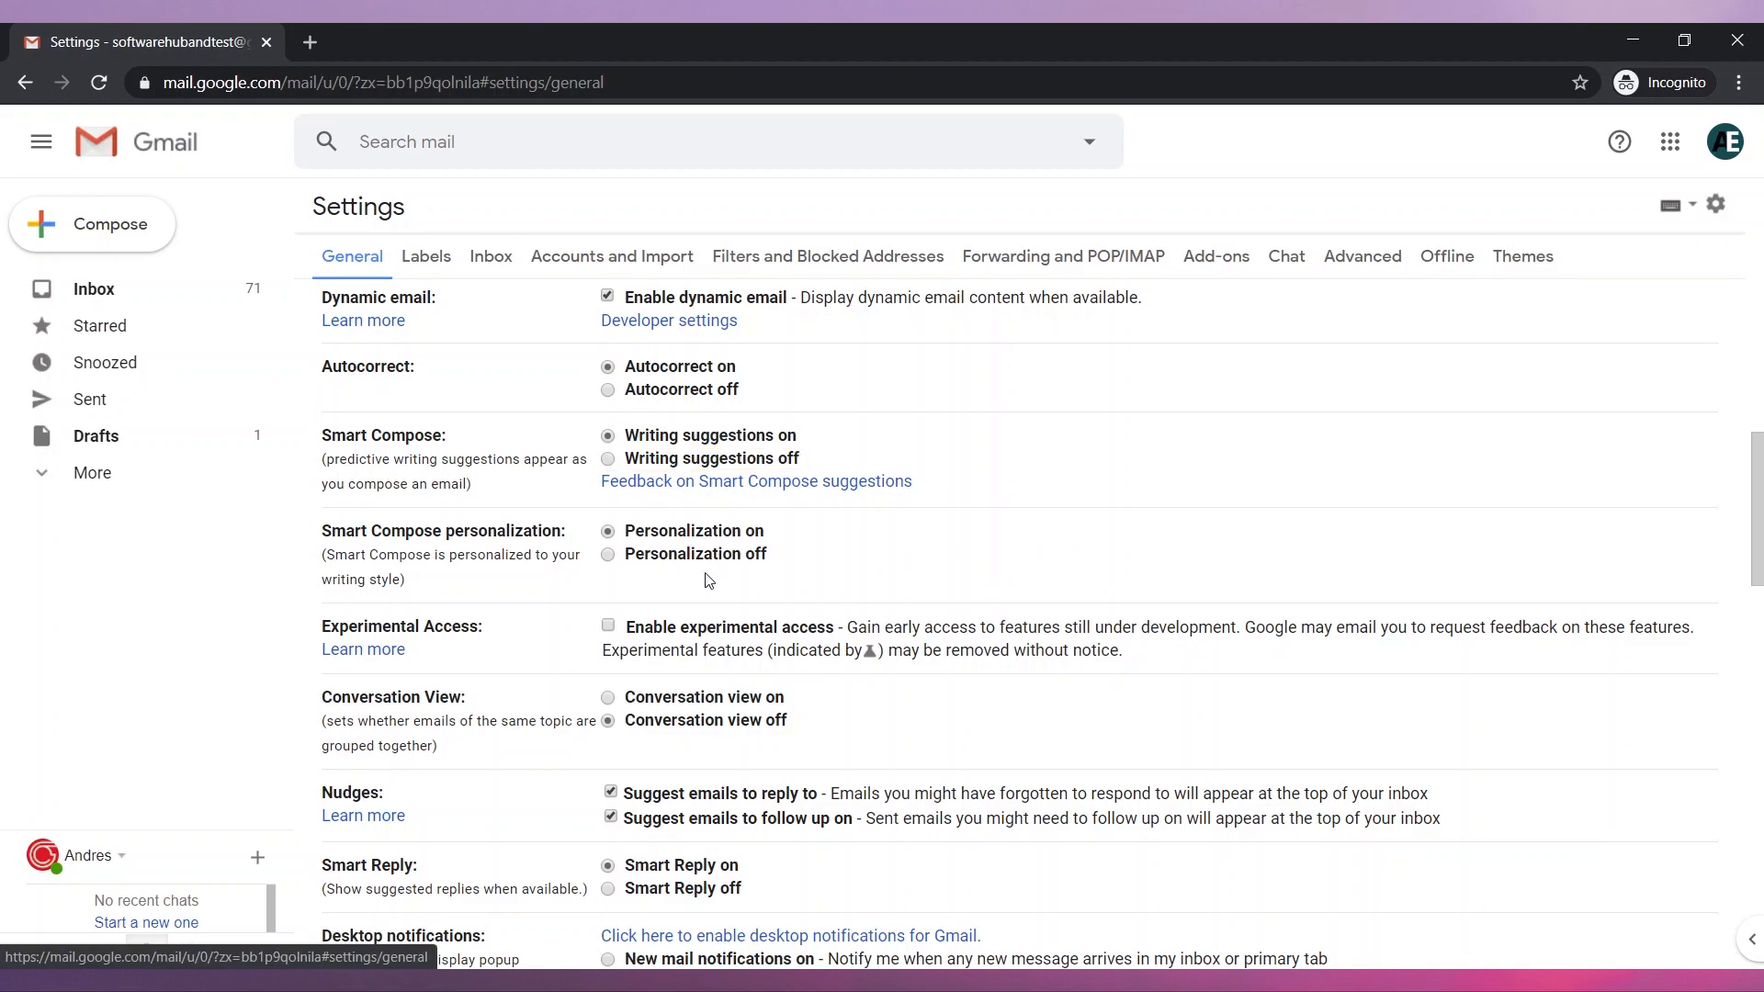
left_click(606, 555)
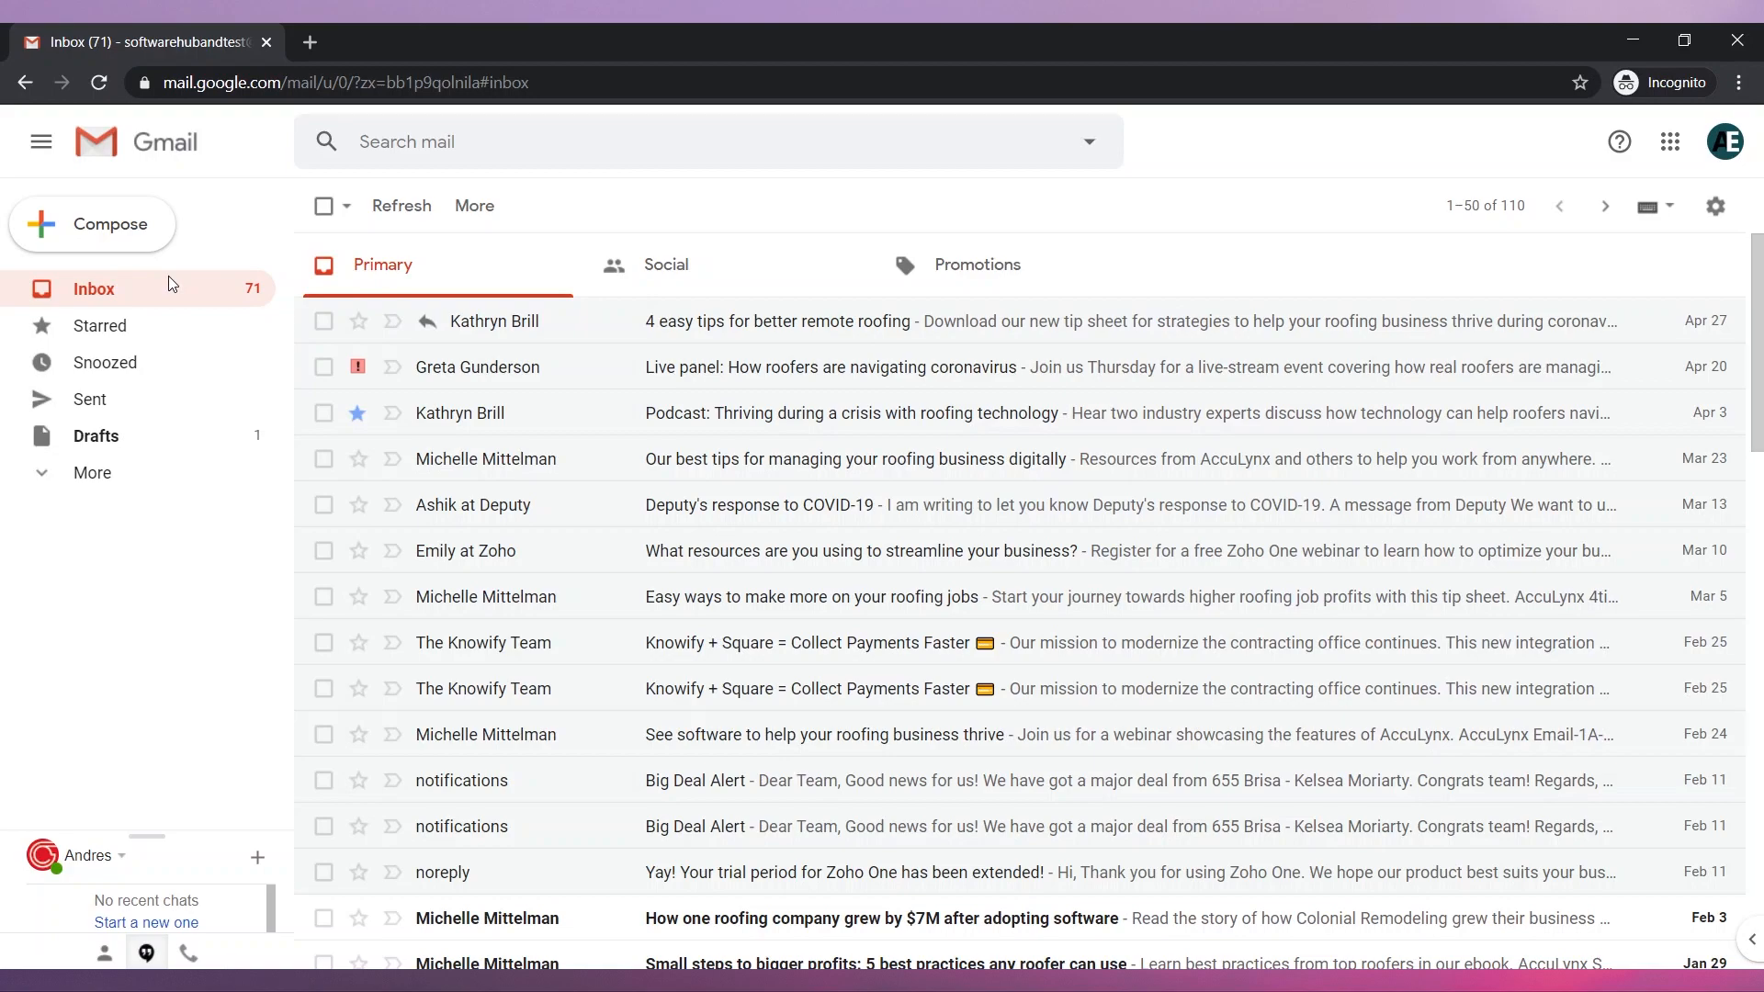
mouse_move(446, 382)
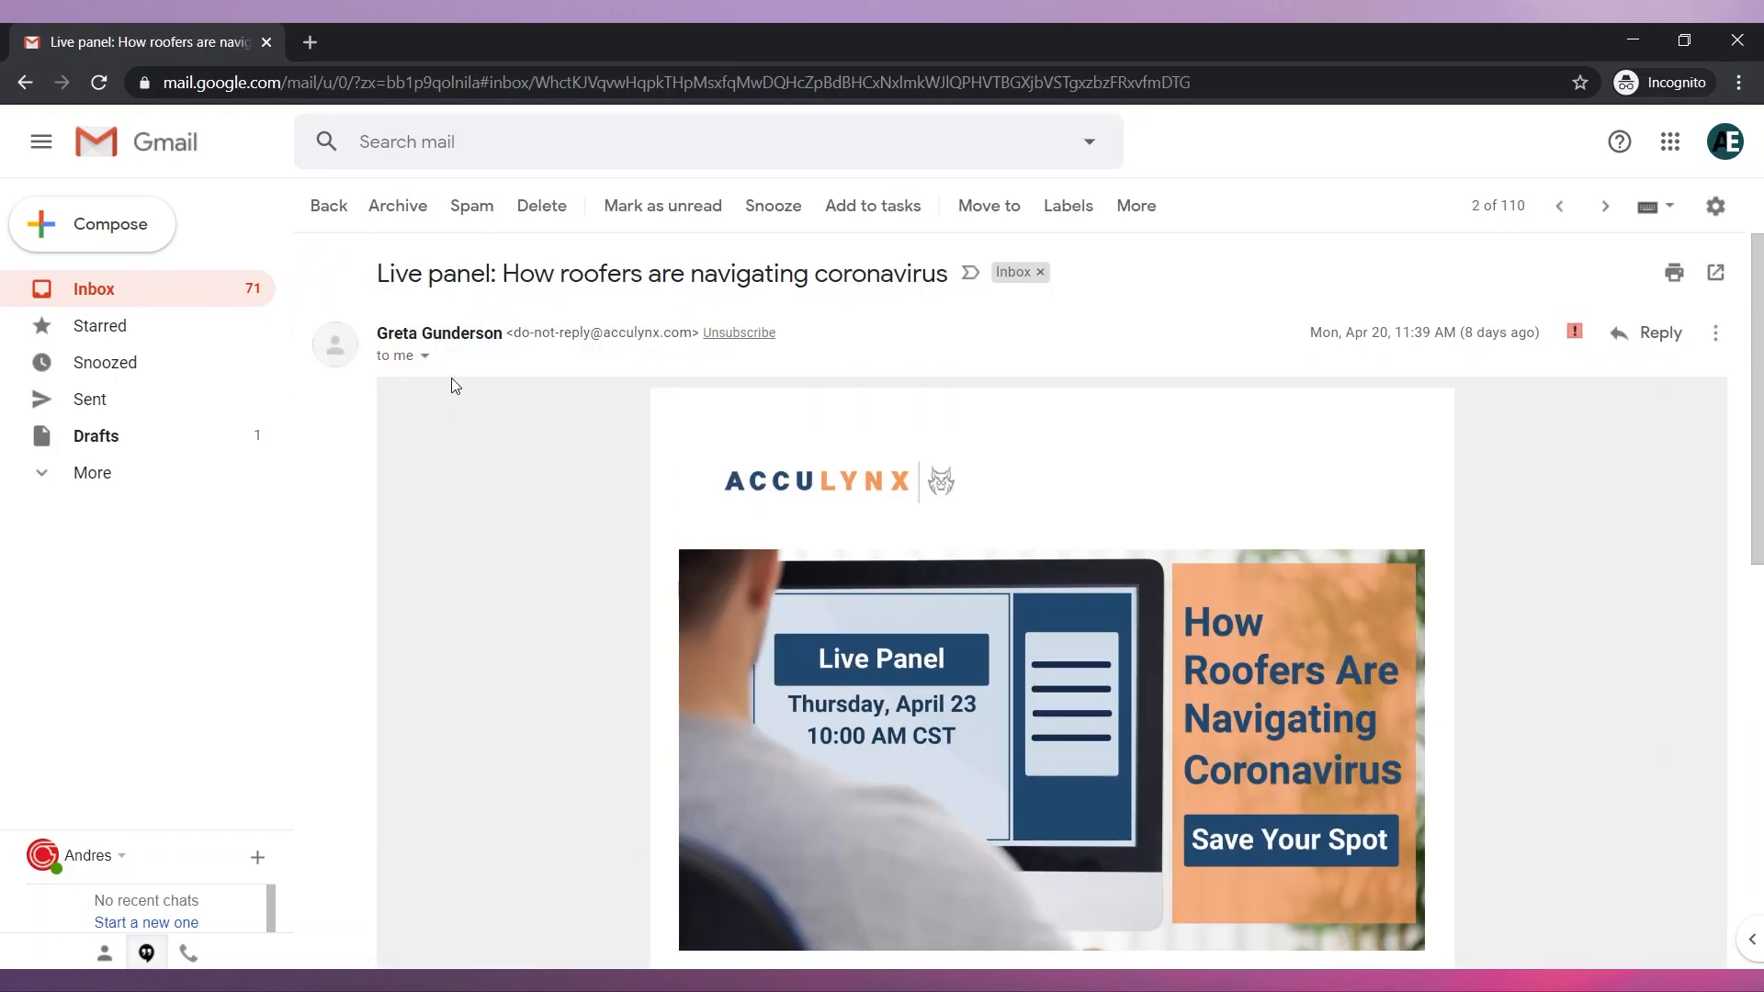
Step: Snooze the roofers live panel email until April 30 and view it in the Snoozed list
left_click(771, 206)
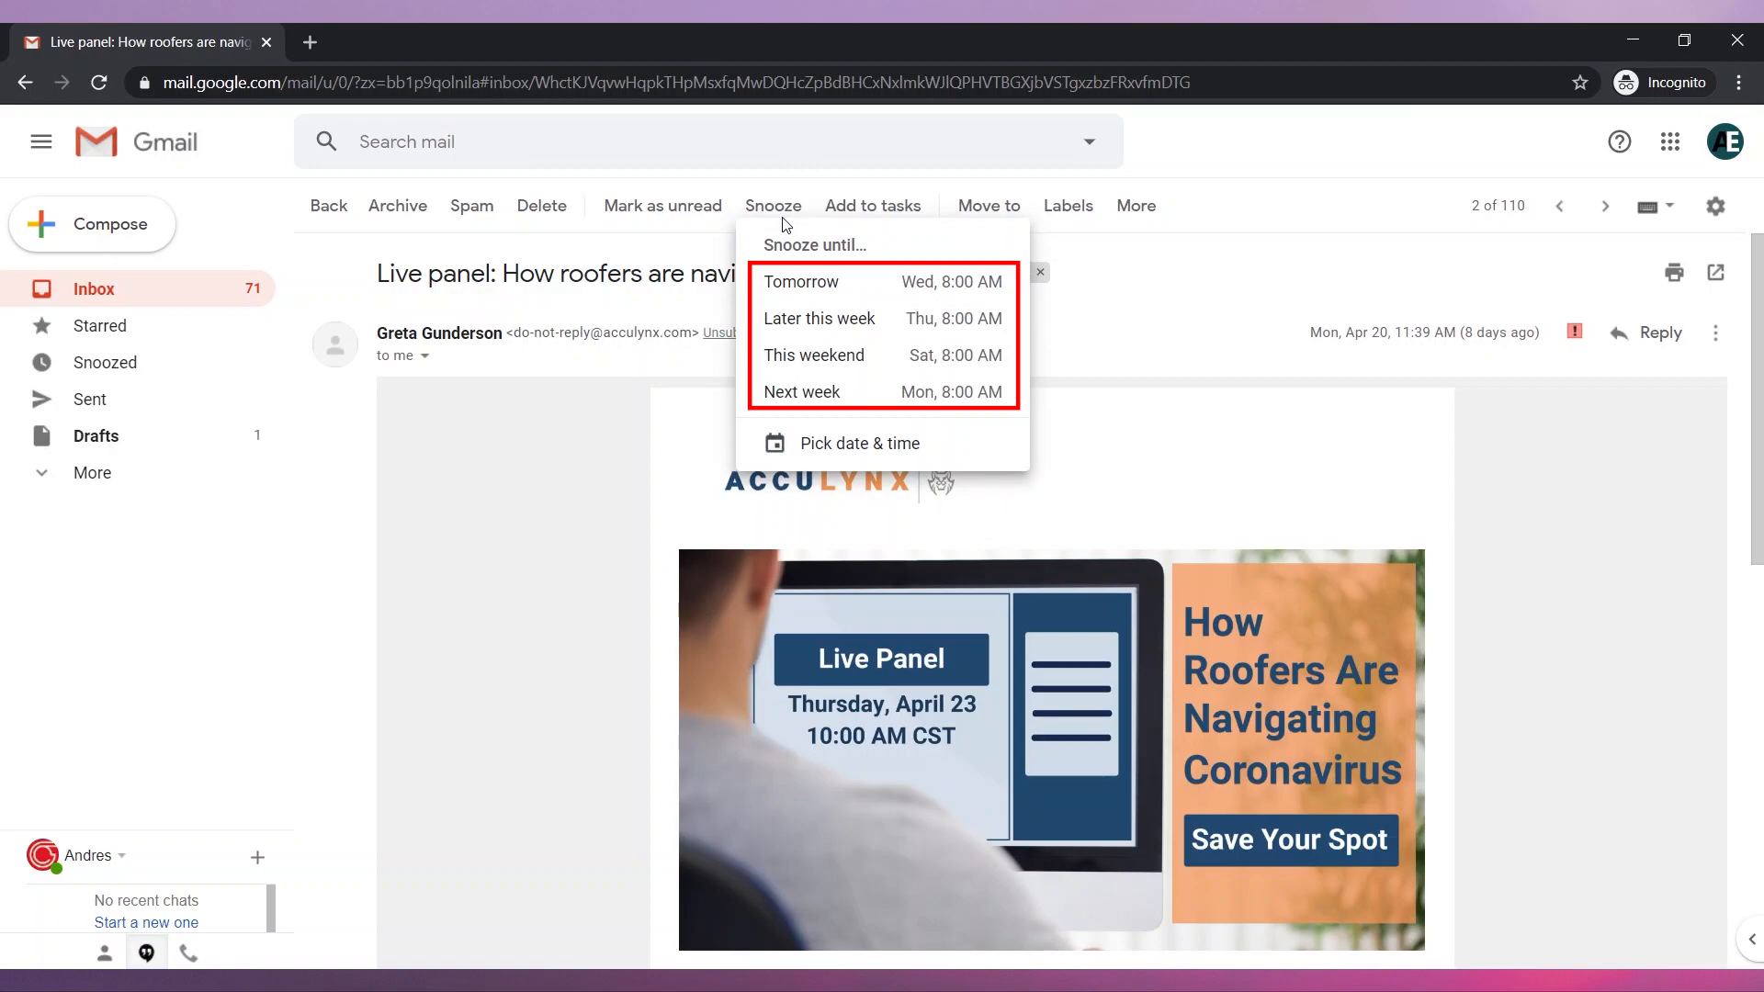
left_click(860, 443)
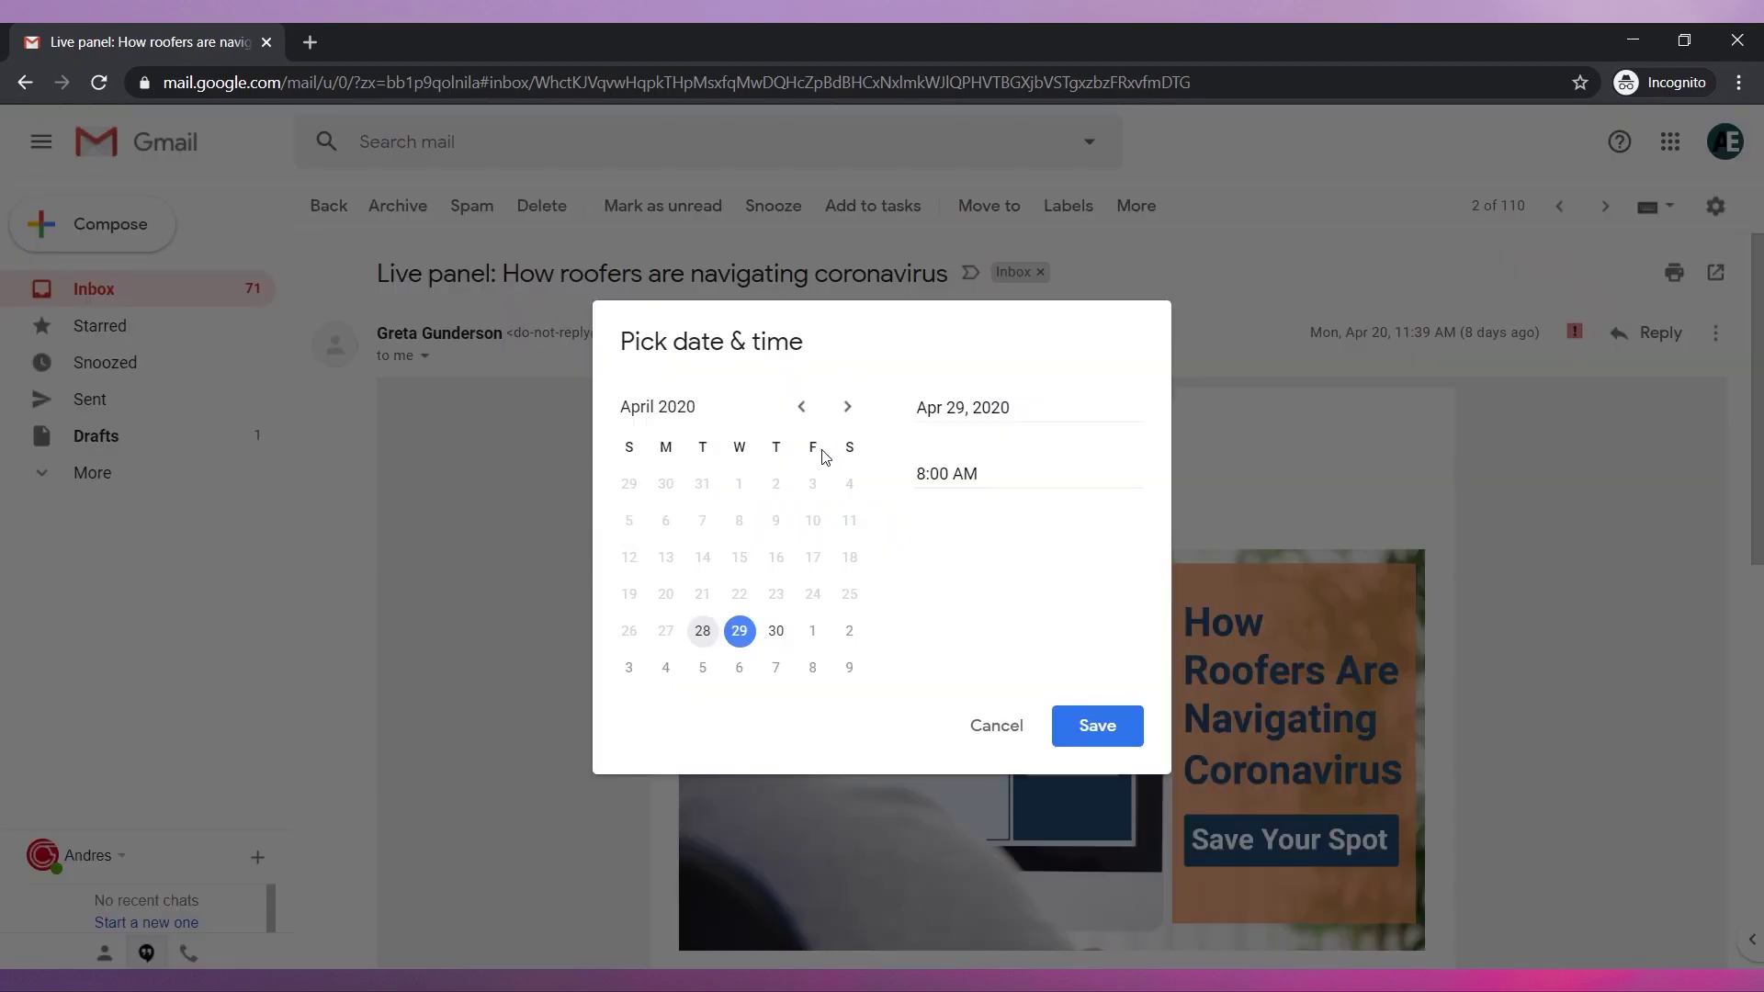
left_click(775, 630)
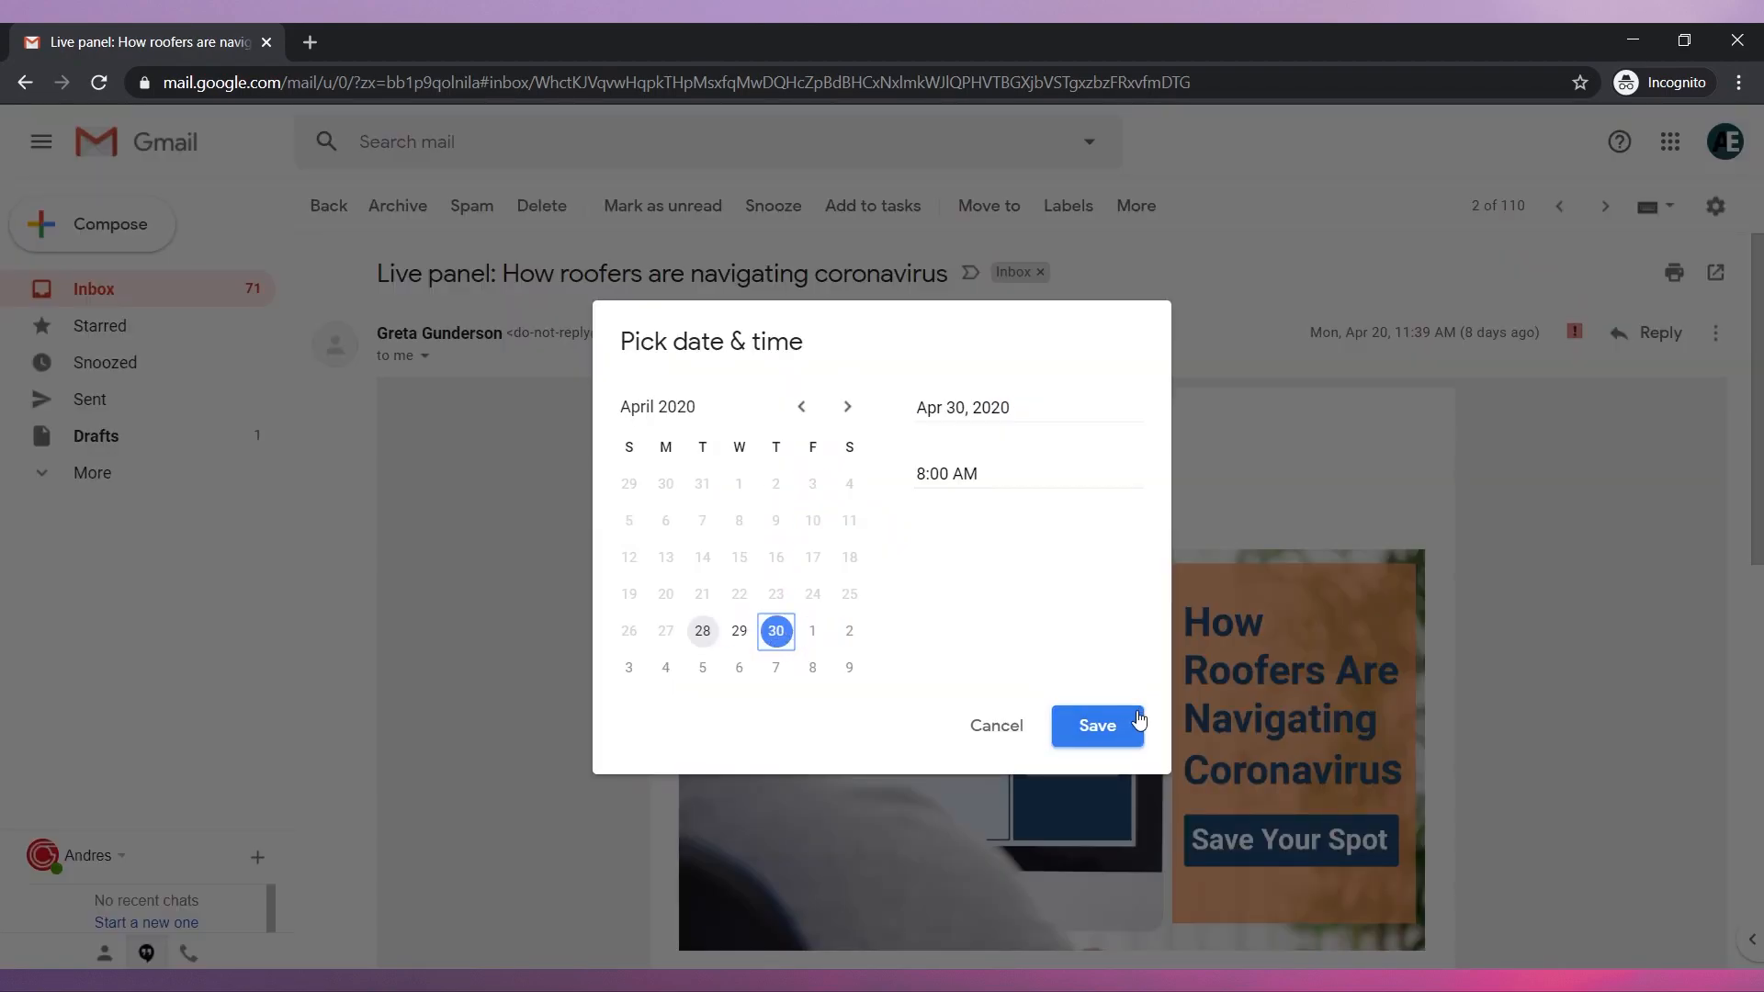
left_click(1097, 725)
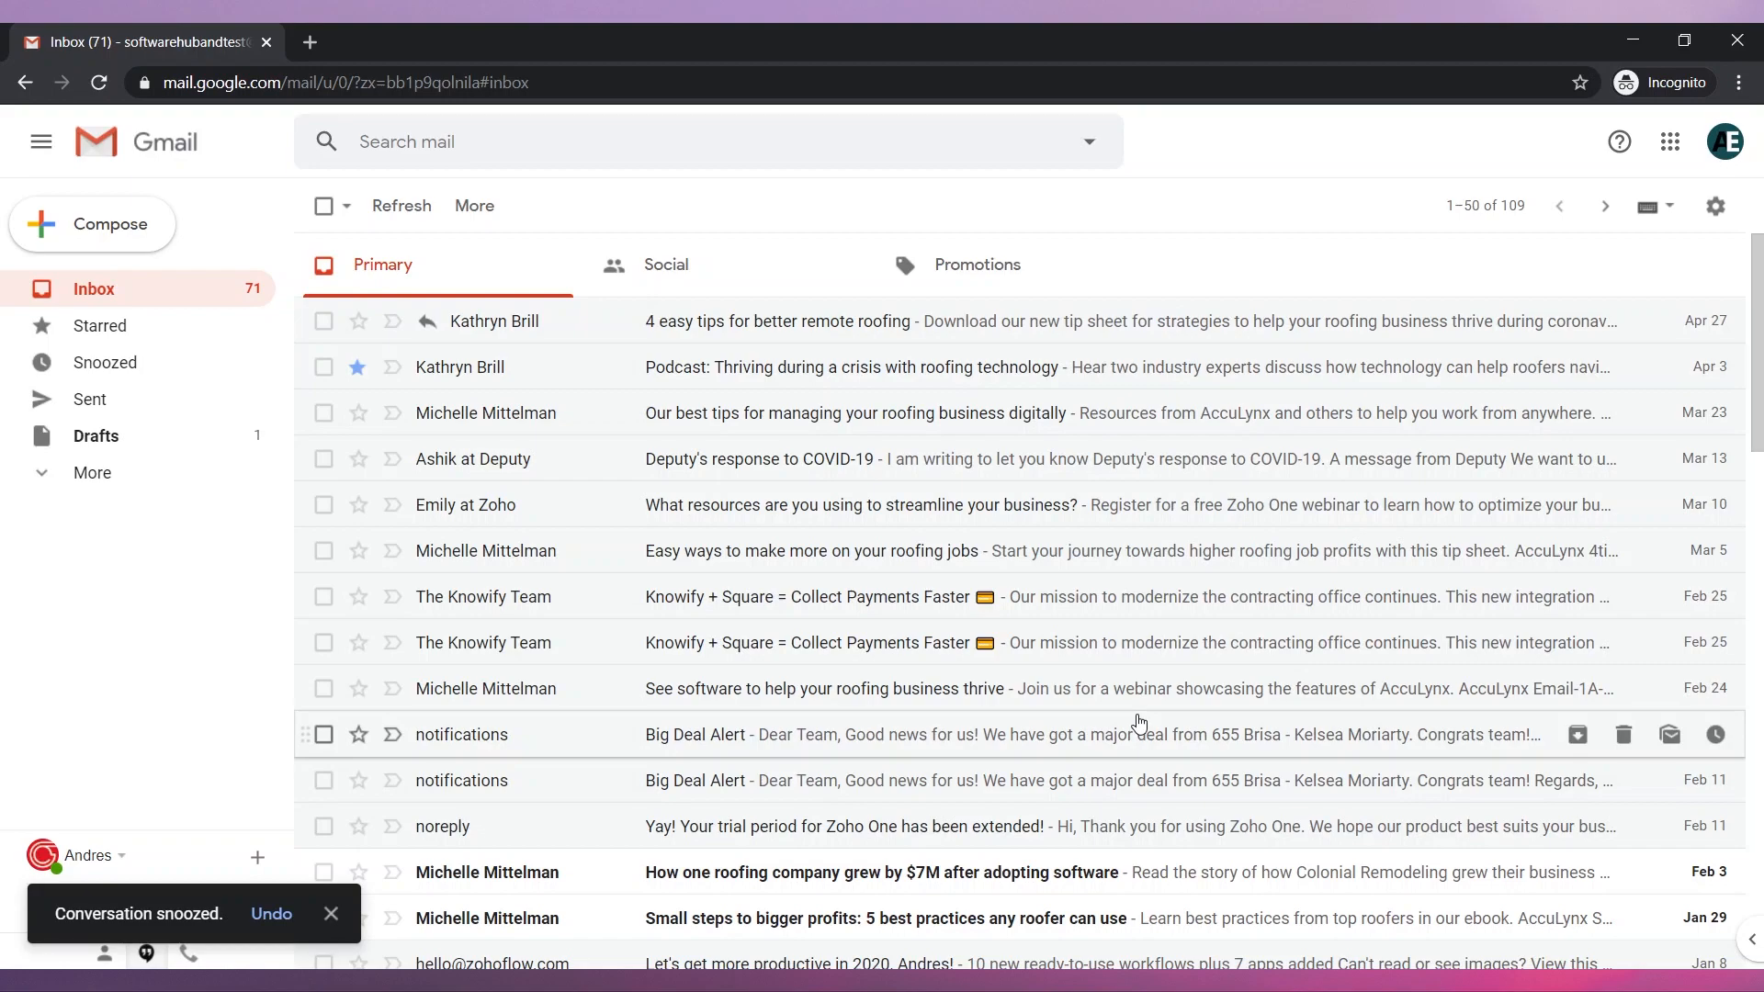
left_click(105, 362)
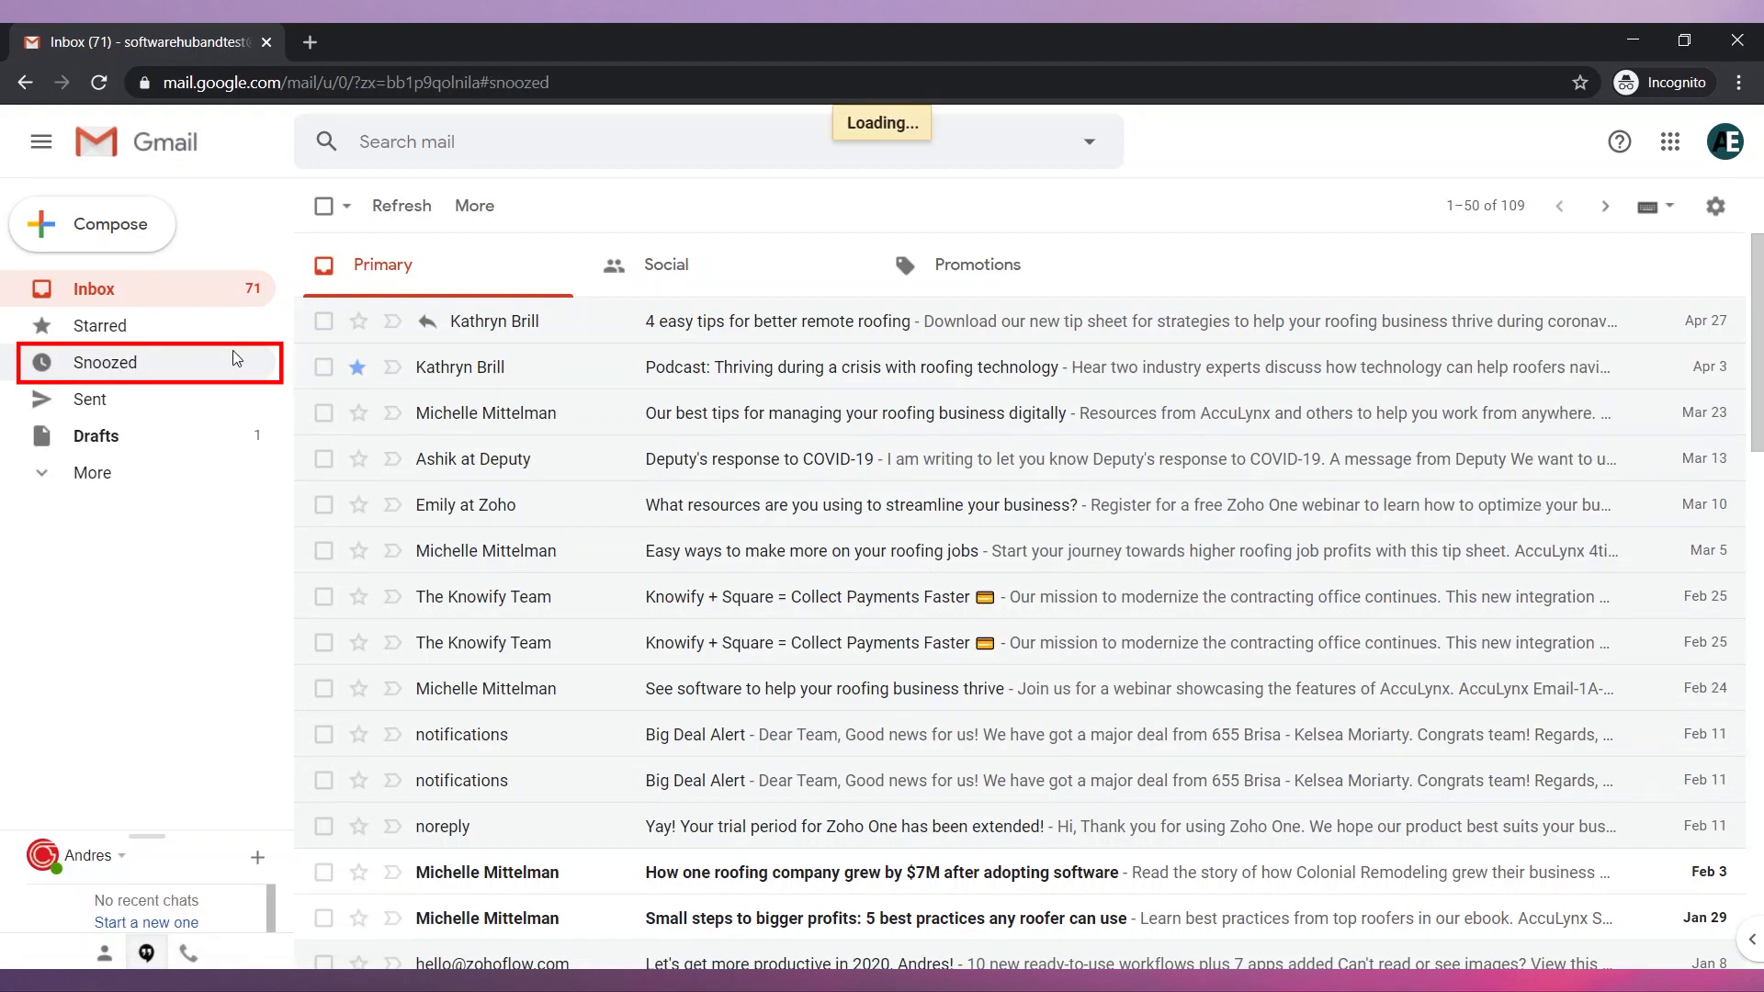
left_click(104, 362)
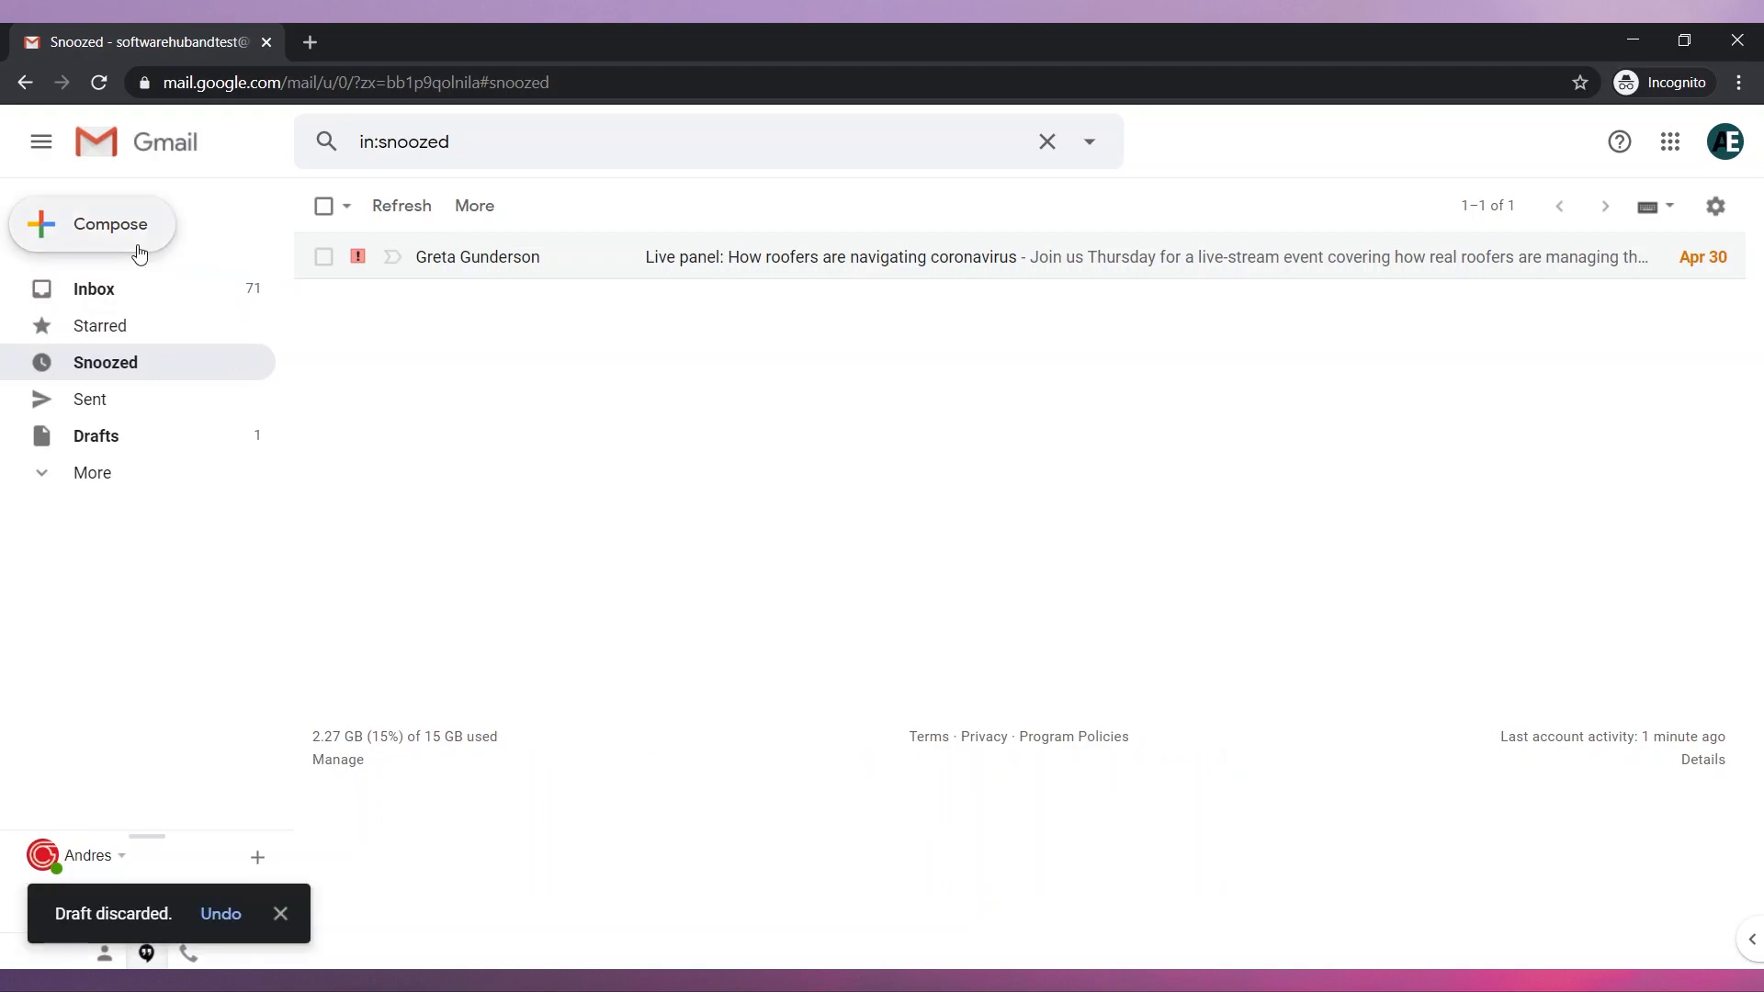
Step: Compose a new email with subject 'Checking in' and body 'I'm checking in.'
left_click(110, 222)
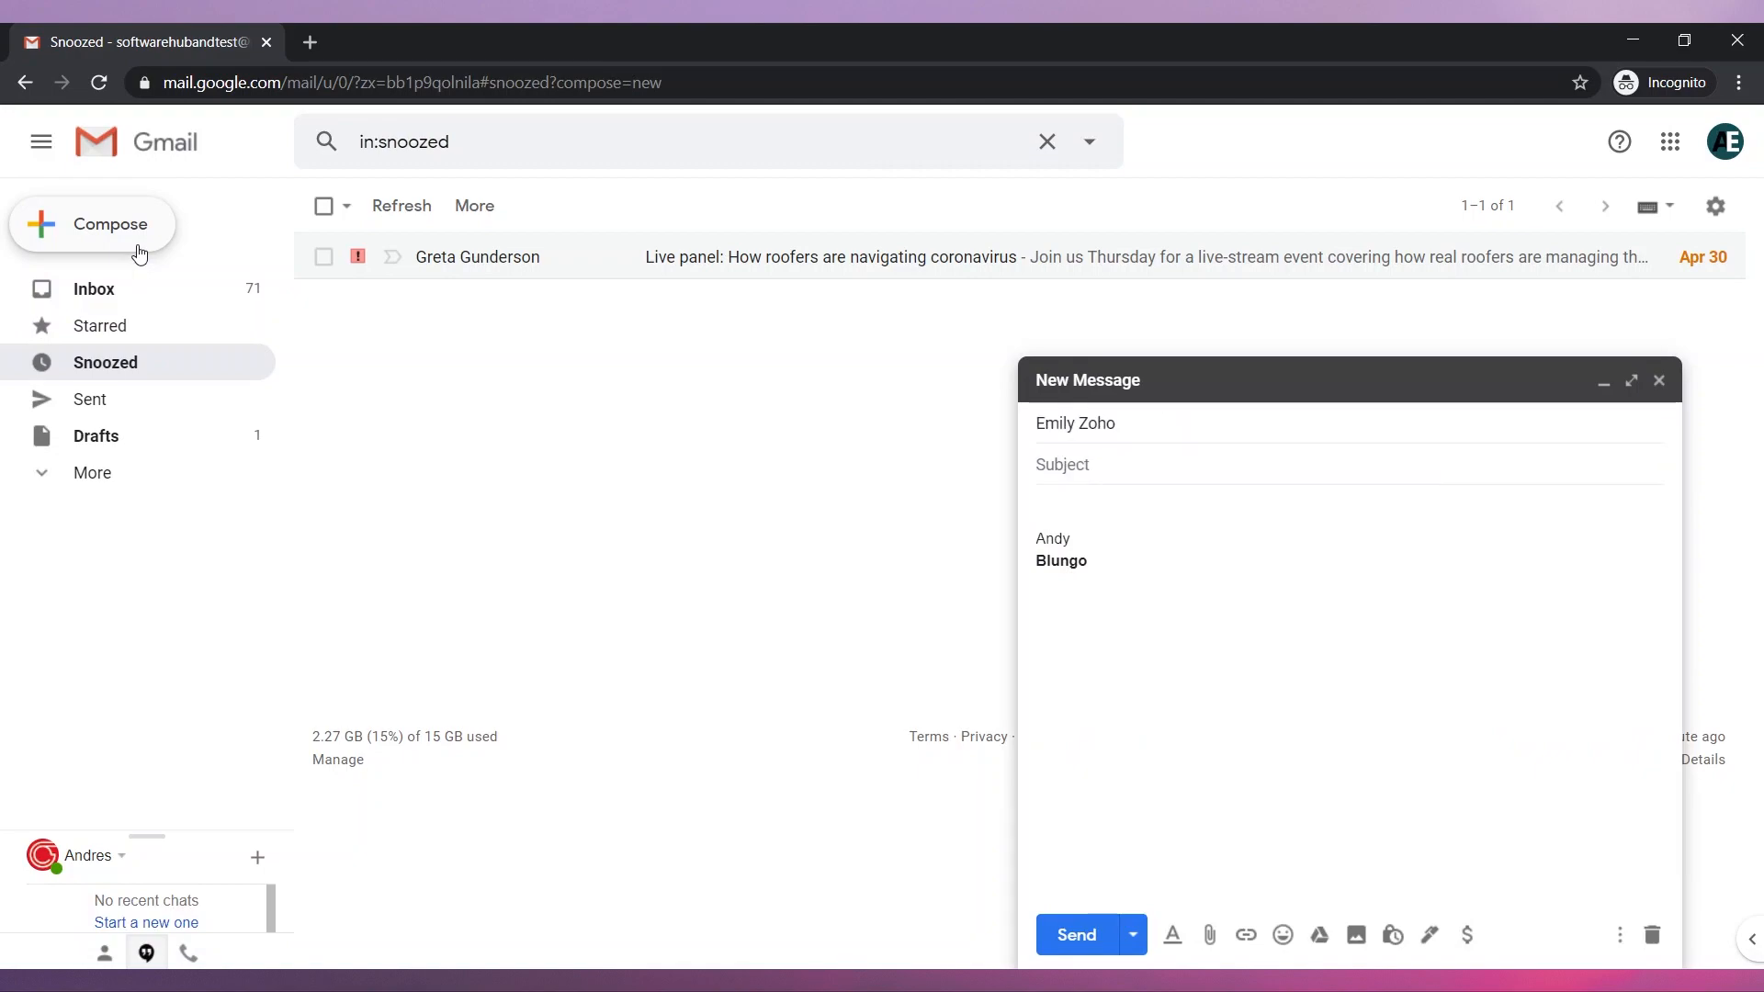
type("Checking in")
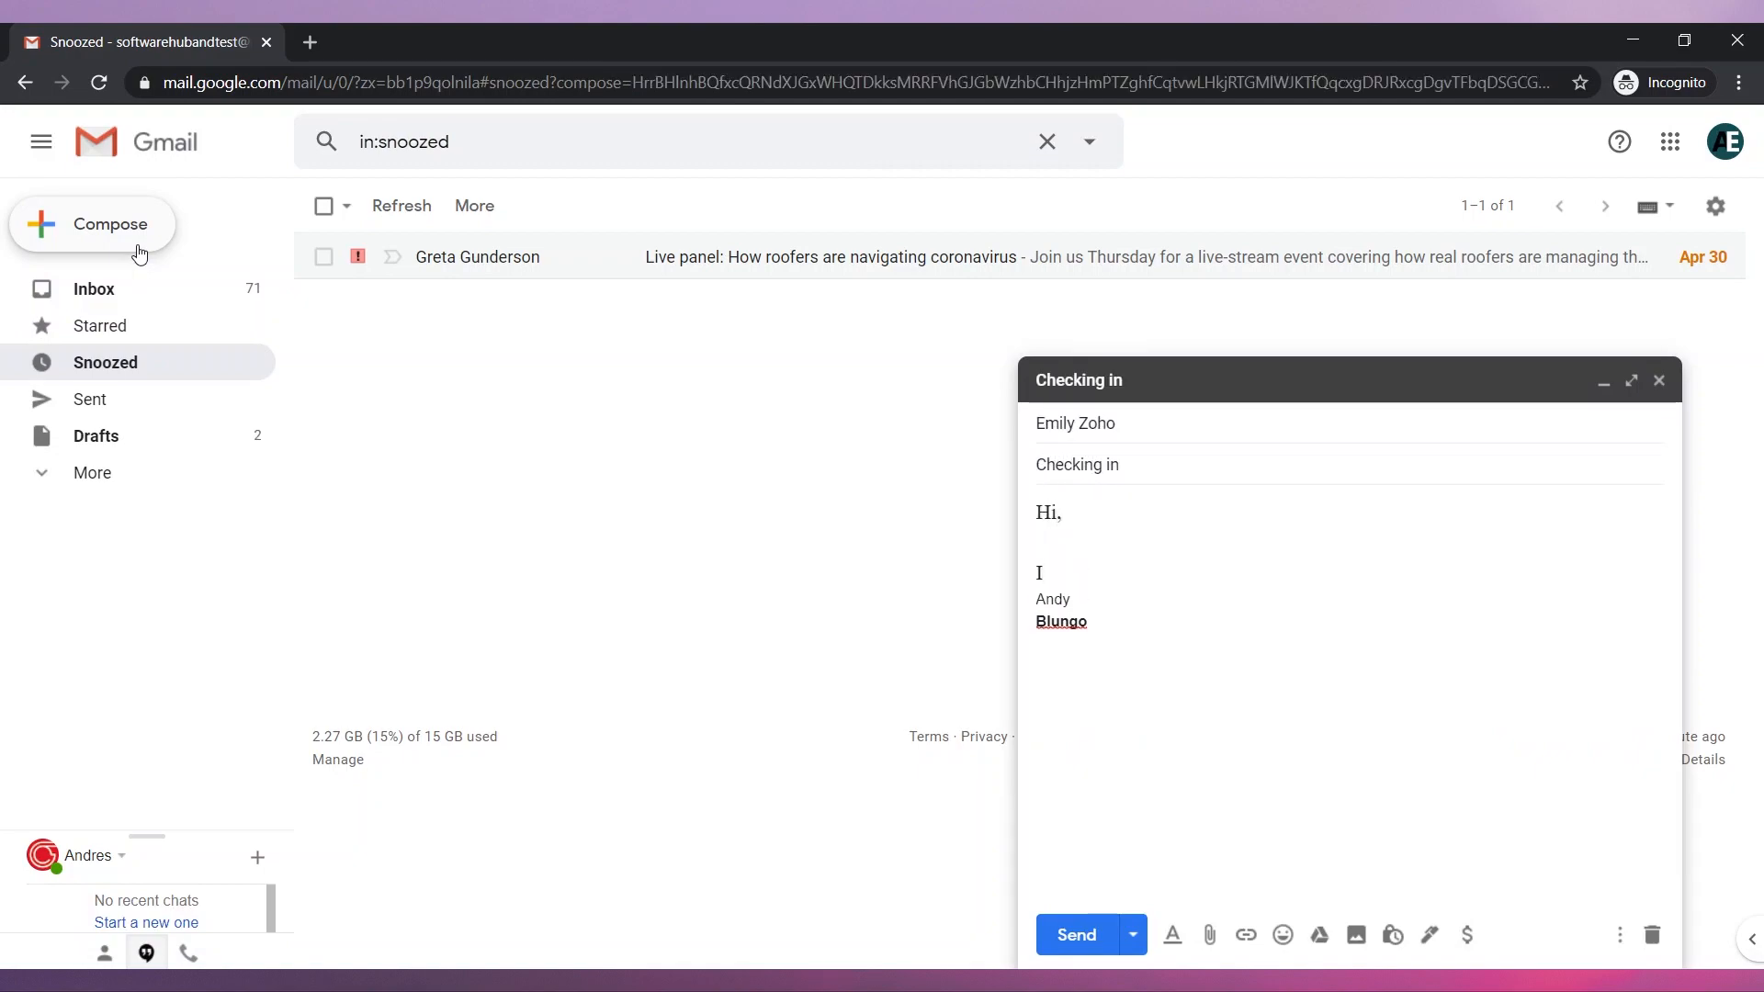
type("I'm checking in.")
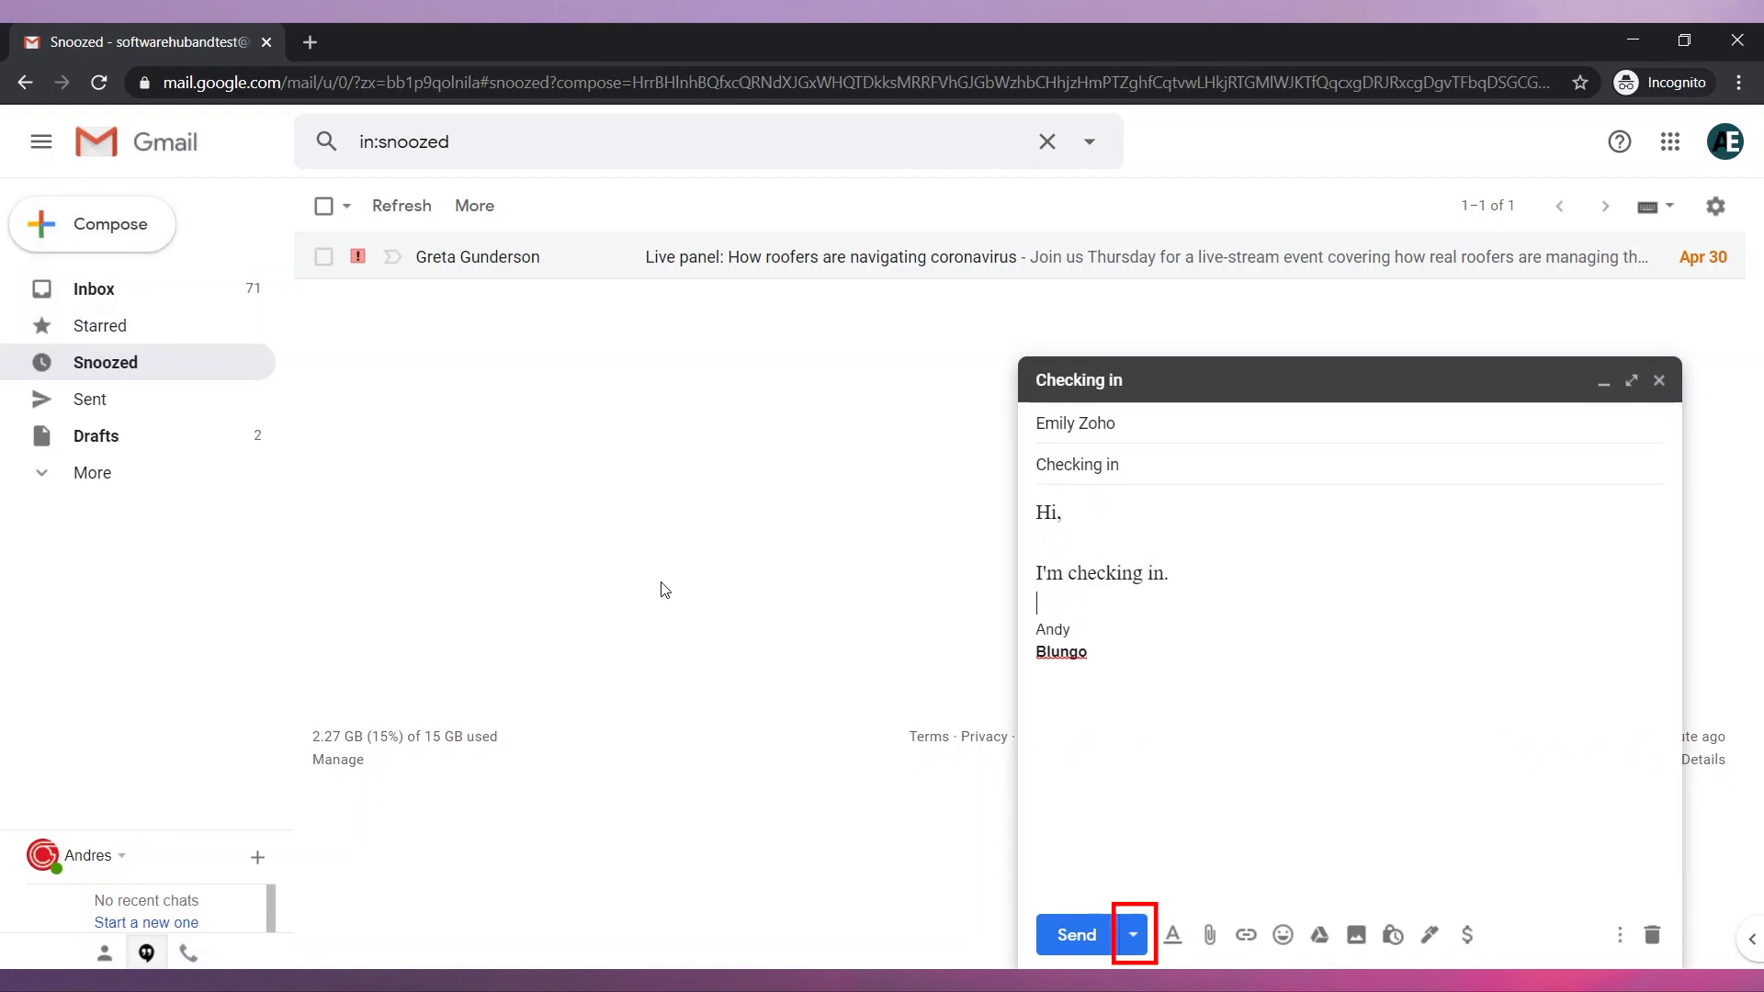
Step: Schedule the email to send on April 30 at 8:37 PM via Schedule send
left_click(1132, 934)
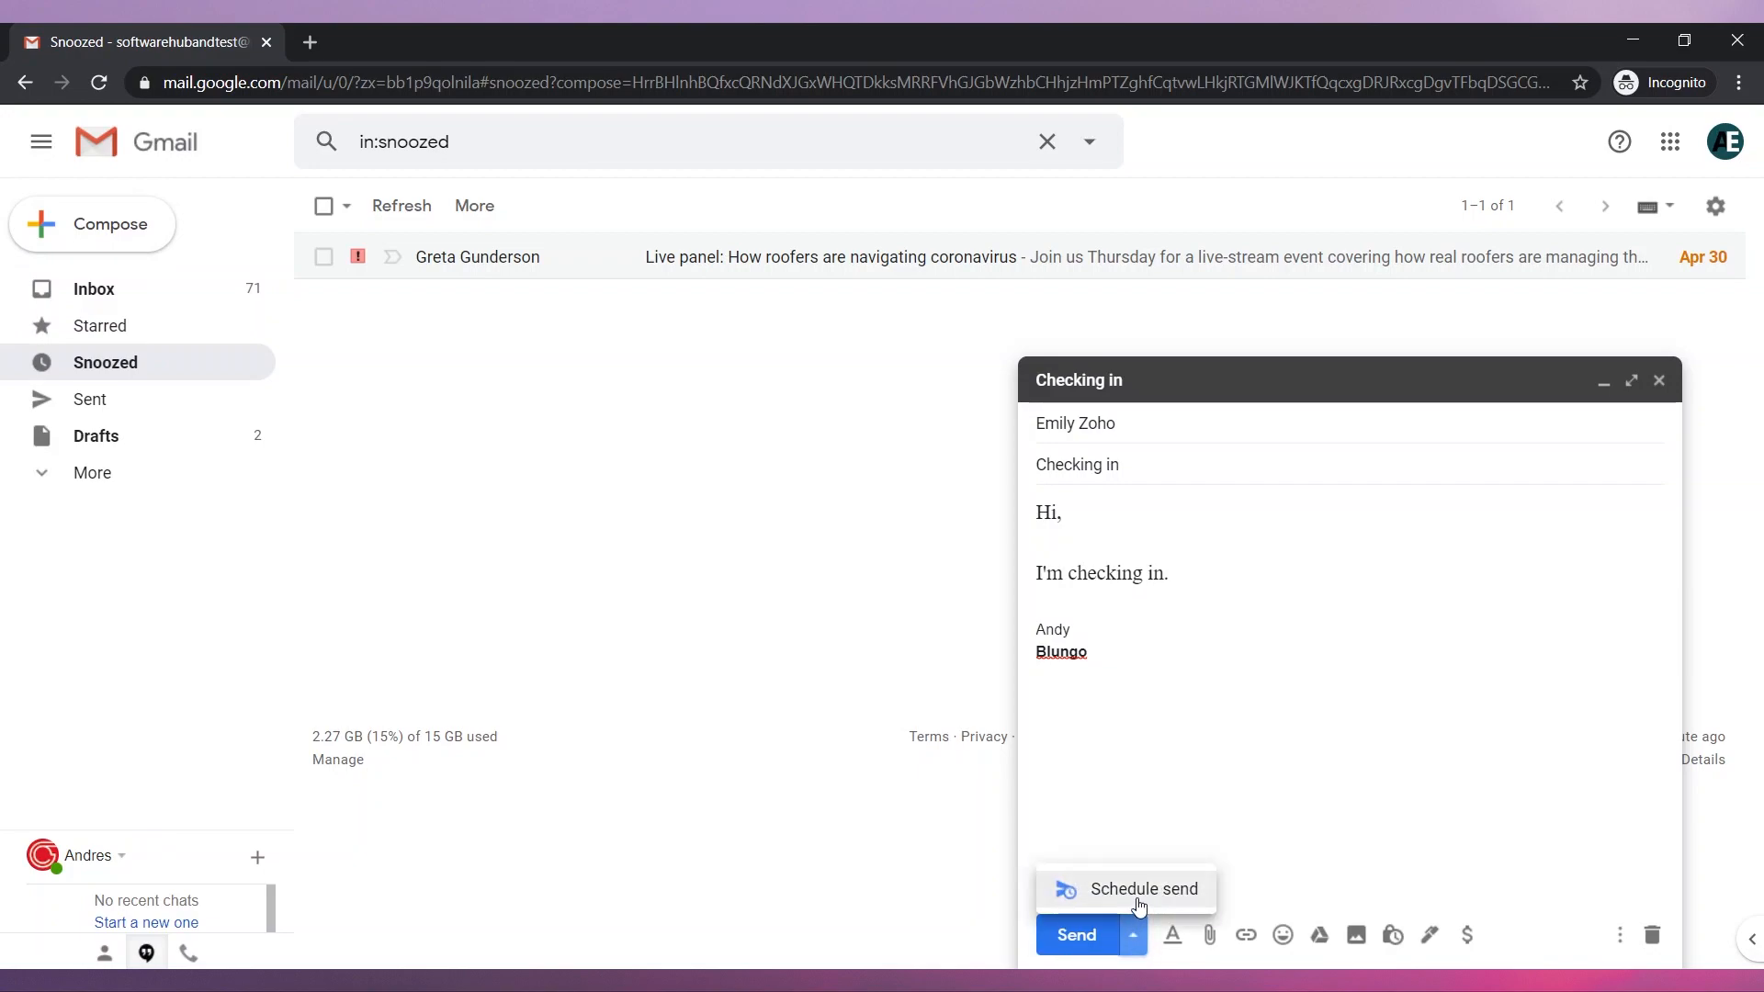
left_click(1143, 890)
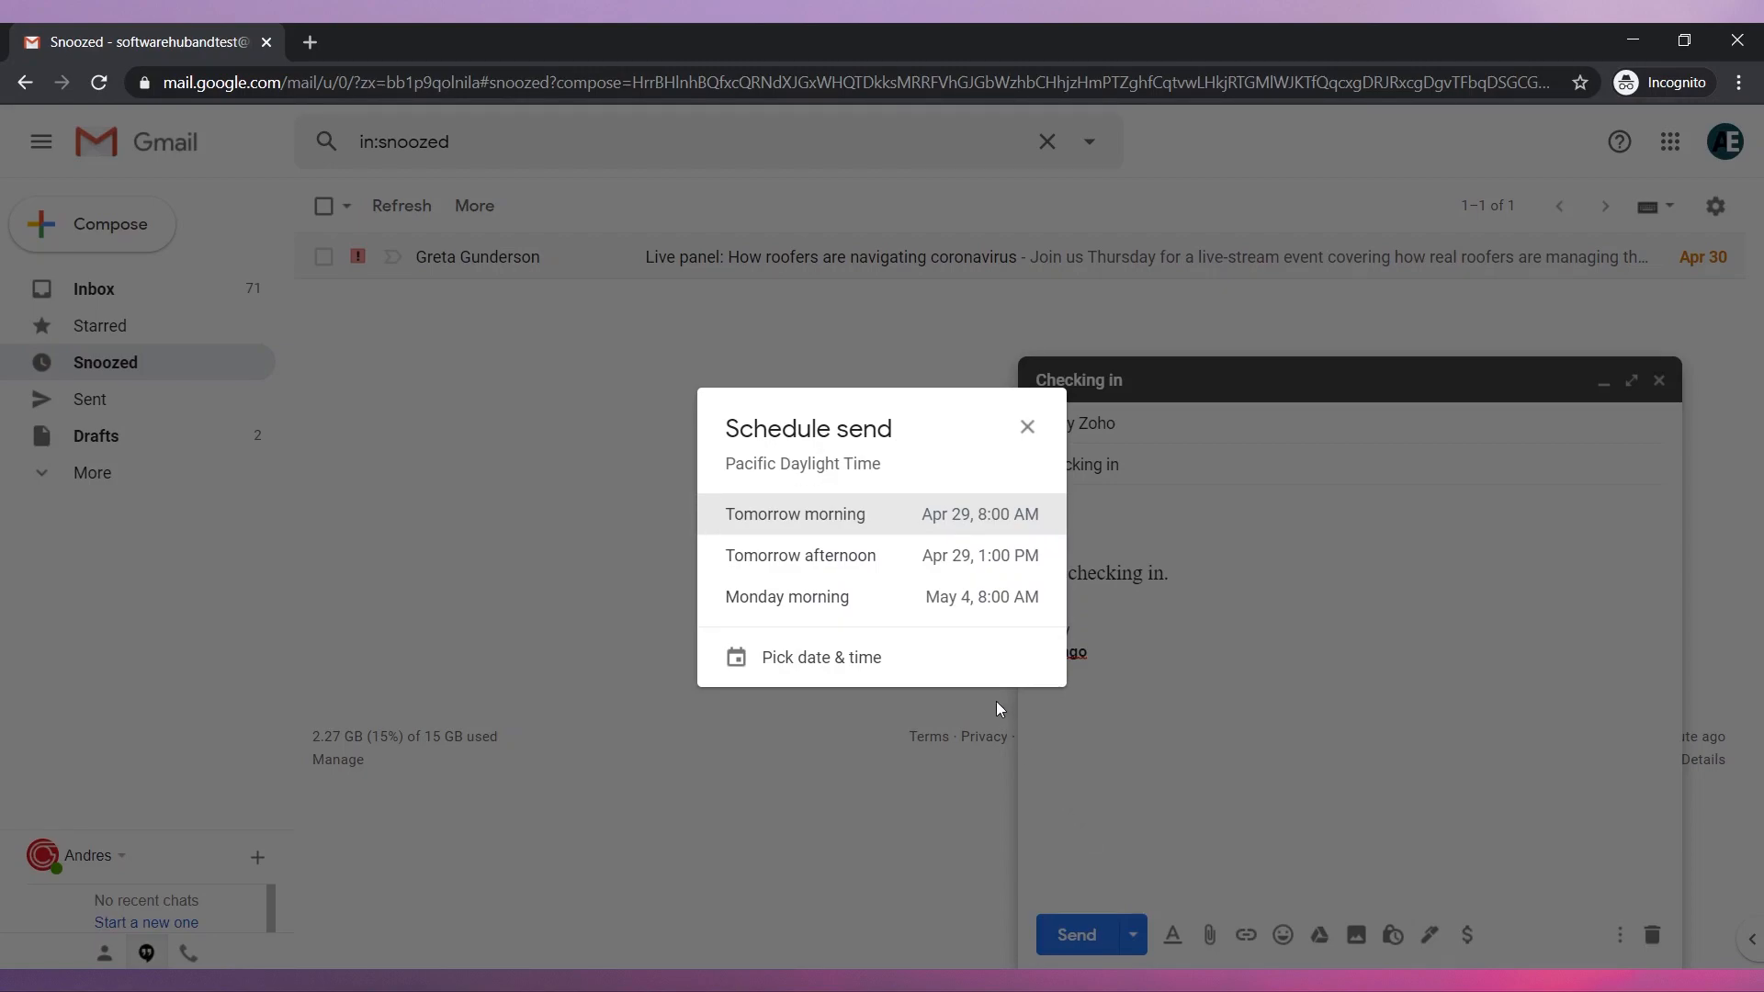
left_click(821, 656)
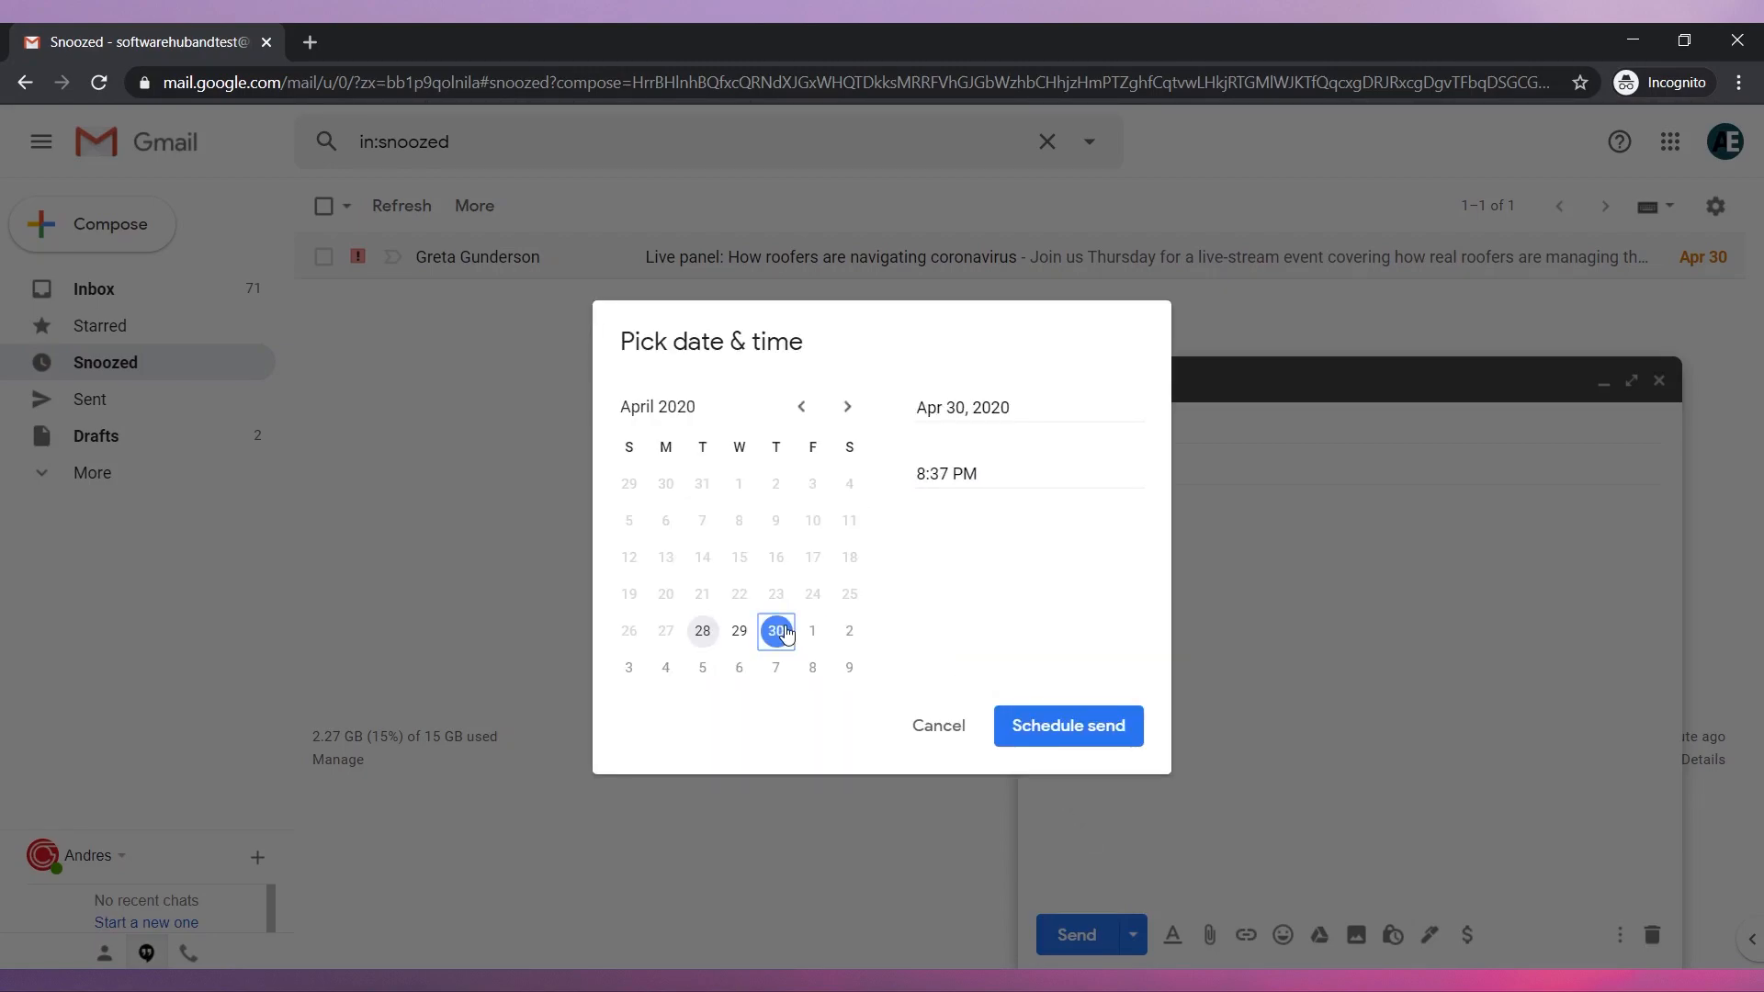
left_click(1068, 726)
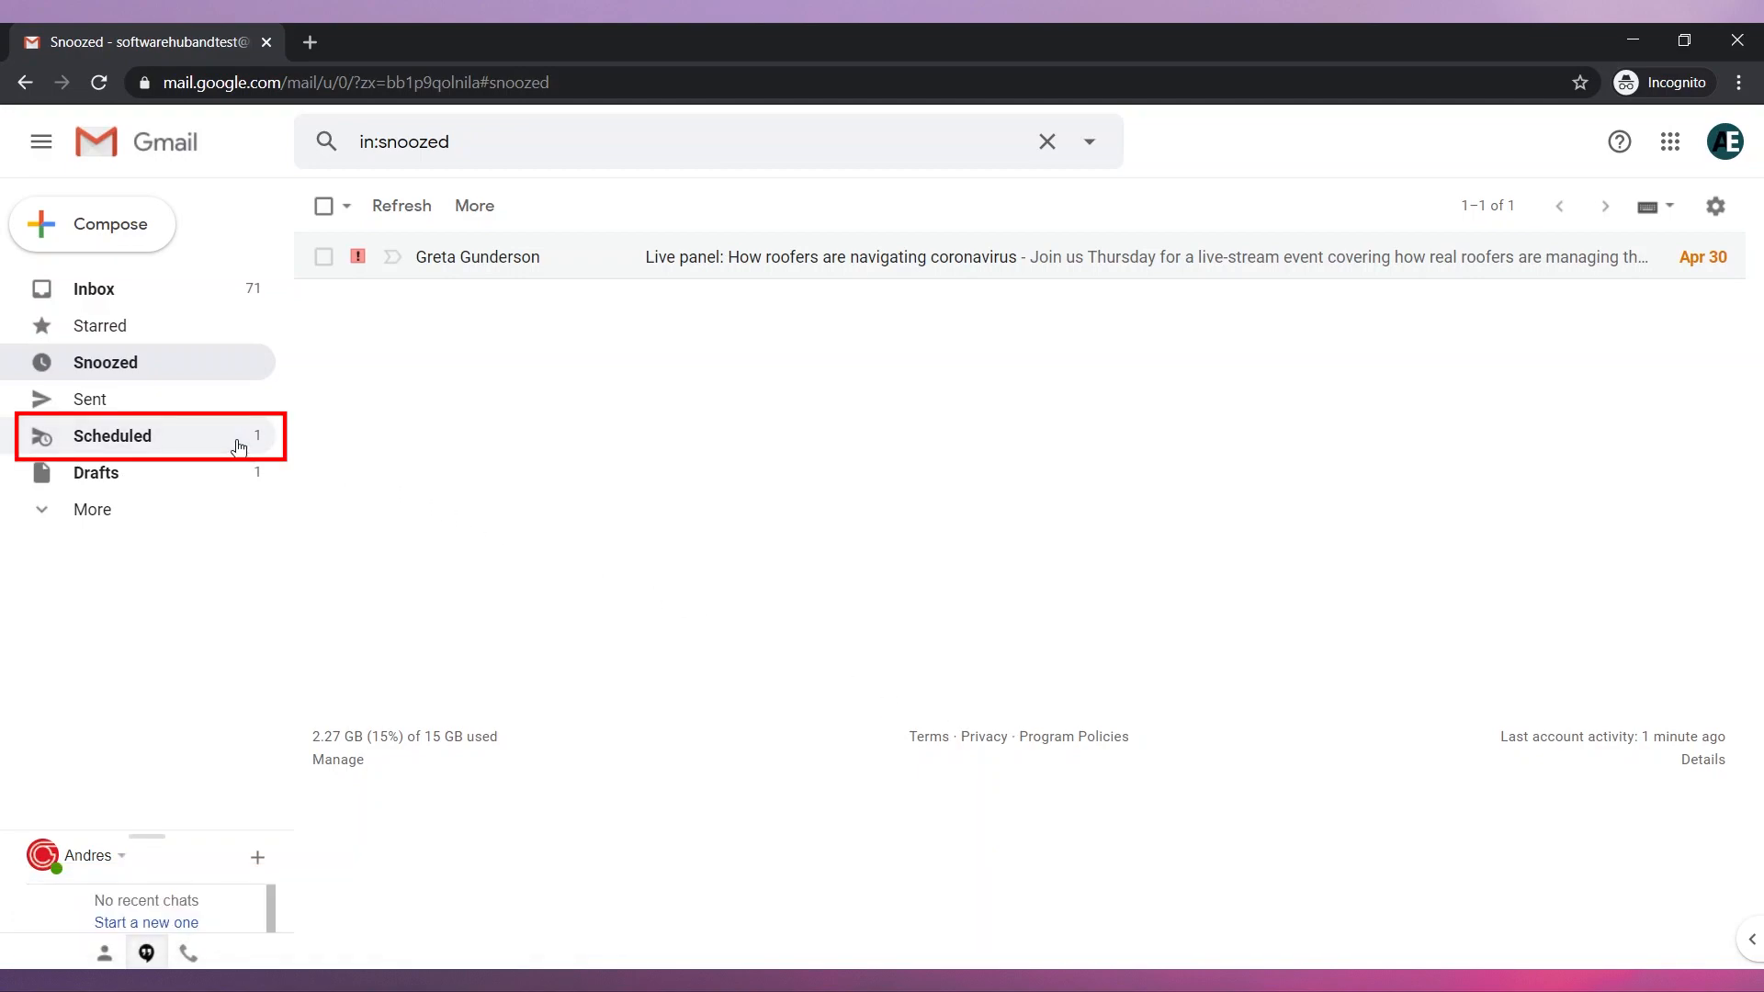
Step: Cancel the scheduled 'Checking in' email from the Scheduled folder so it reopens as a draft
left_click(112, 437)
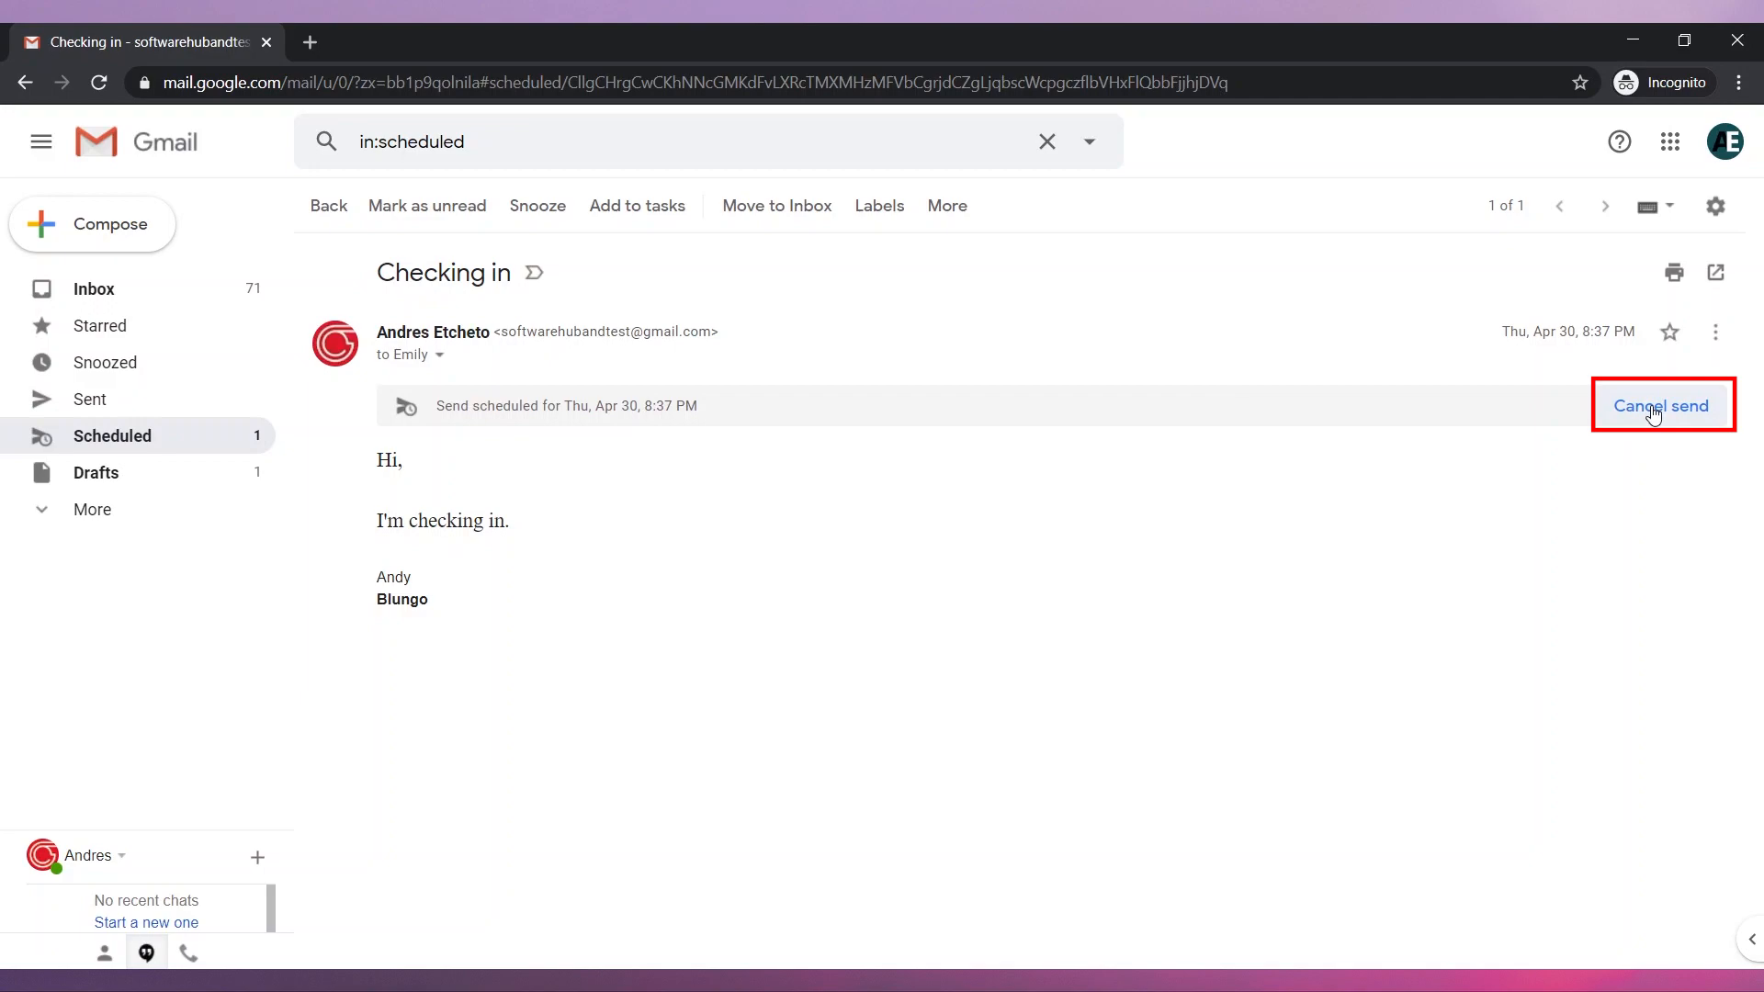
left_click(1663, 405)
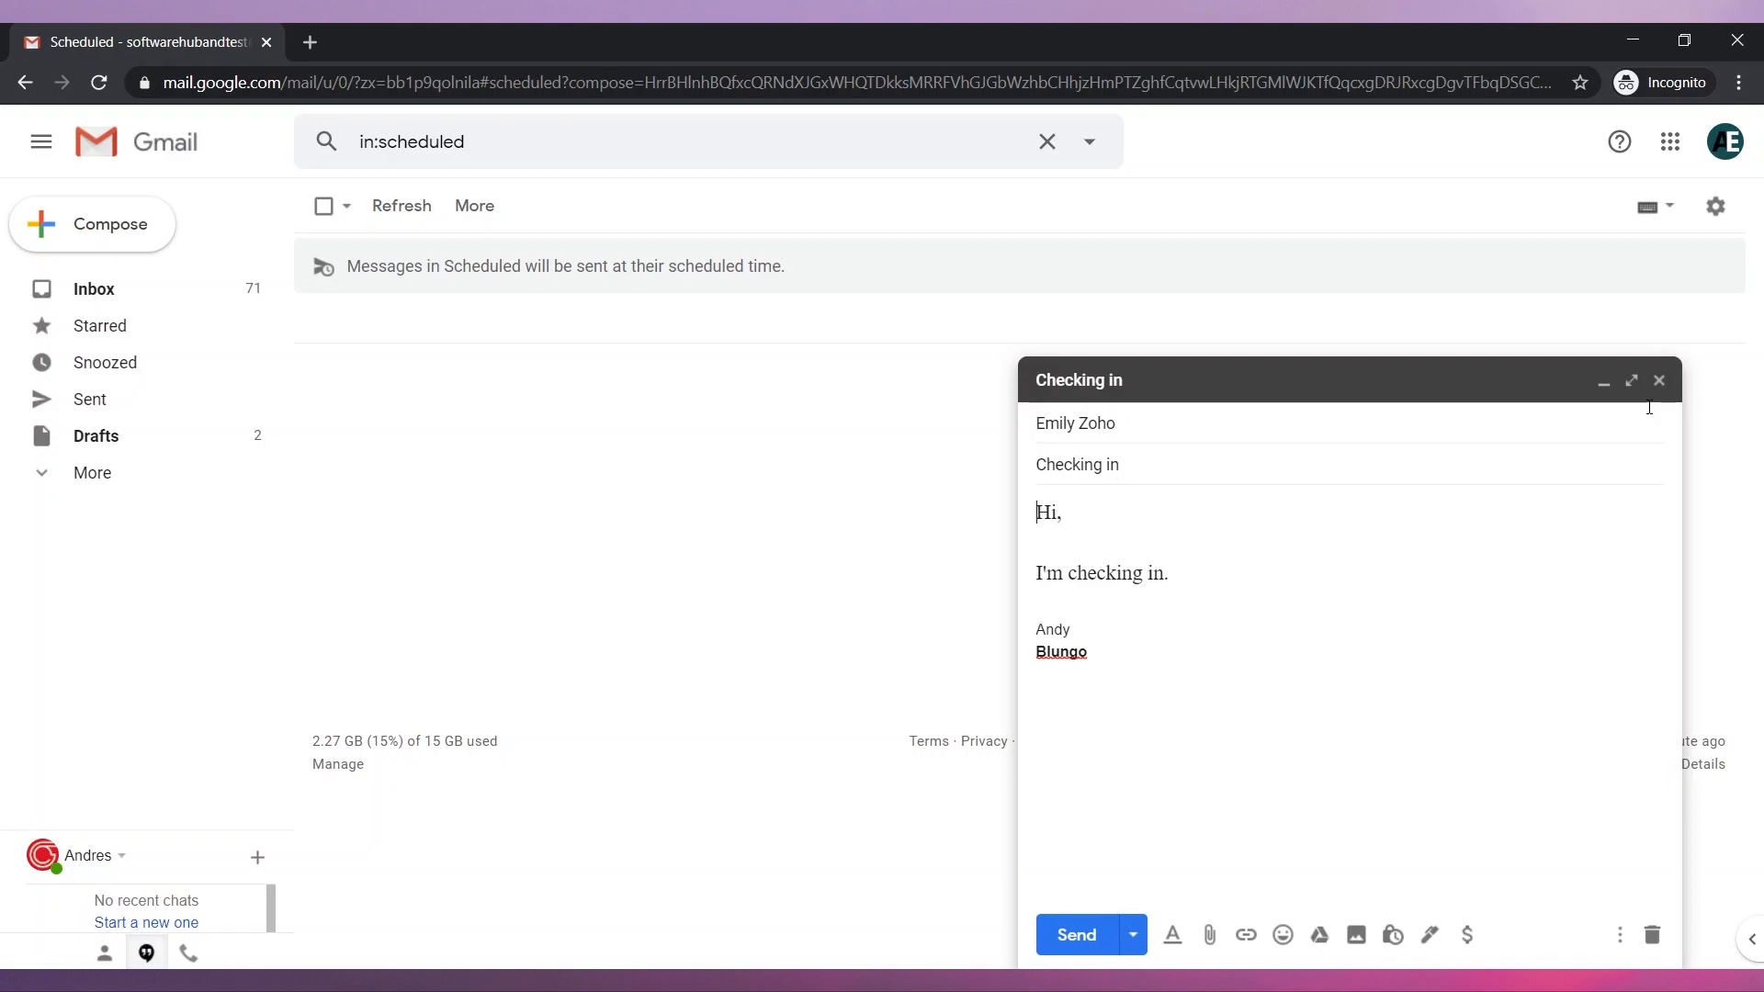
mouse_move(1558, 470)
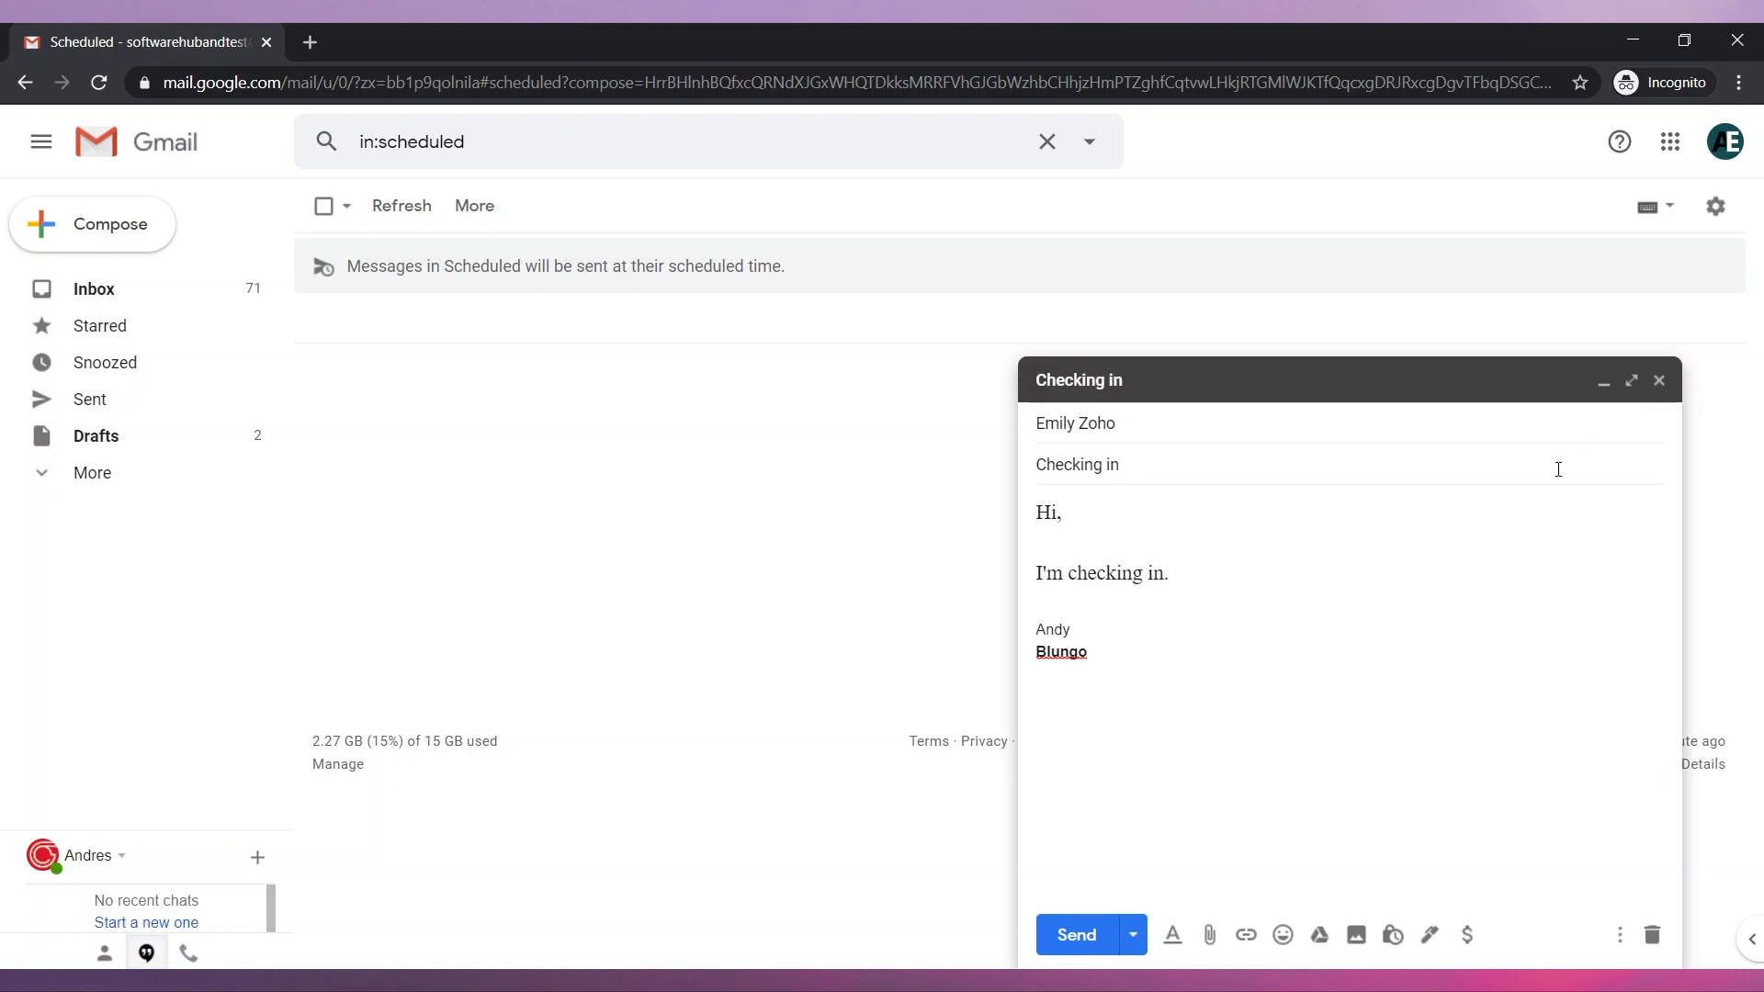
mouse_move(1069, 937)
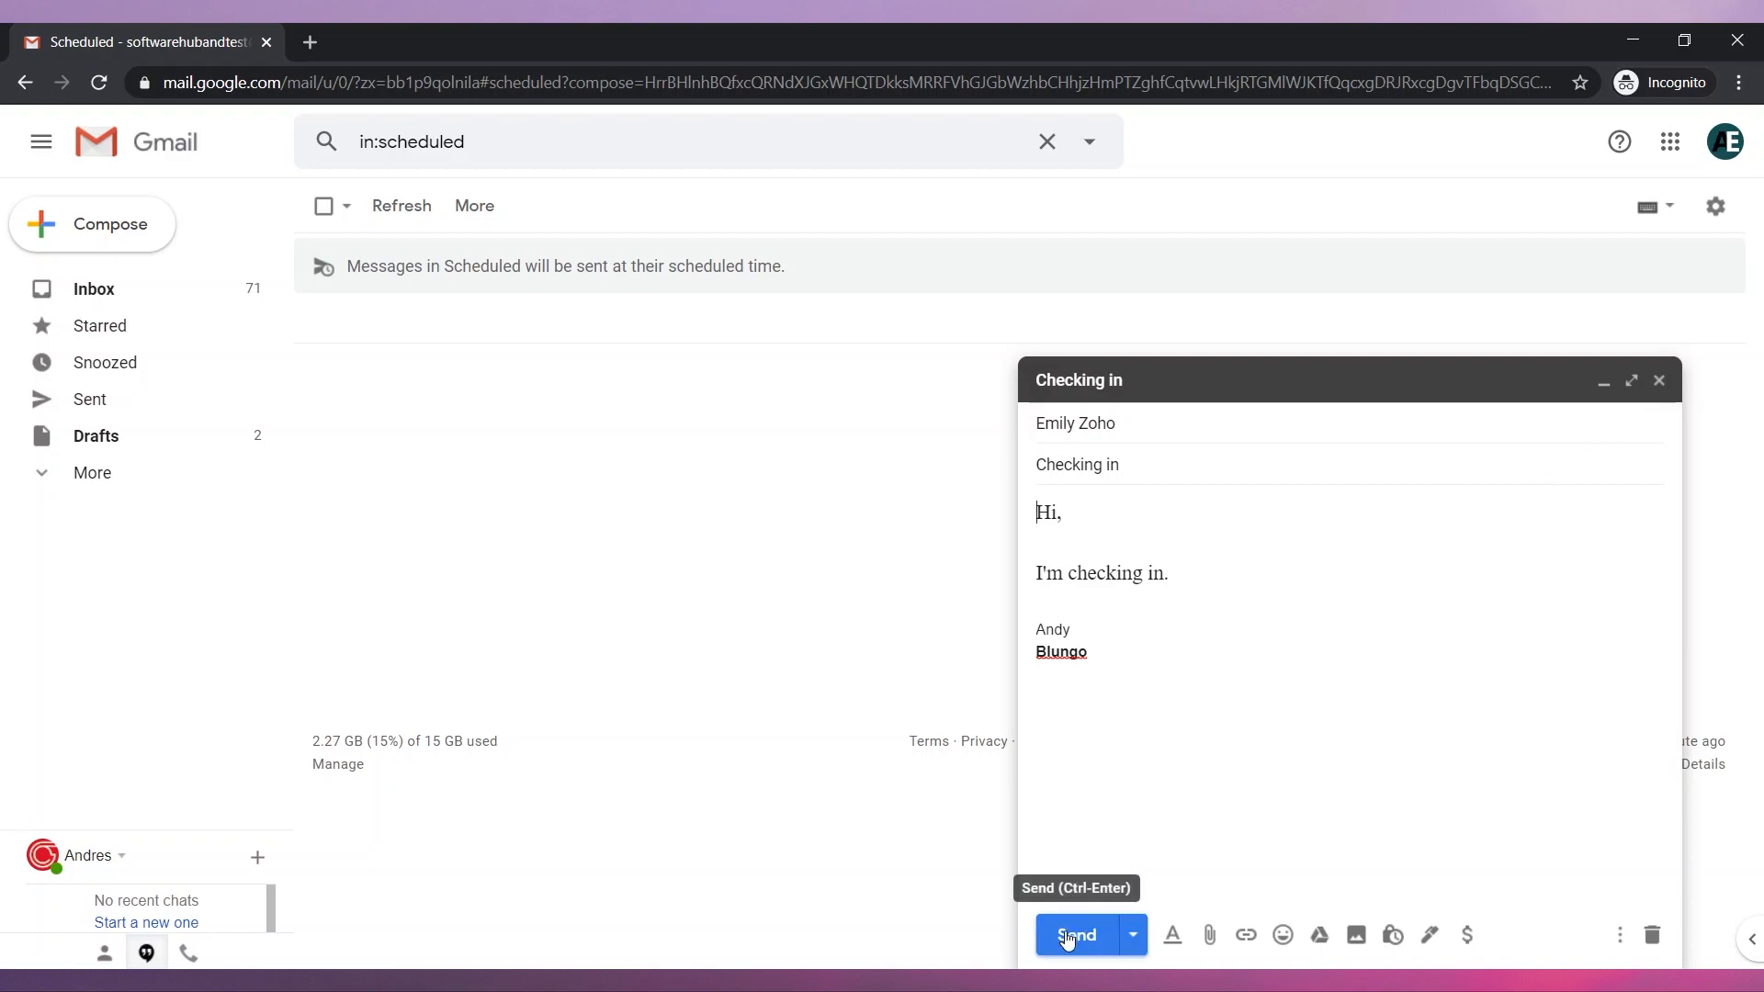
Step: Send the 'Checking in' email, undo the send, and close the restored draft
left_click(1075, 935)
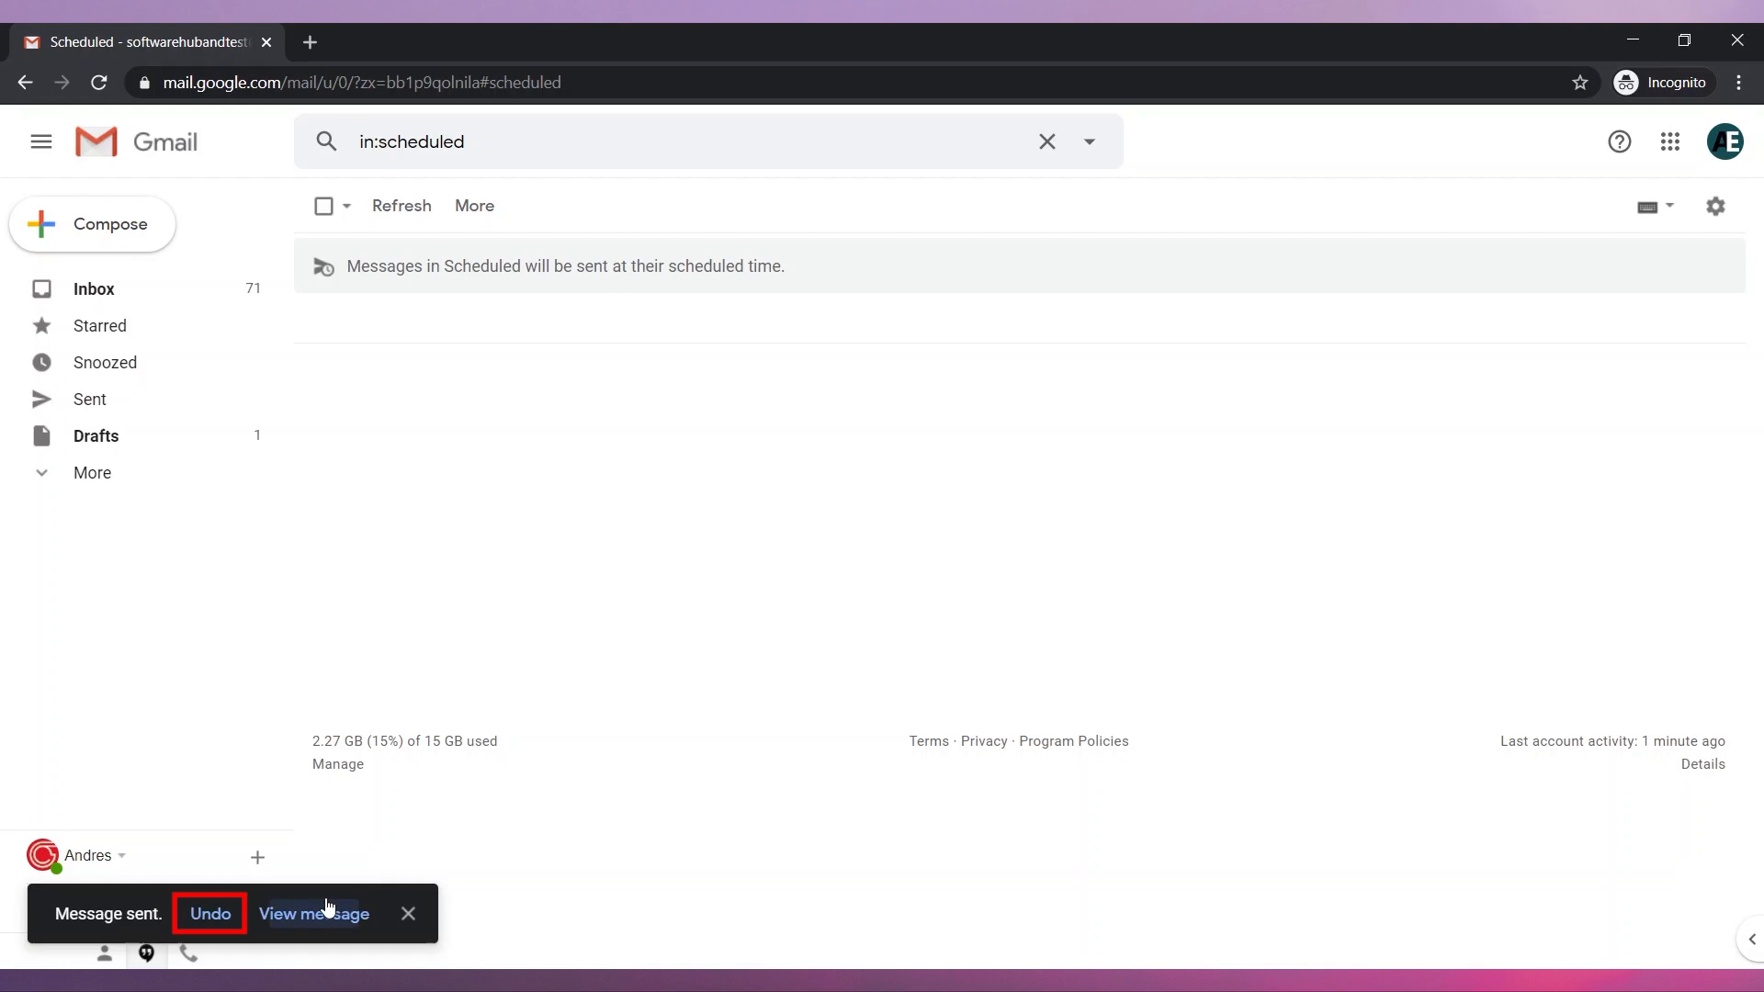
left_click(209, 915)
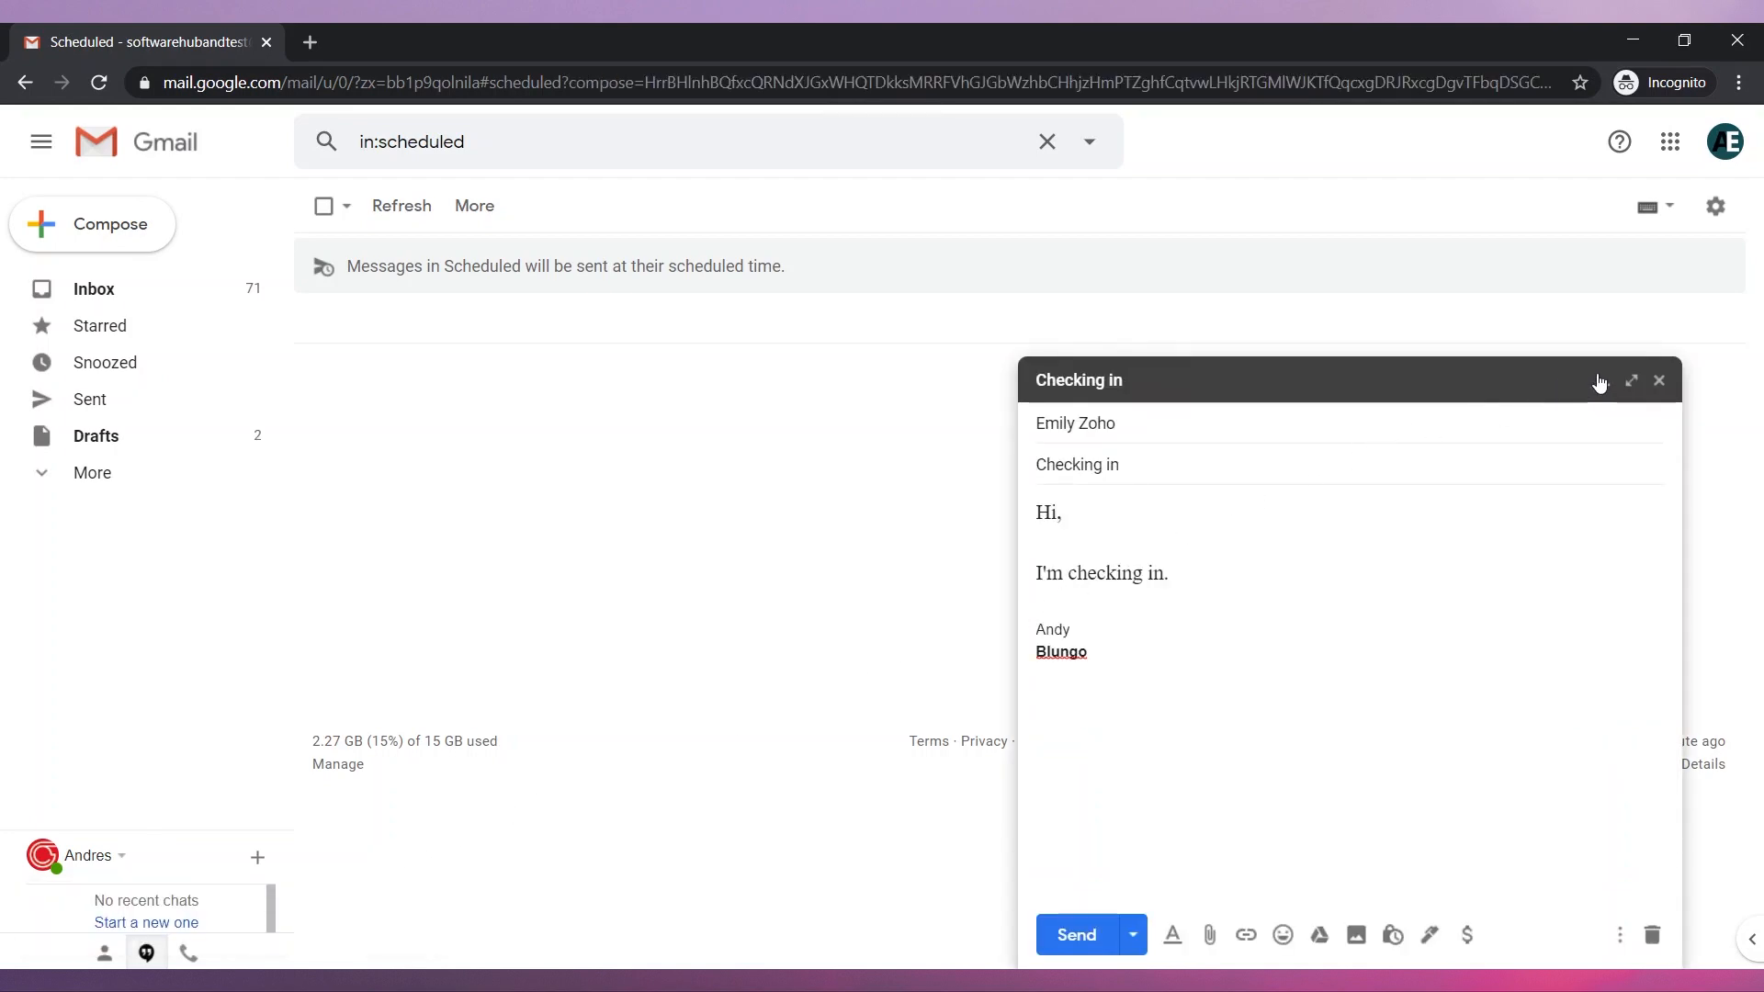
left_click(1657, 380)
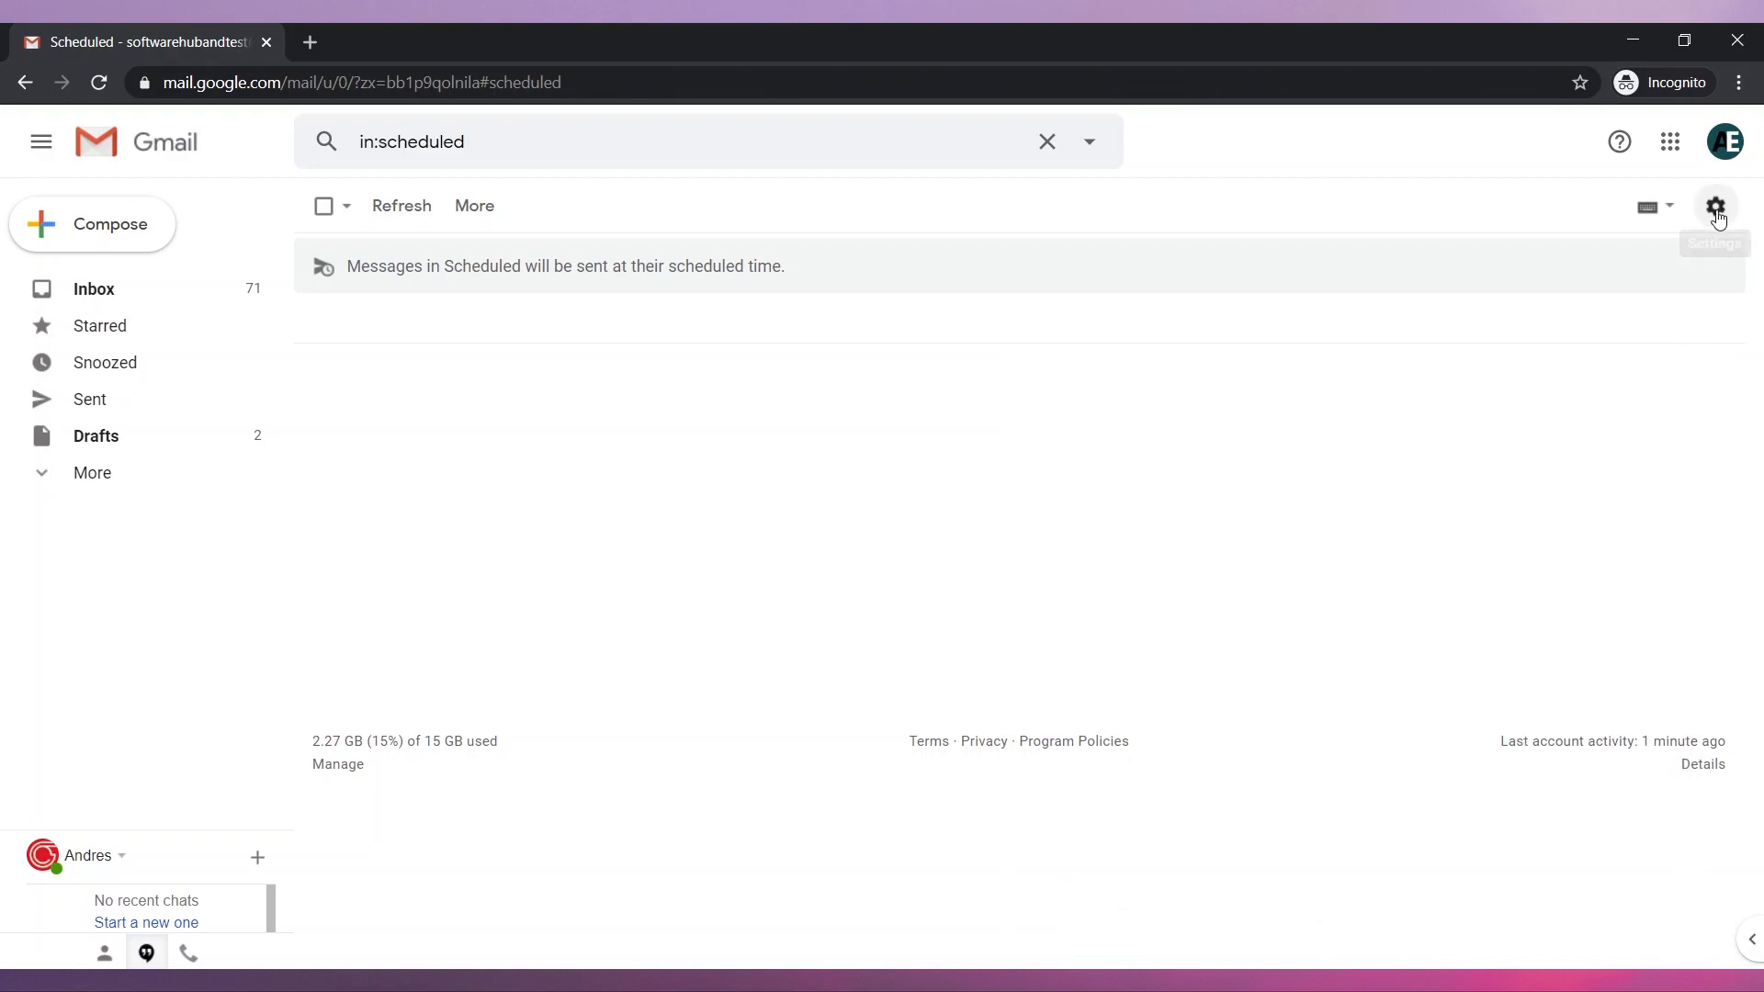
Step: Reach the Undo Send cancellation period choices (5, 10, 20, 30 seconds) in General settings
left_click(1716, 206)
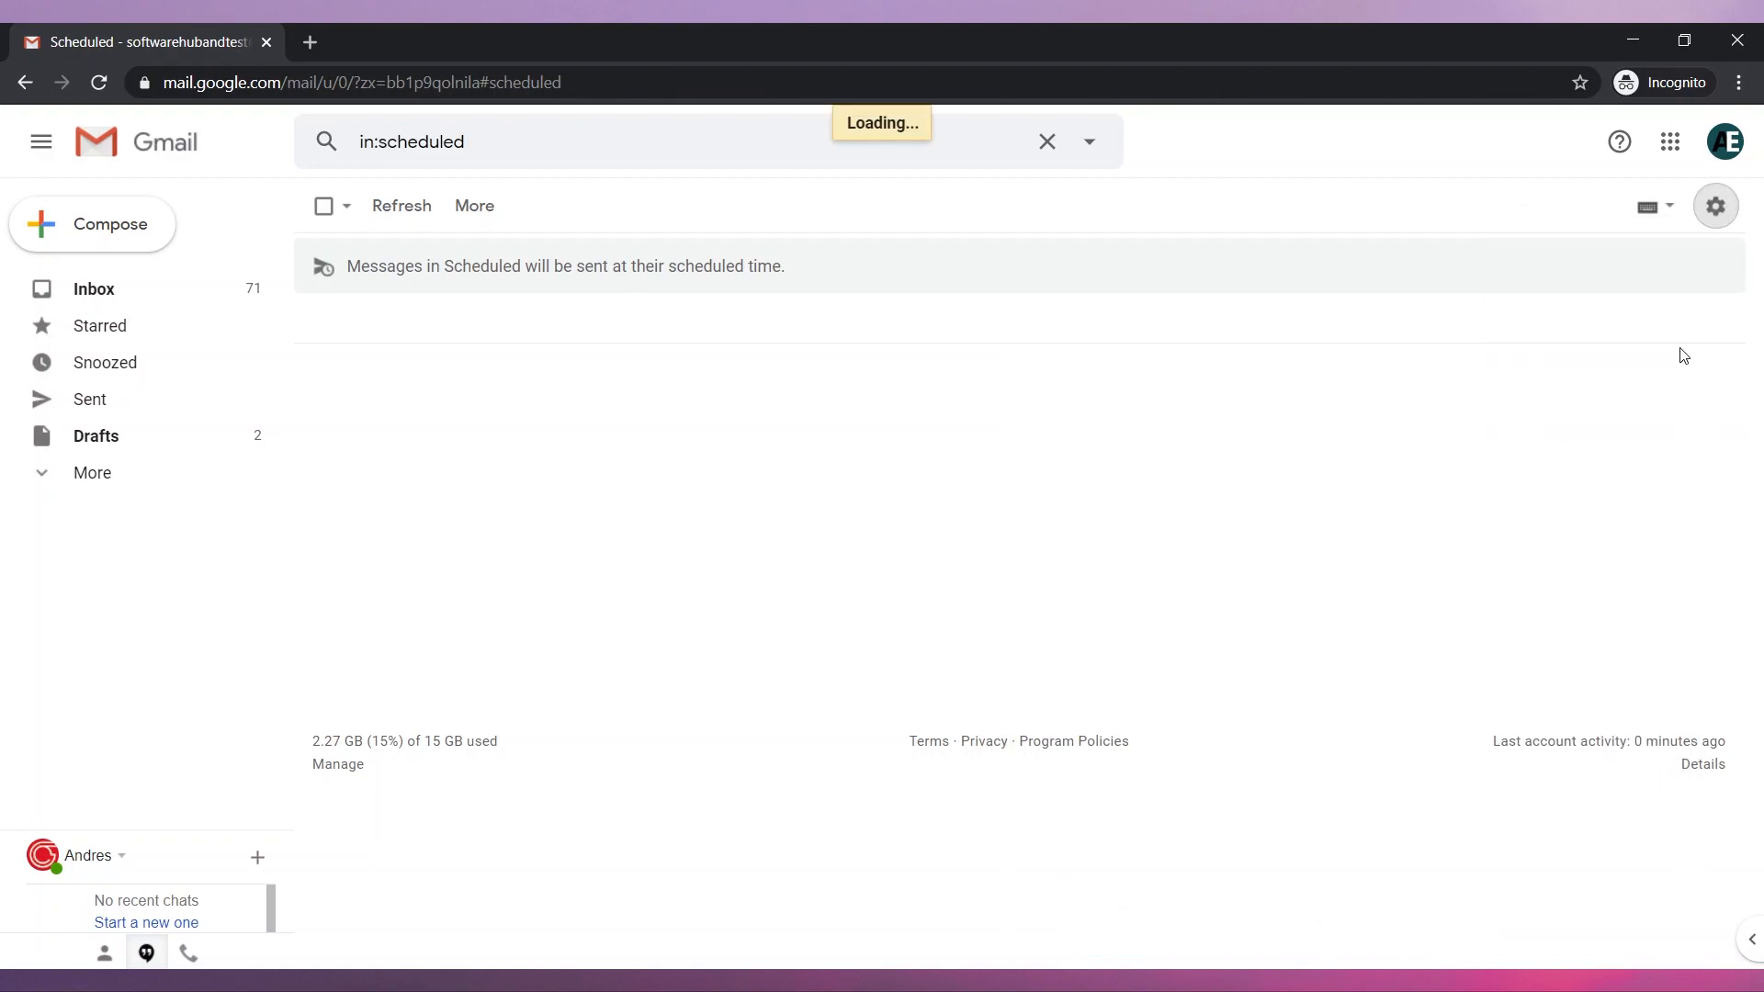
left_click(1716, 206)
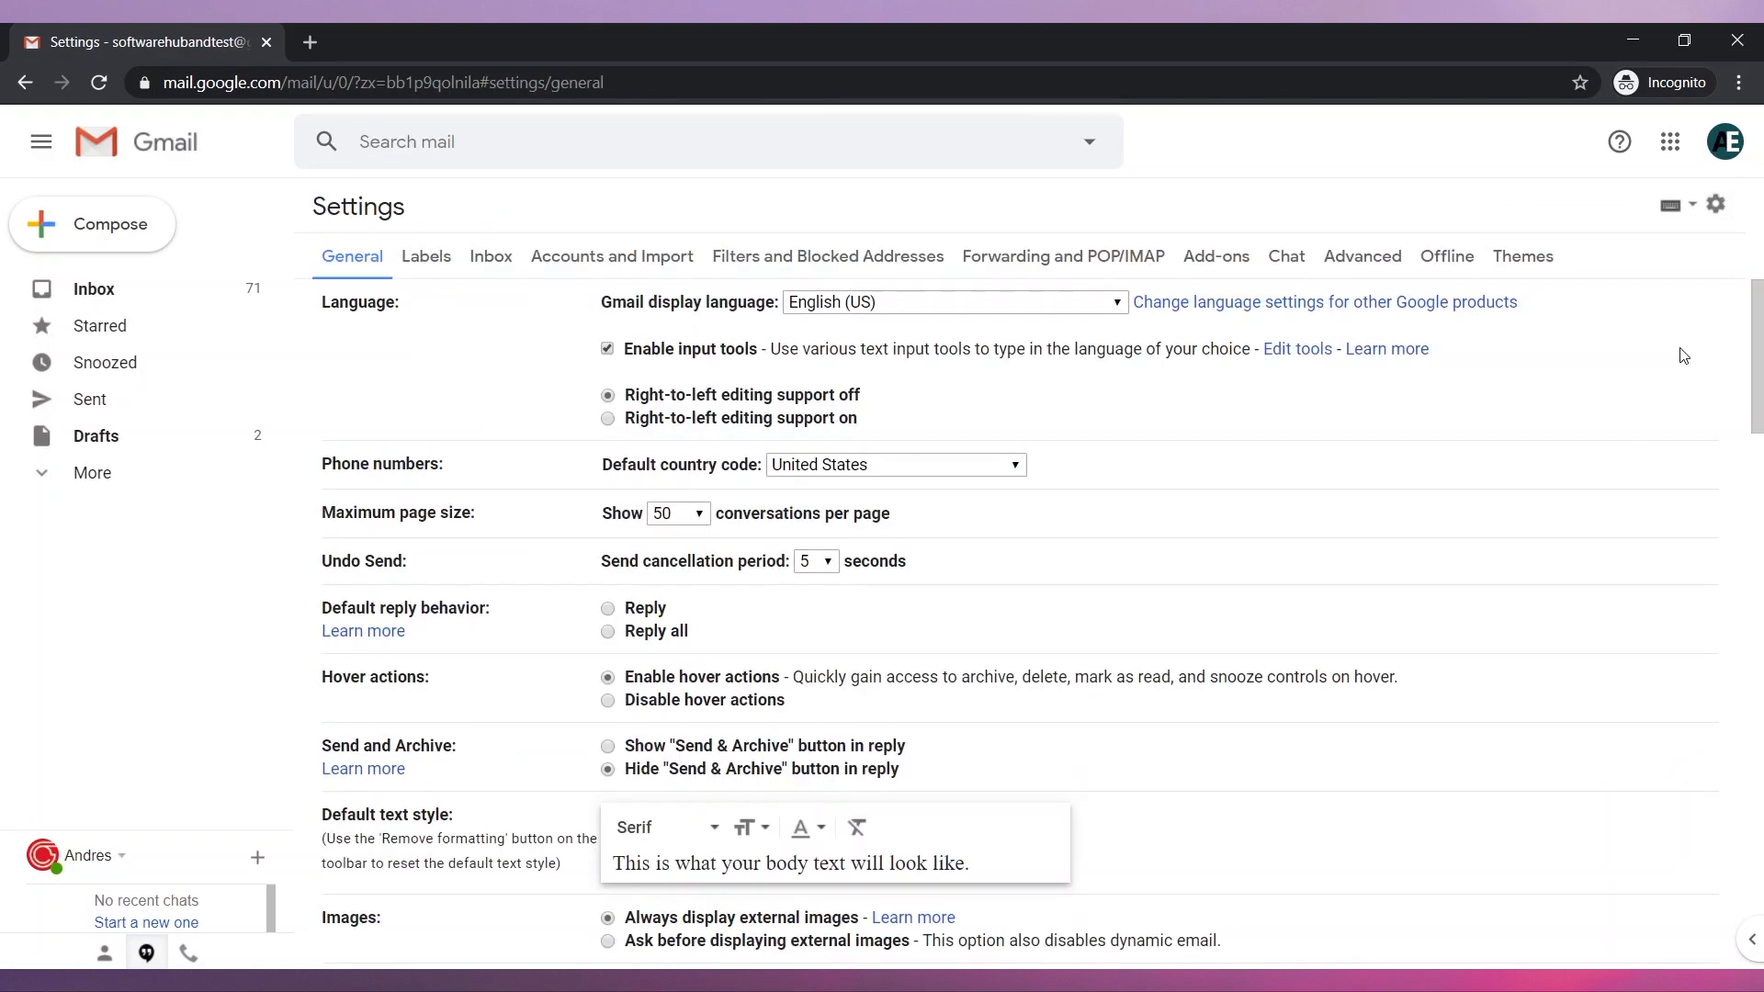
left_click(829, 560)
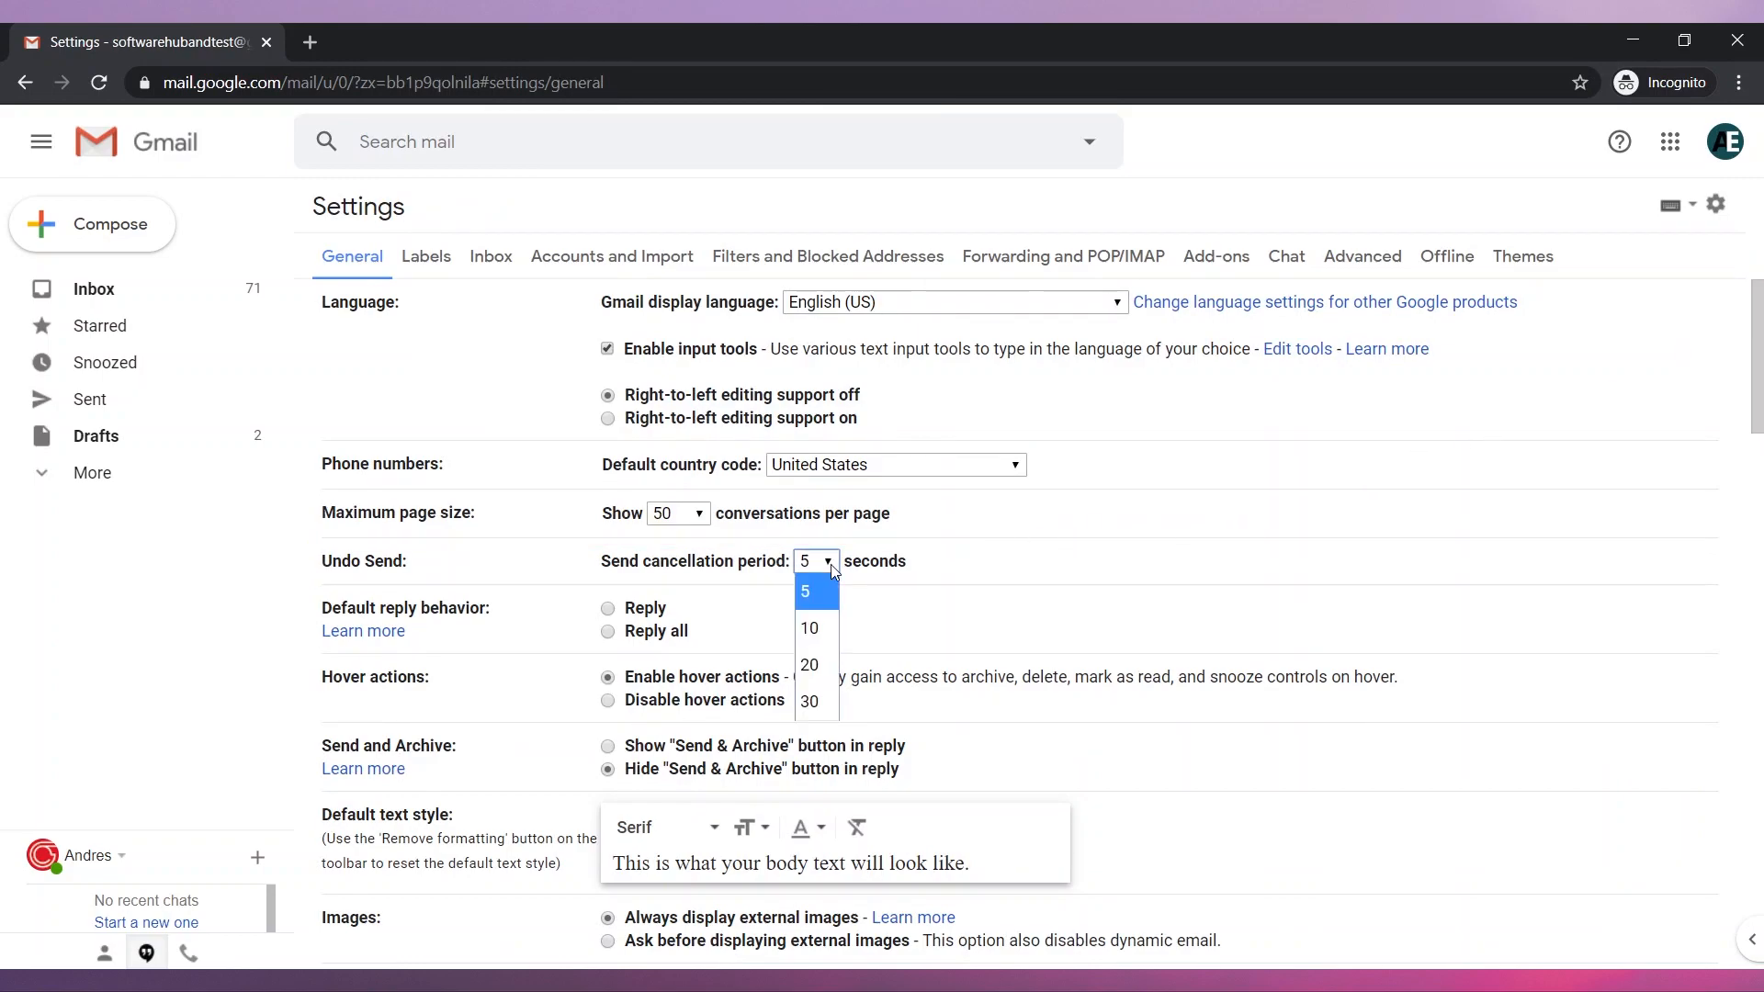
mouse_move(809, 665)
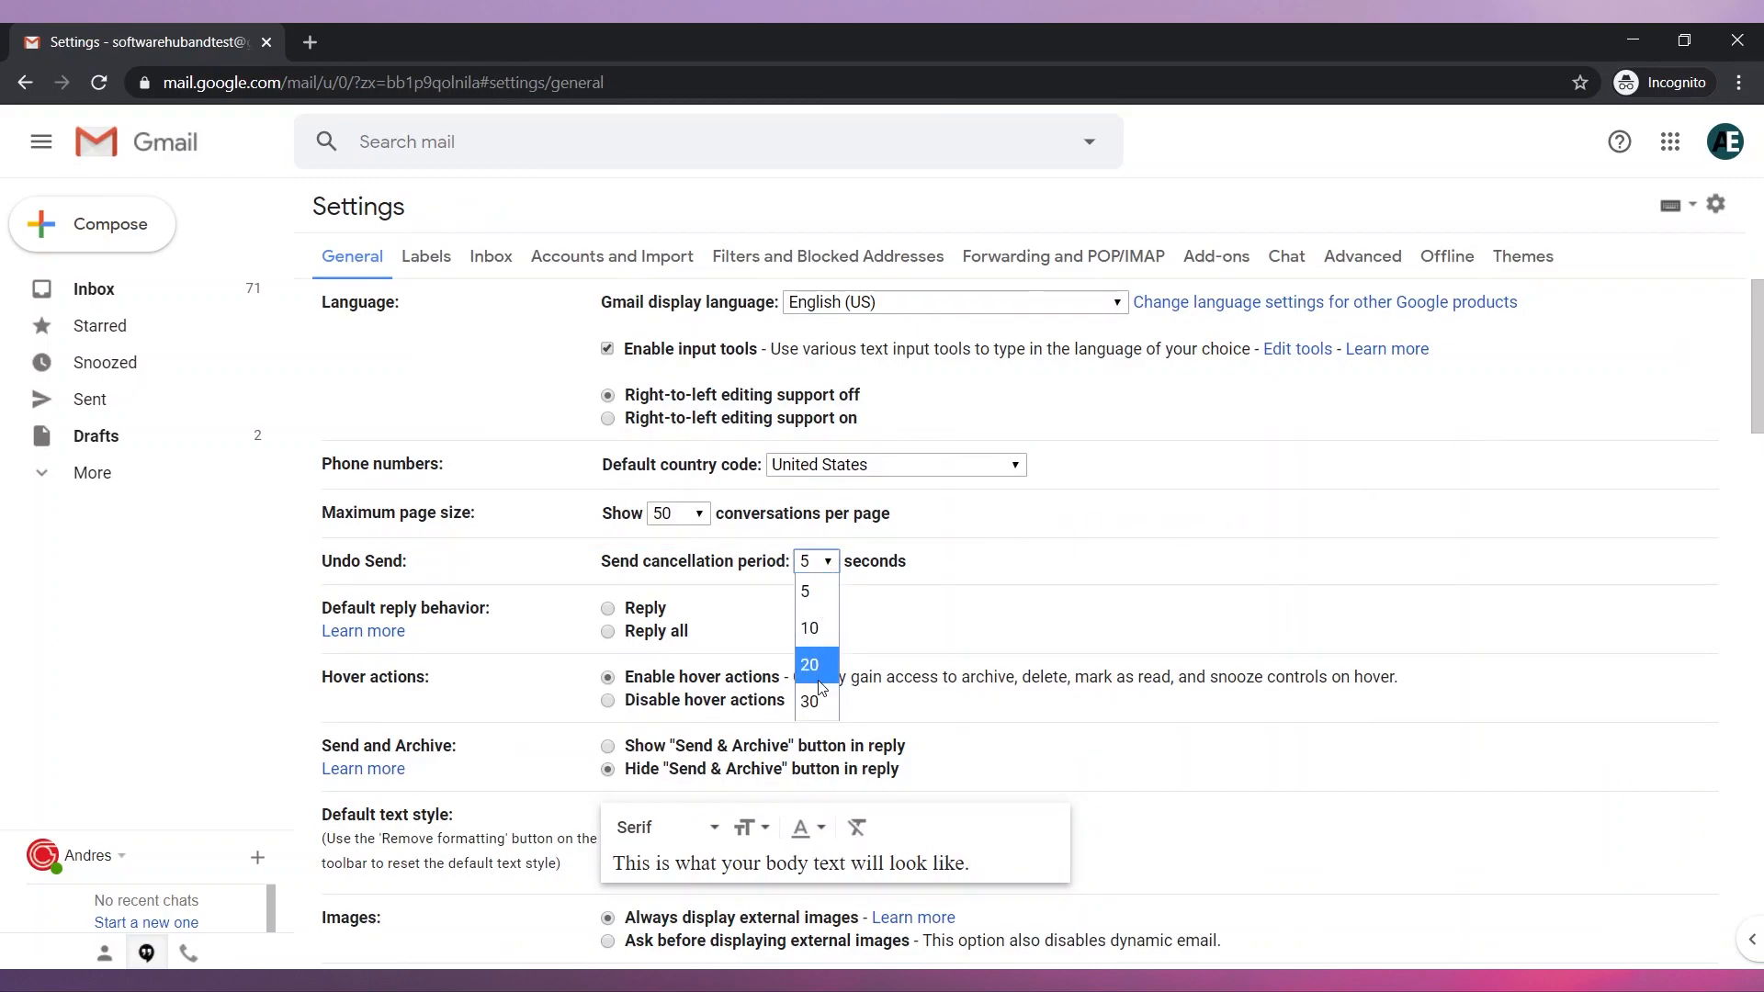